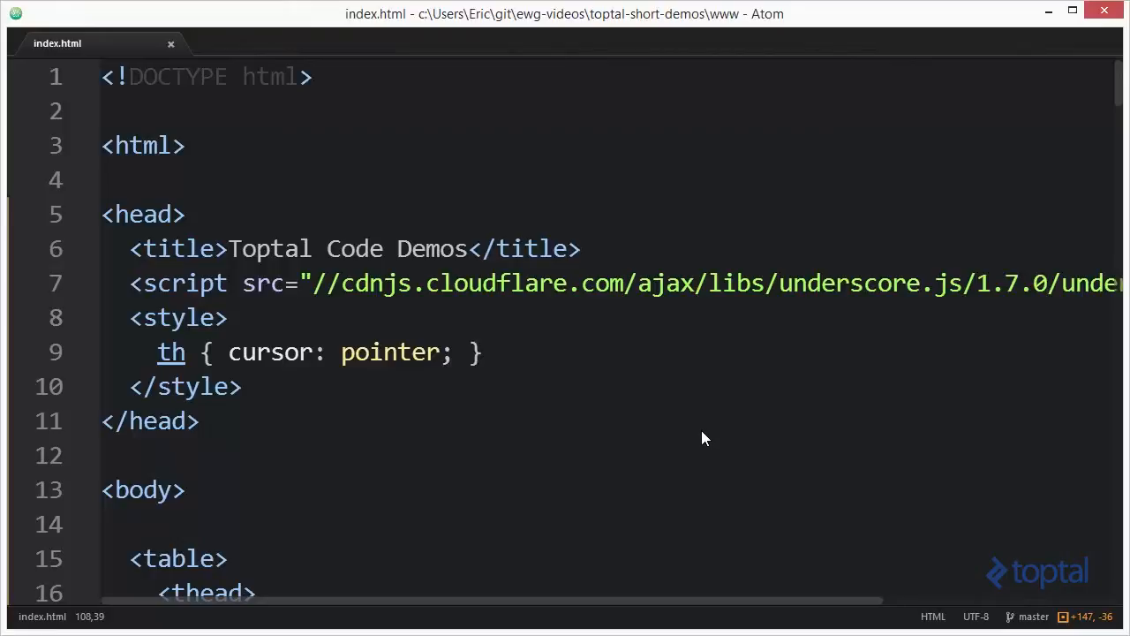
mouse_move(318, 321)
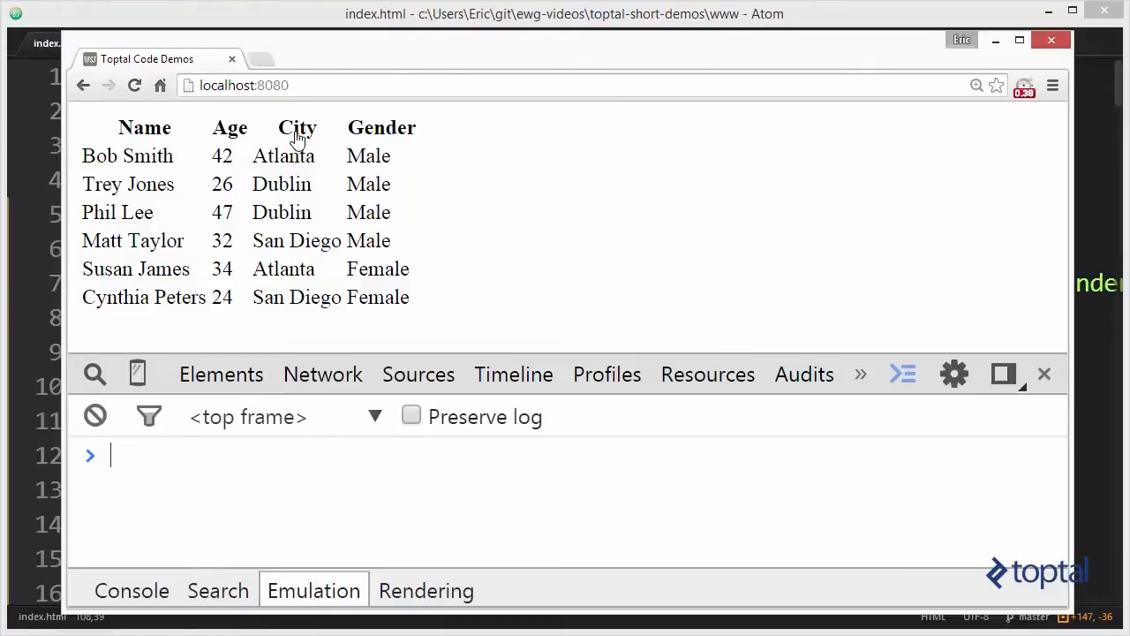
mouse_move(399, 133)
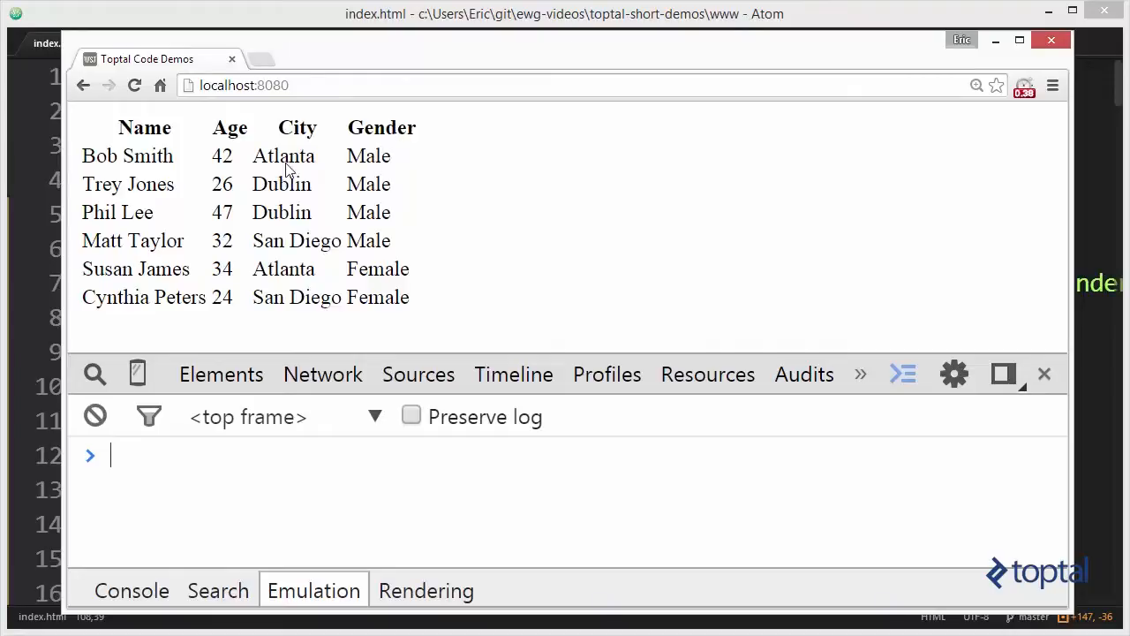
mouse_move(316, 276)
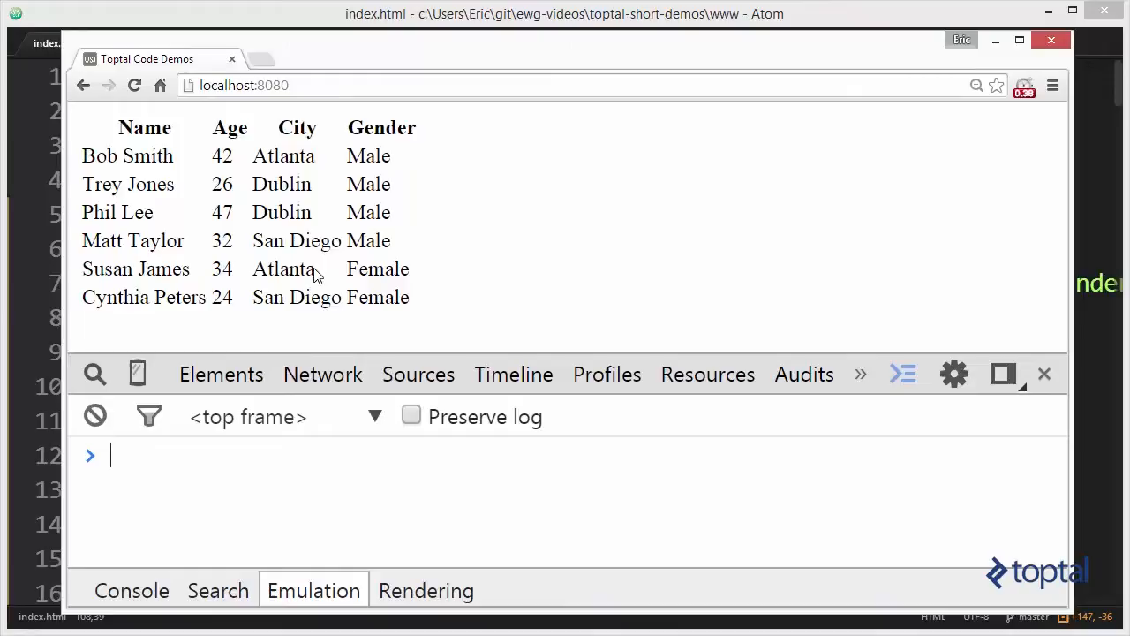
mouse_move(296, 138)
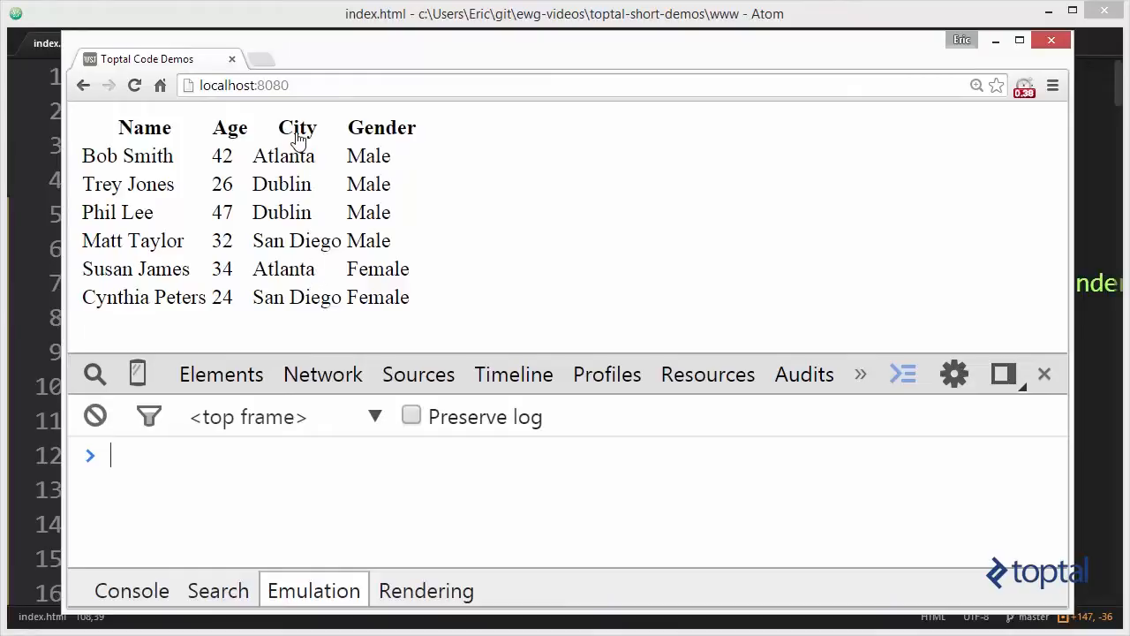
mouse_move(304, 202)
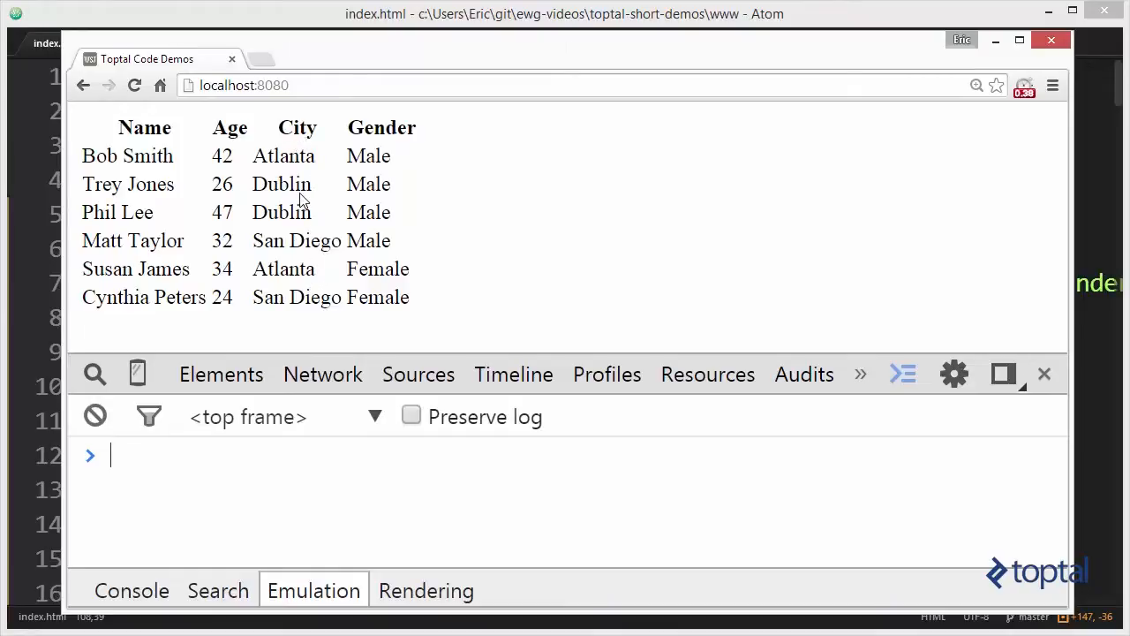
mouse_move(292, 162)
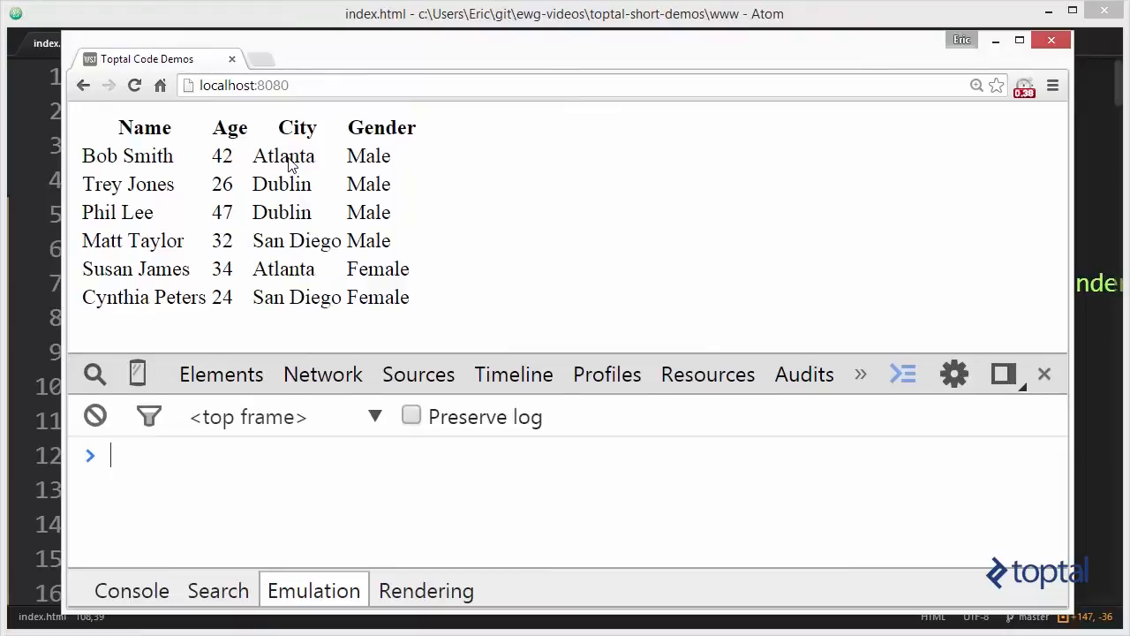
mouse_move(282, 265)
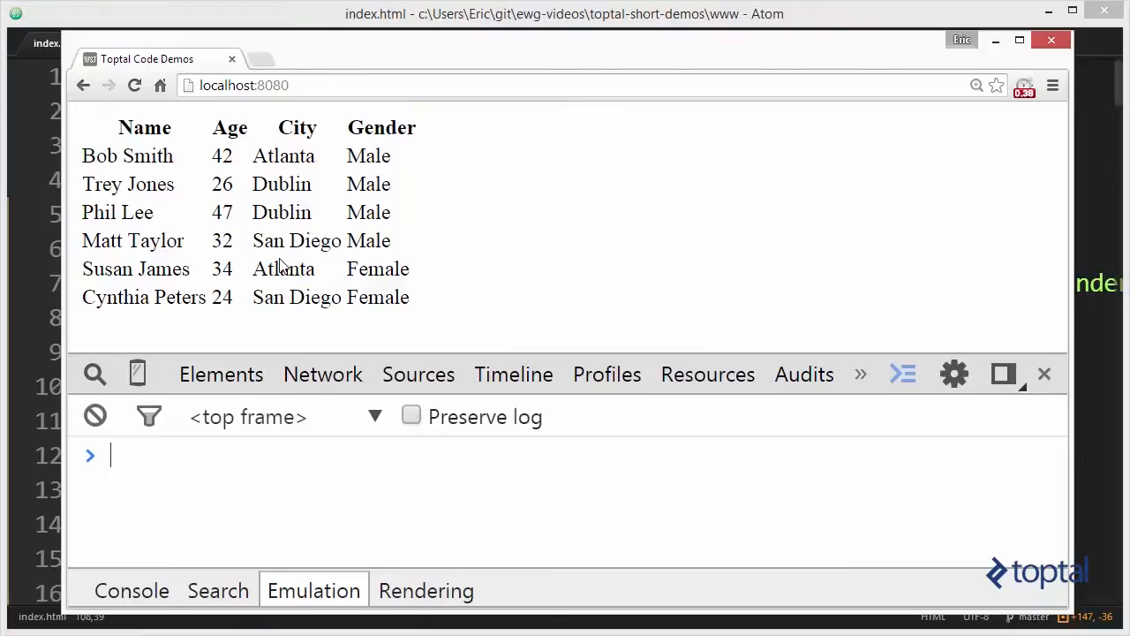
mouse_move(297, 216)
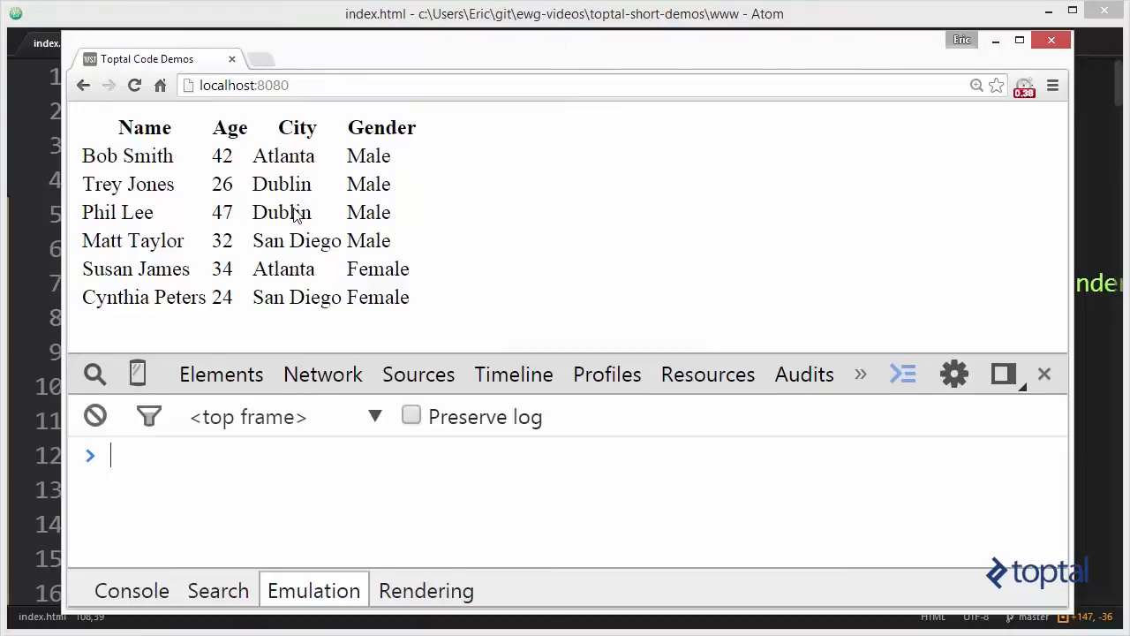
mouse_move(291, 191)
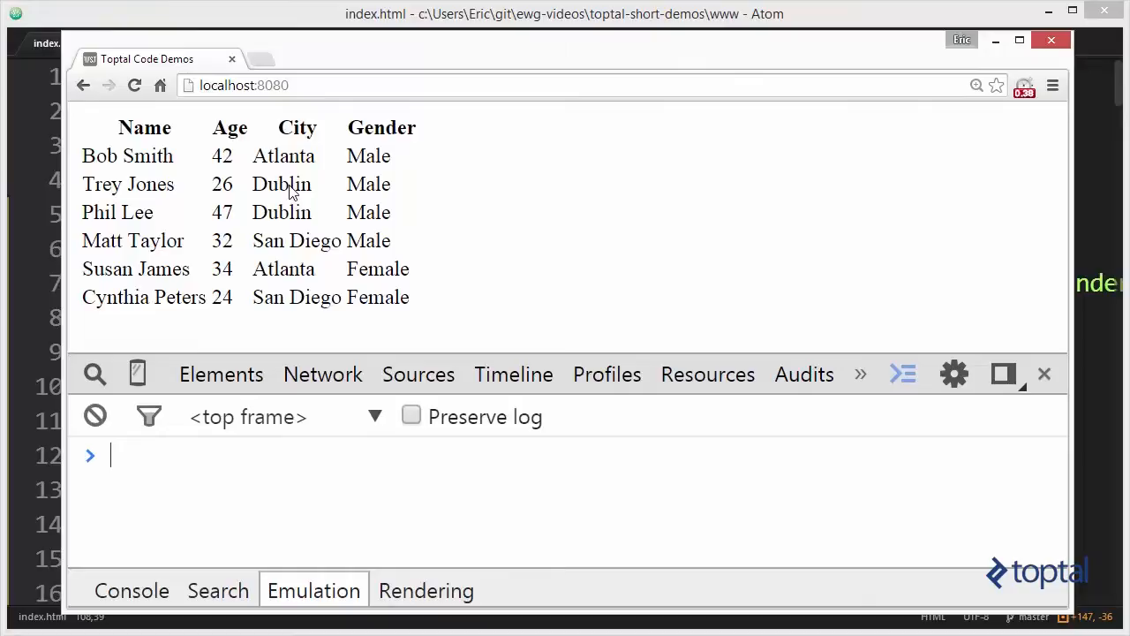
mouse_move(309, 247)
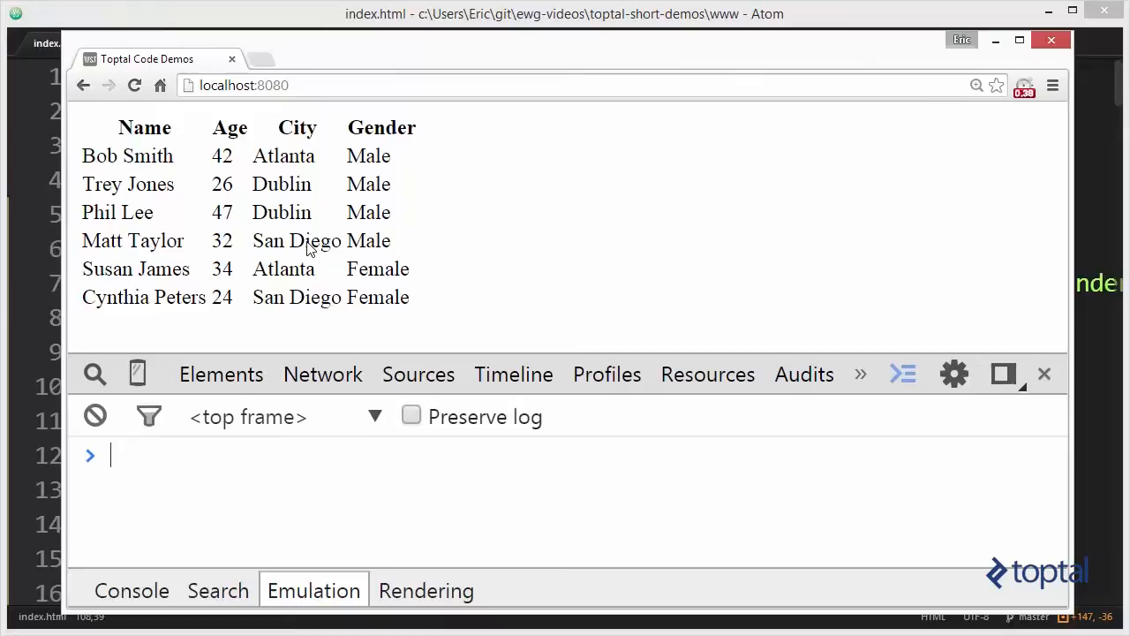
mouse_move(332, 240)
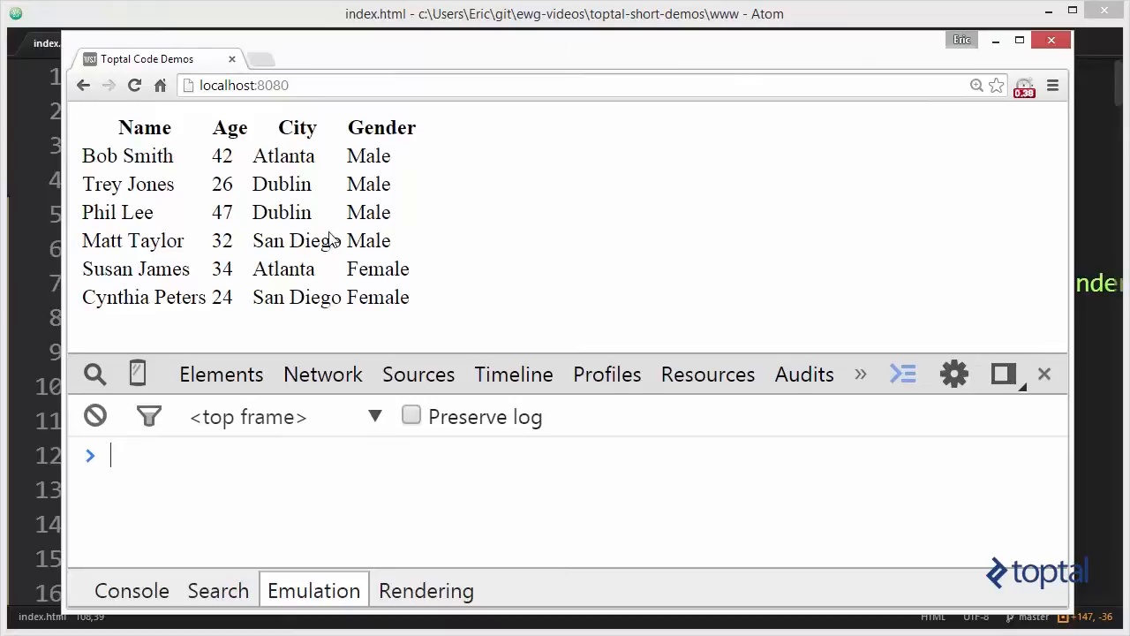
mouse_move(392, 169)
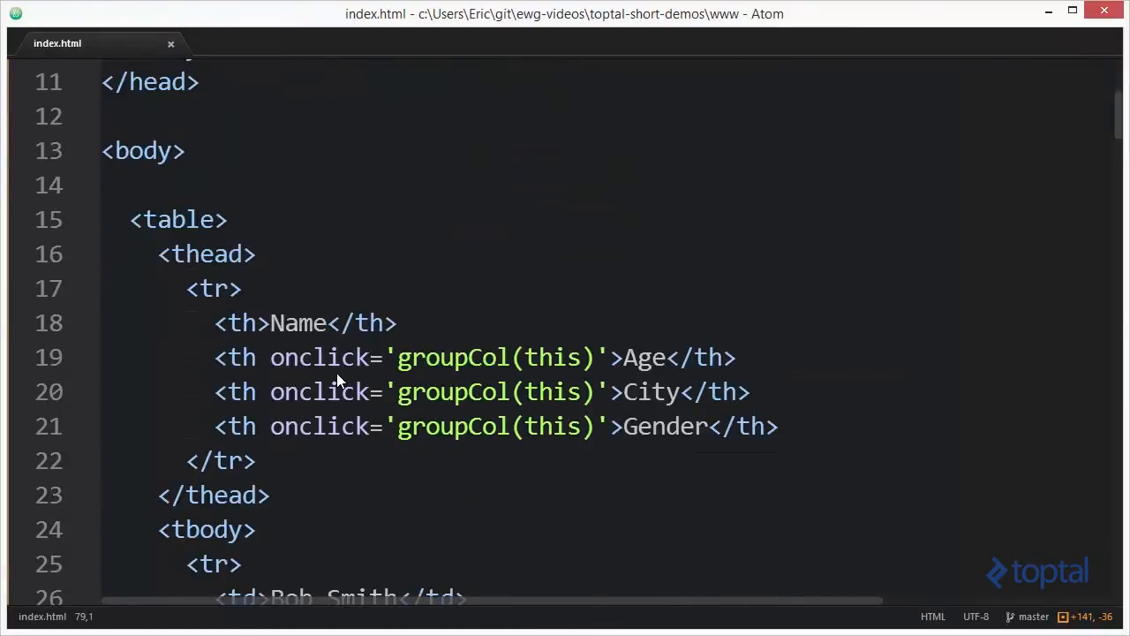
mouse_move(364, 373)
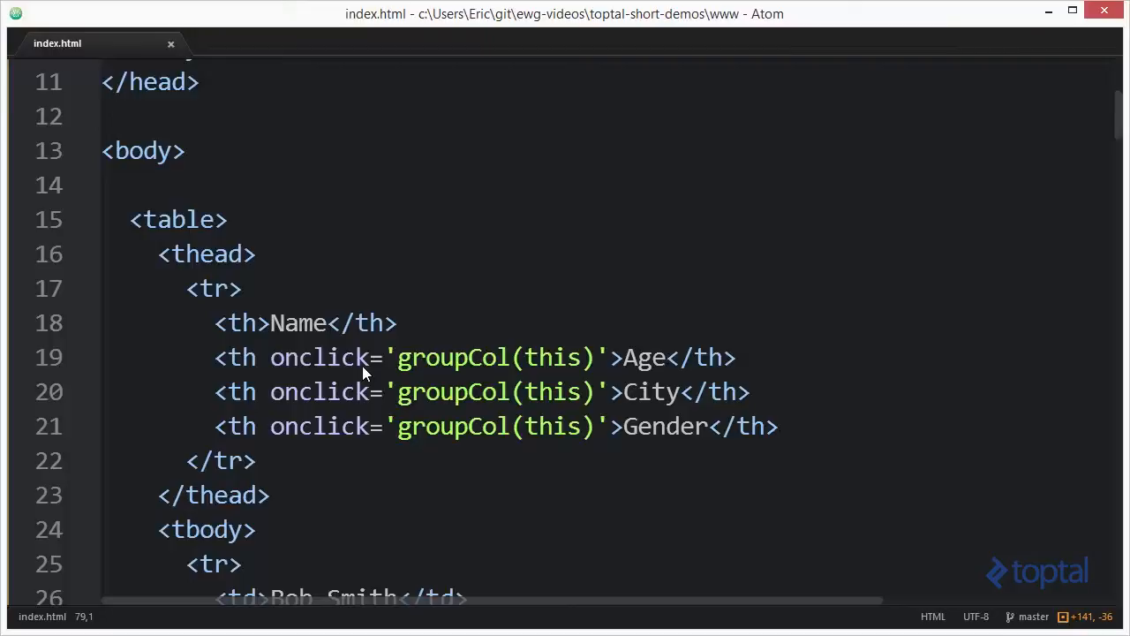
mouse_move(498, 375)
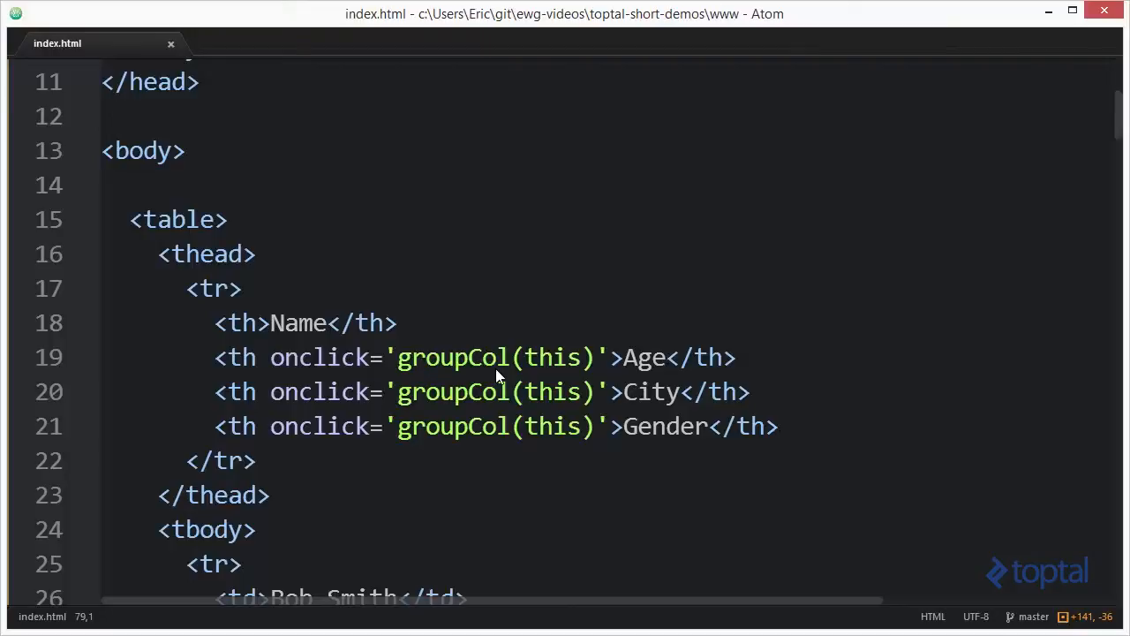
mouse_move(336, 374)
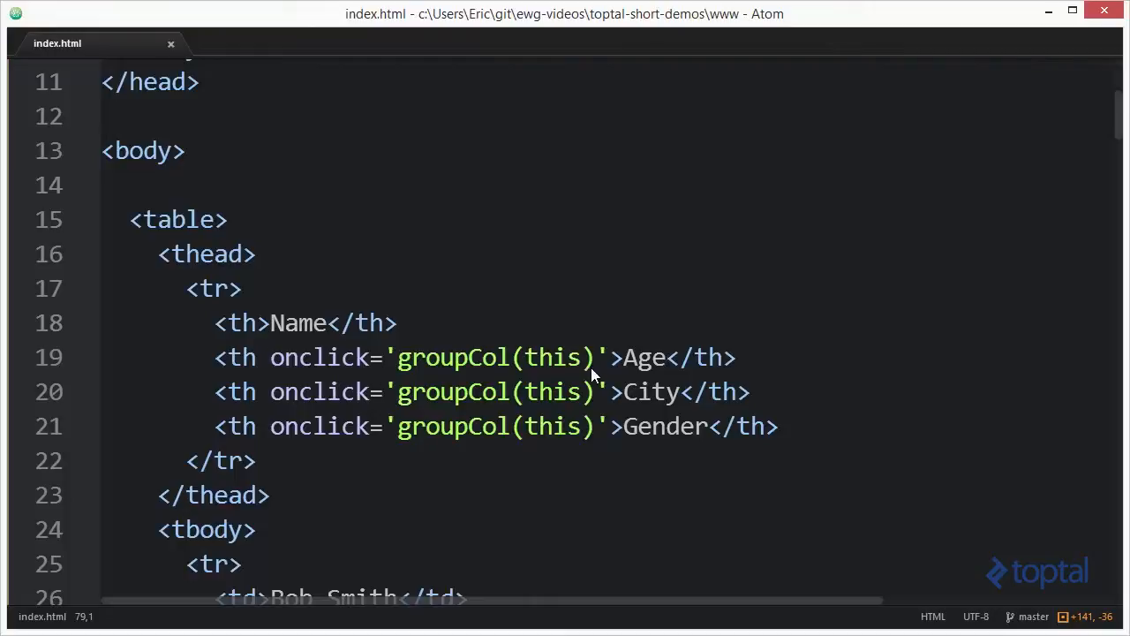
mouse_move(632, 426)
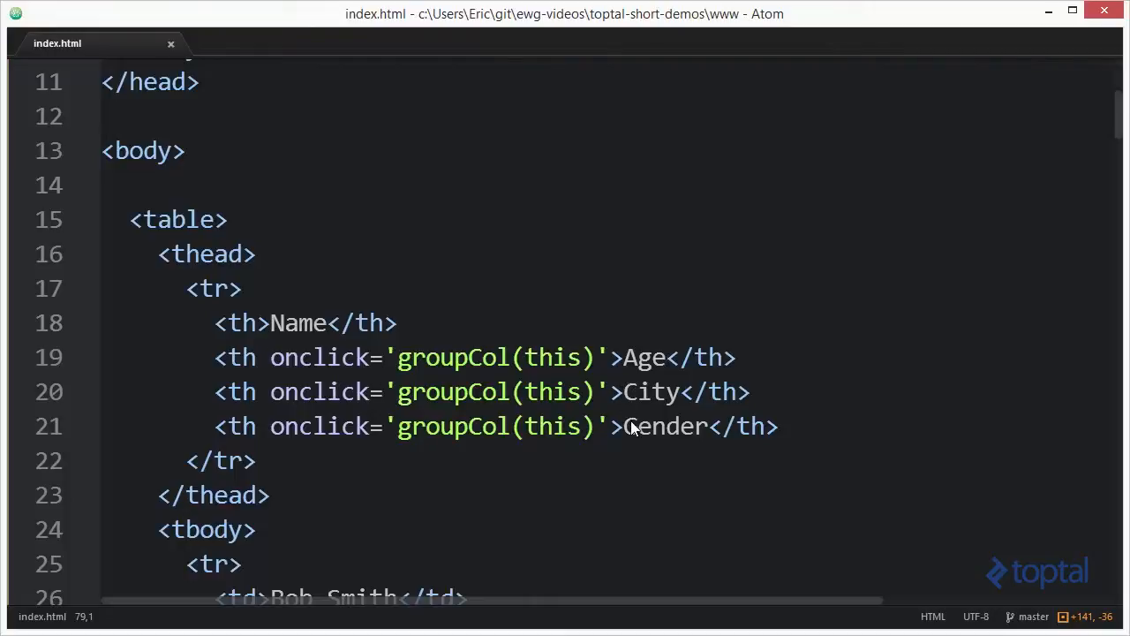
mouse_move(544, 410)
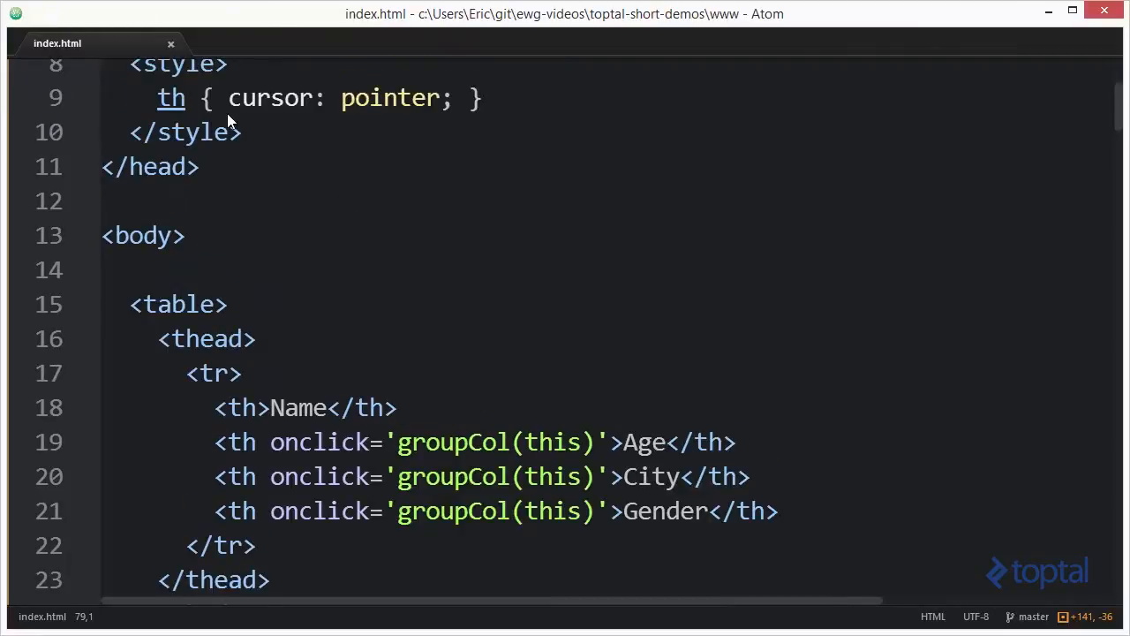
mouse_move(652, 519)
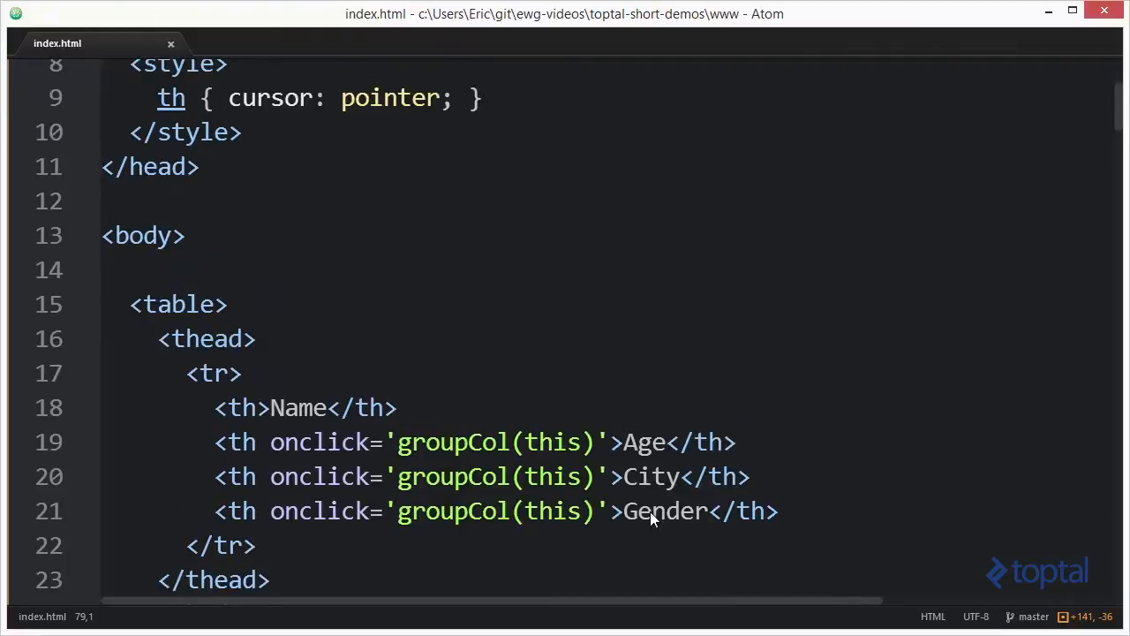
mouse_move(643, 516)
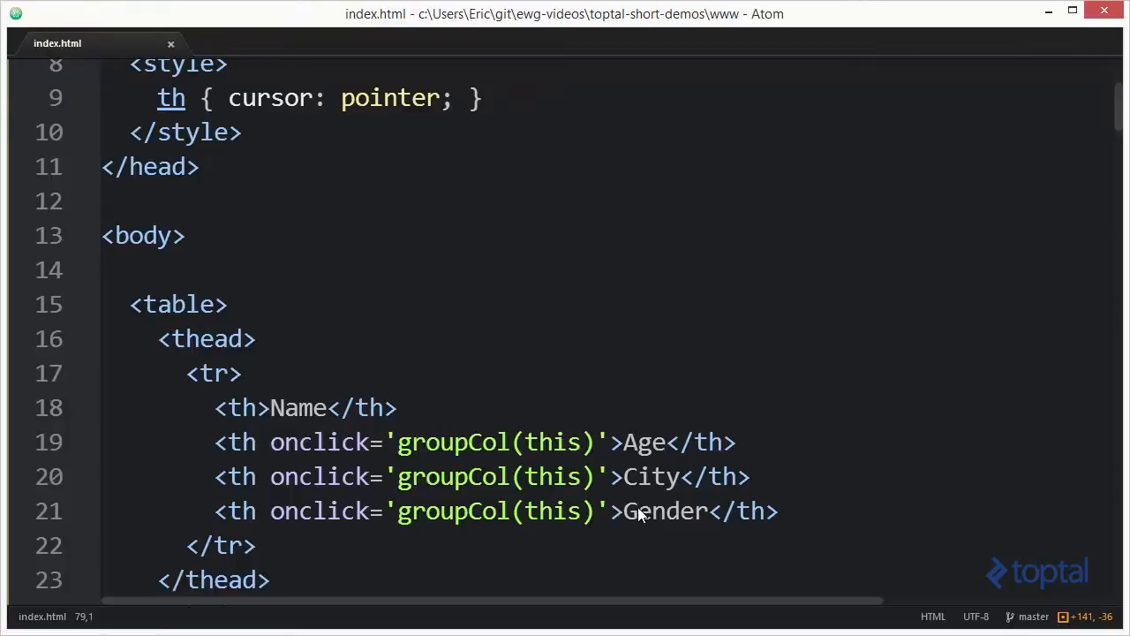
- Below the placeholder comment, start 'var groupedRows = _.groupBy(rows' in index.html
scroll(down, 3)
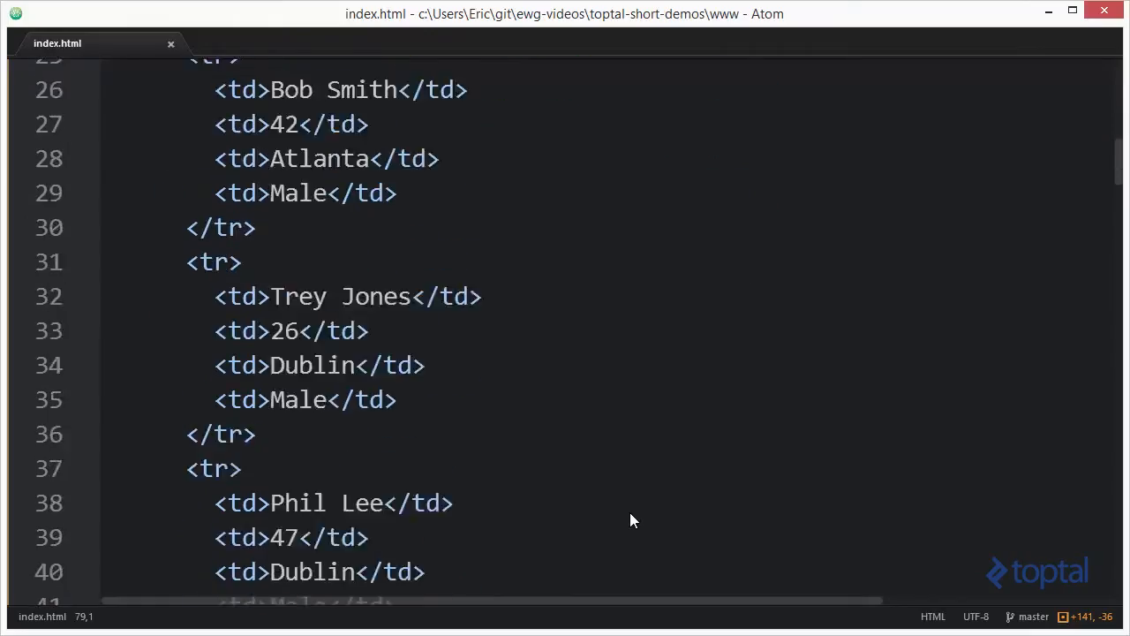
scroll(down, 3)
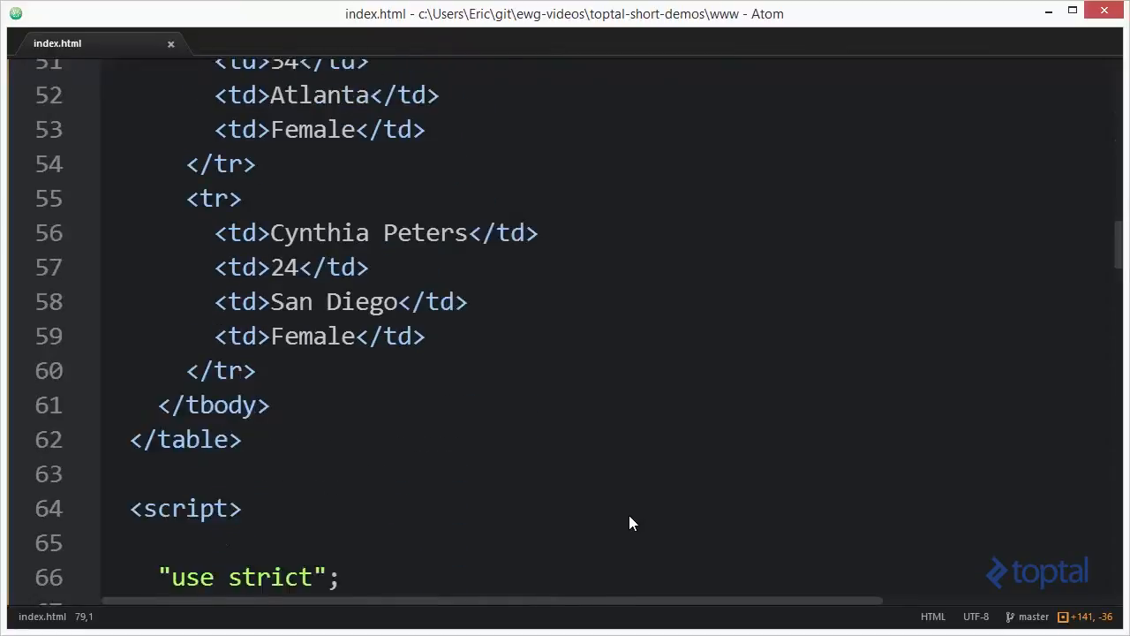
scroll(down, 3)
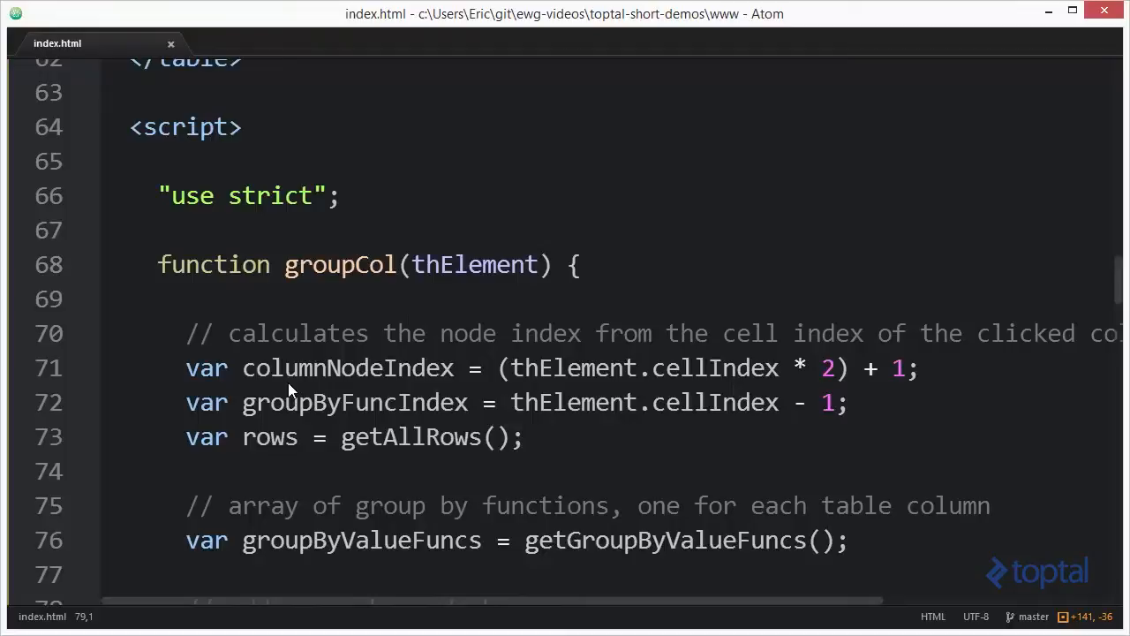
mouse_move(345, 382)
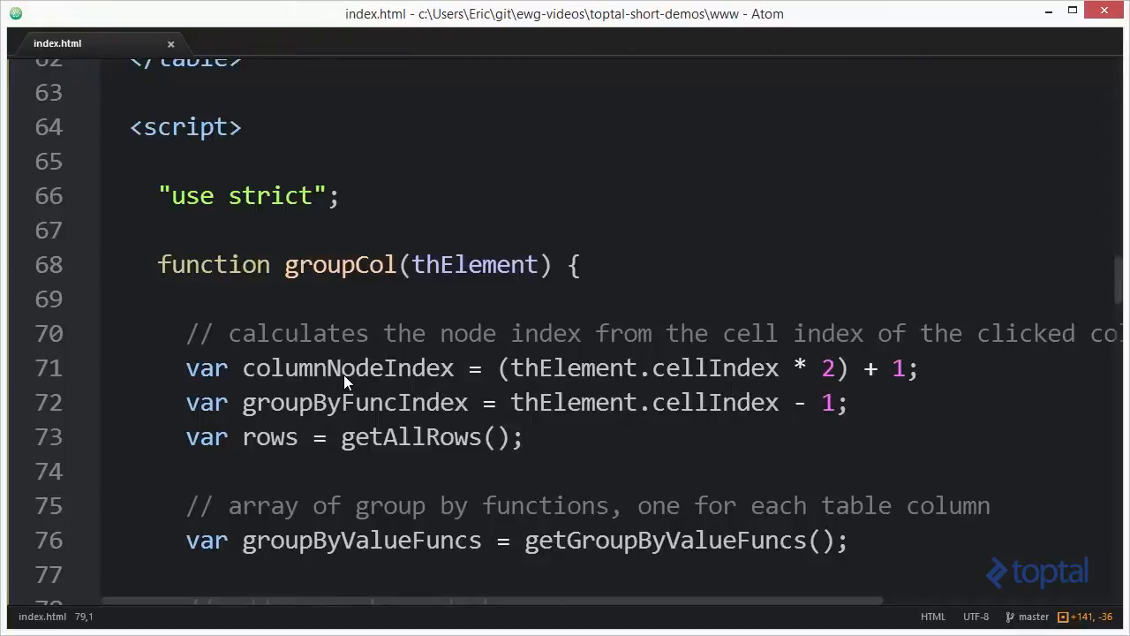
mouse_move(354, 424)
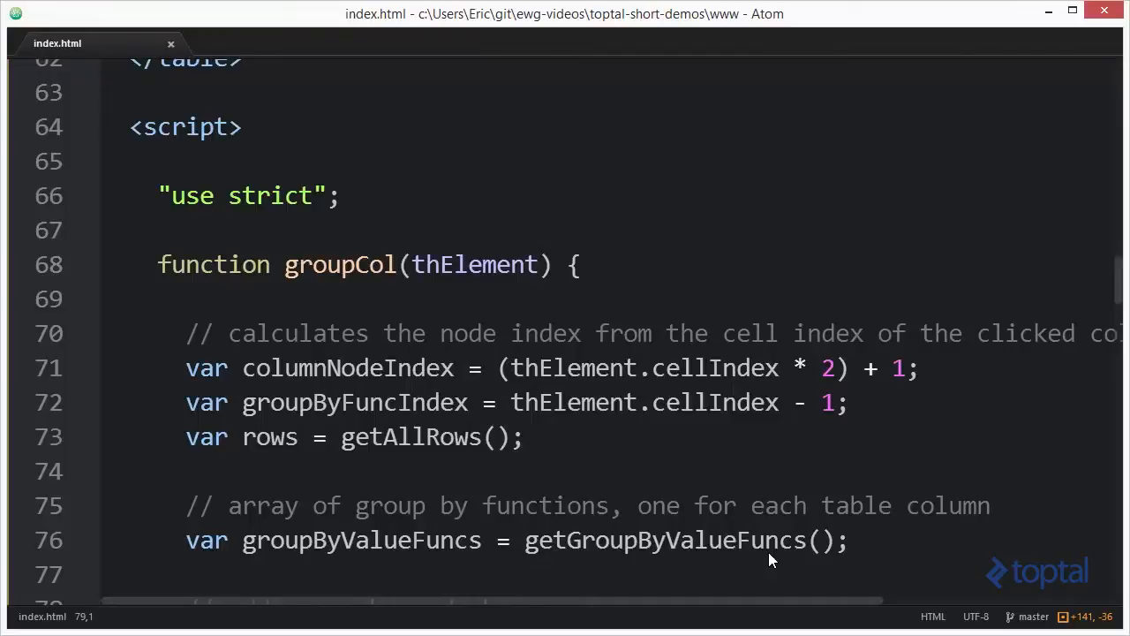
mouse_move(689, 509)
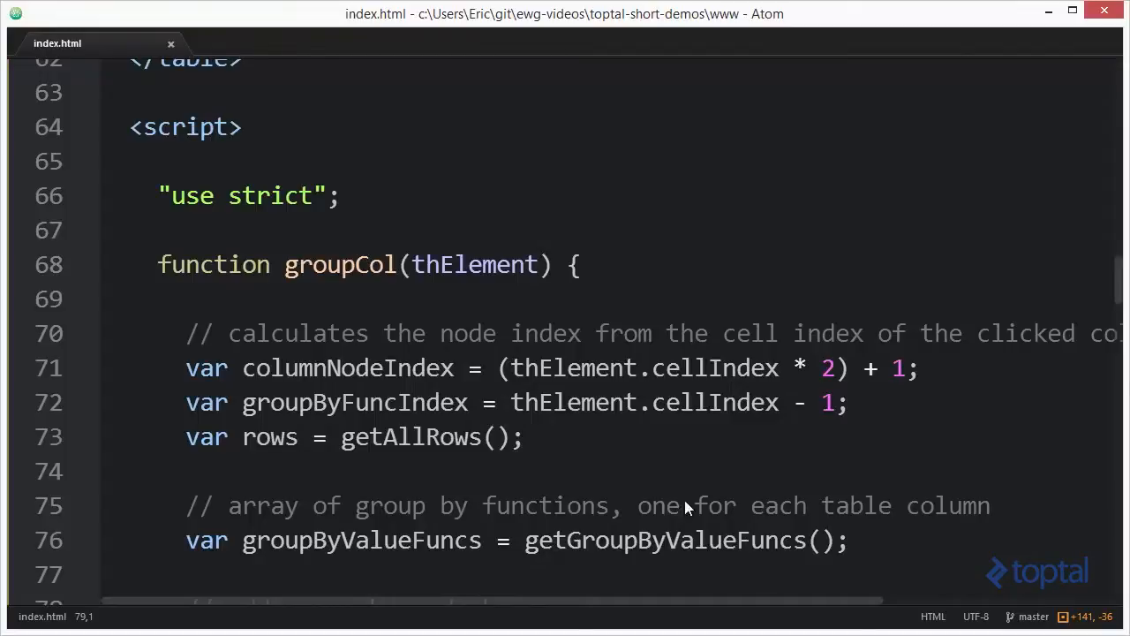
mouse_move(459, 455)
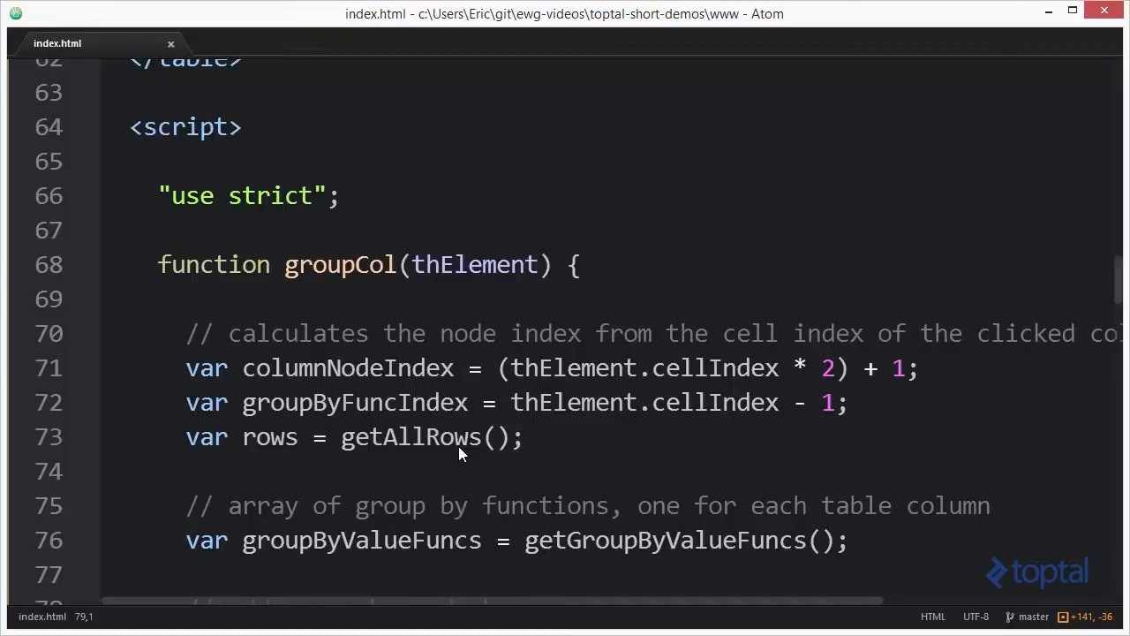
mouse_move(452, 463)
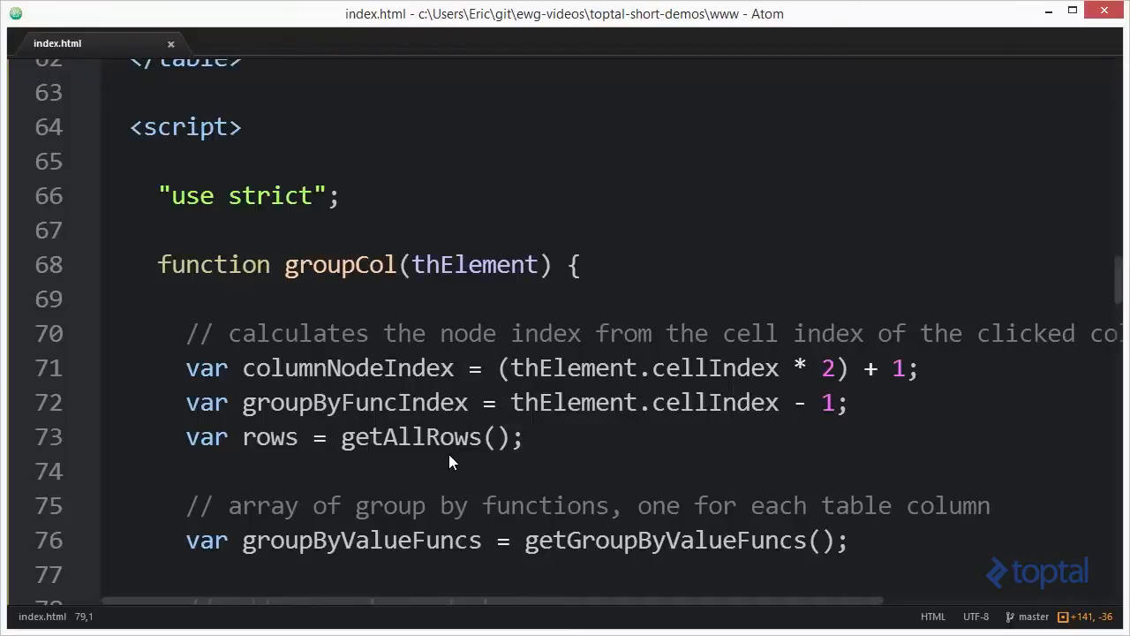
scroll(down, 3)
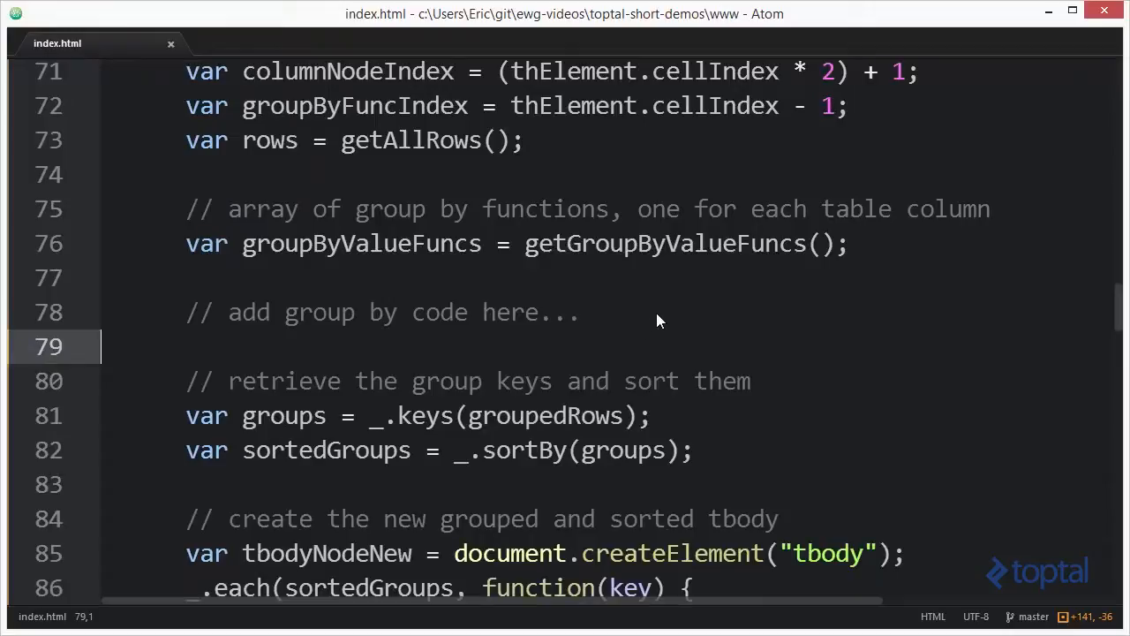
click(645, 311)
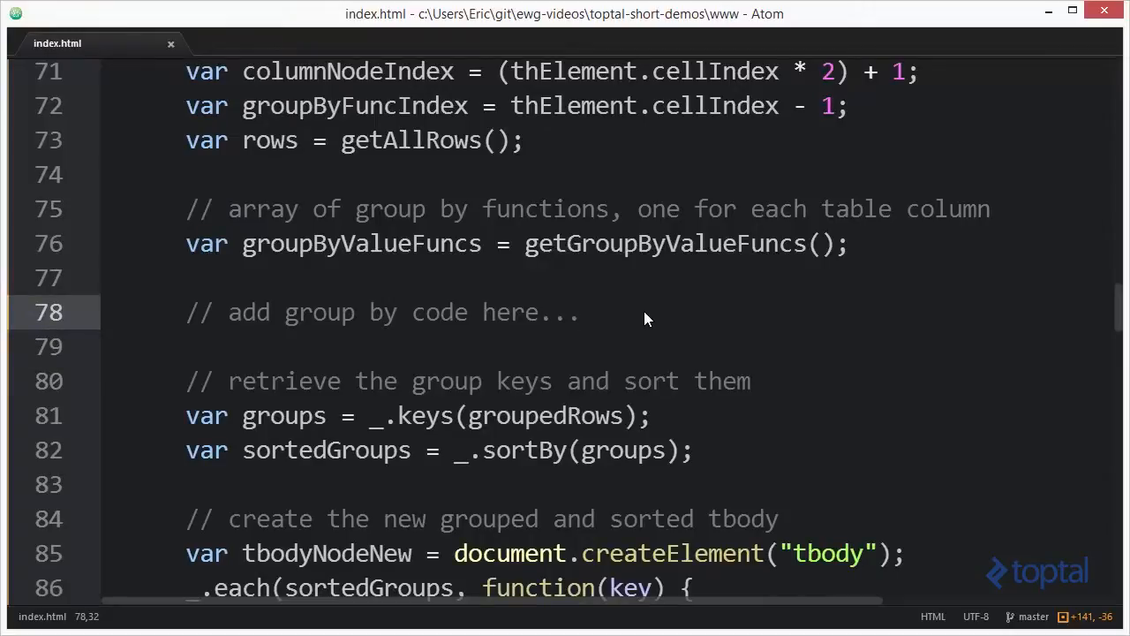
click(579, 311)
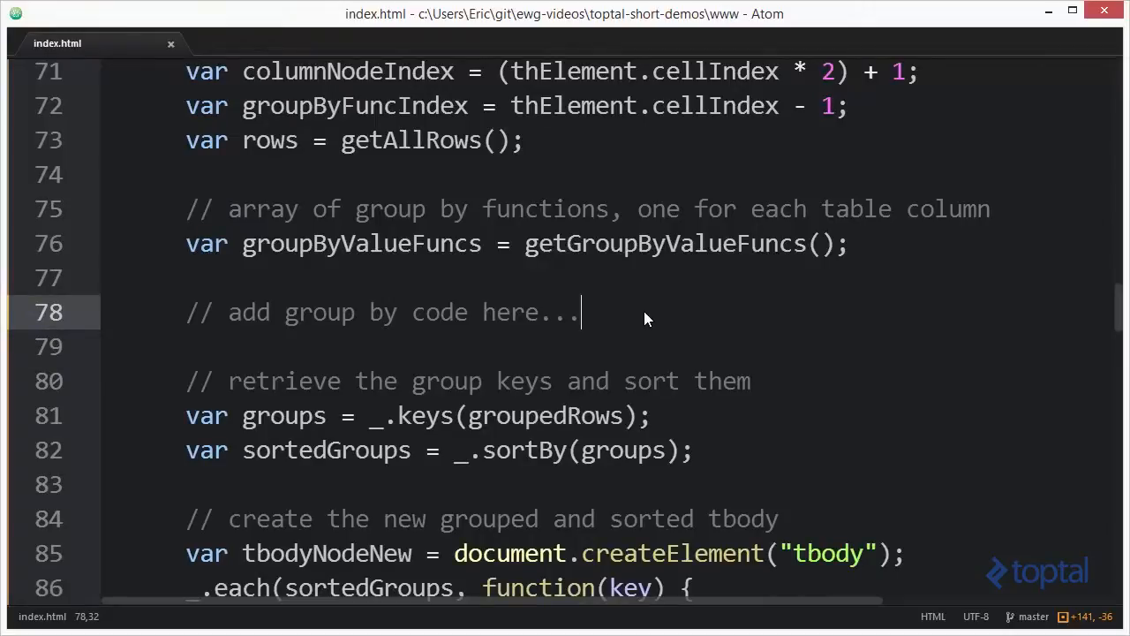
key(enter)
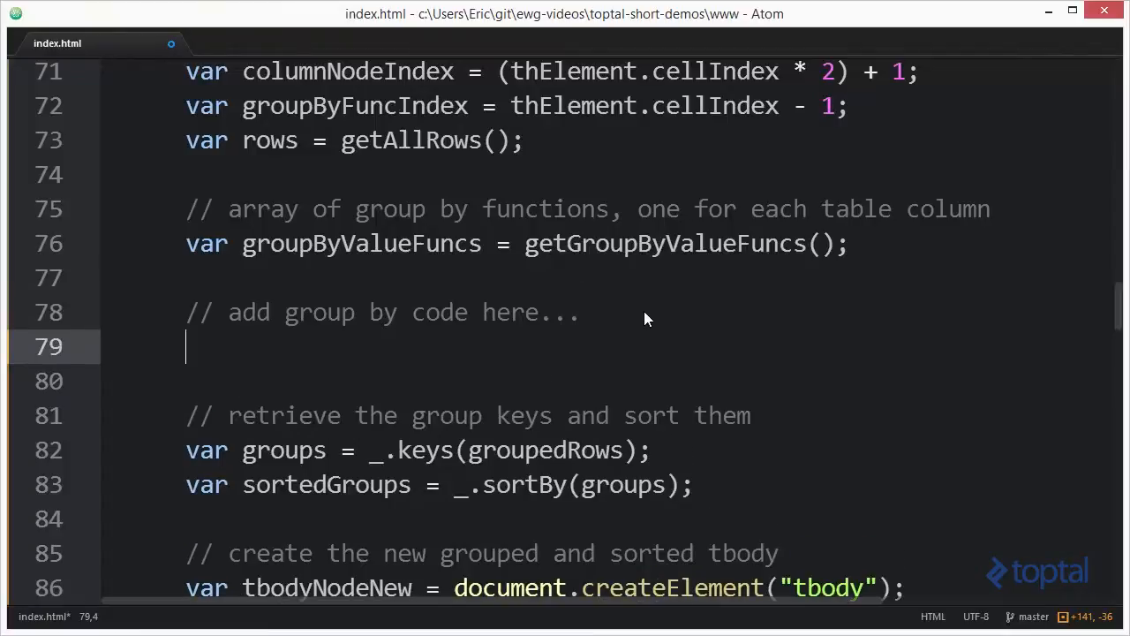
text(var)
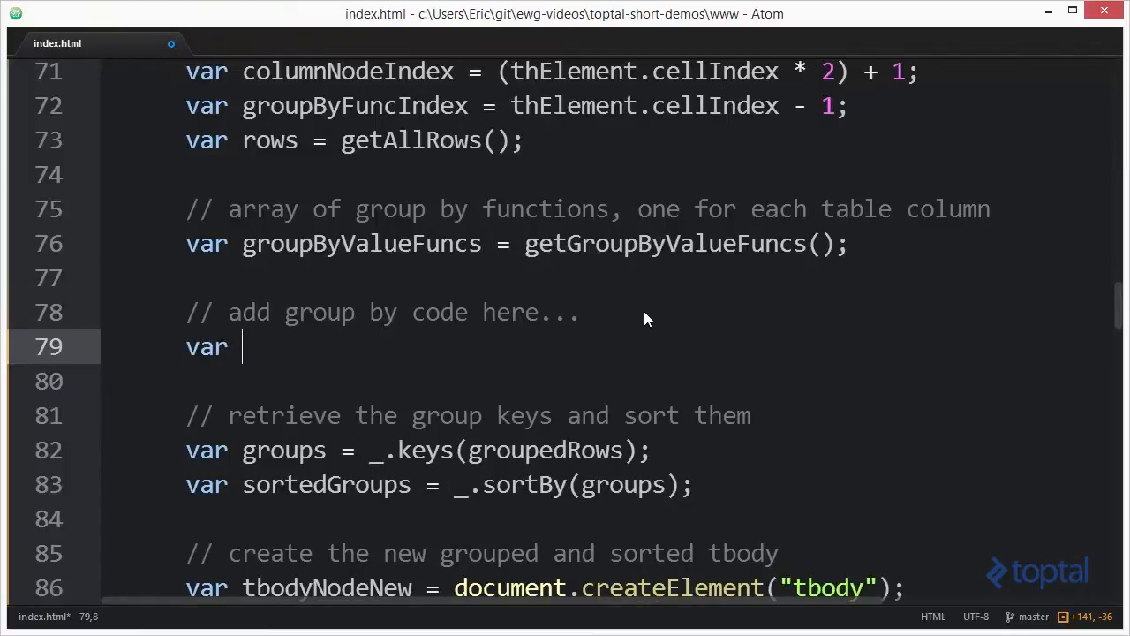
text(grouped)
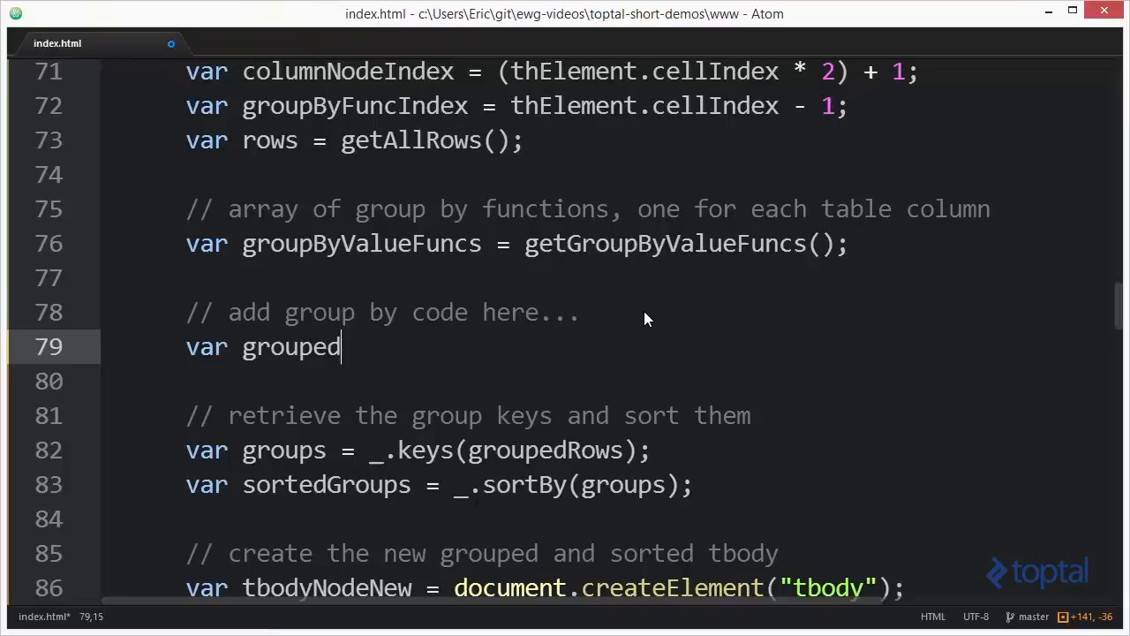
text(Rows =)
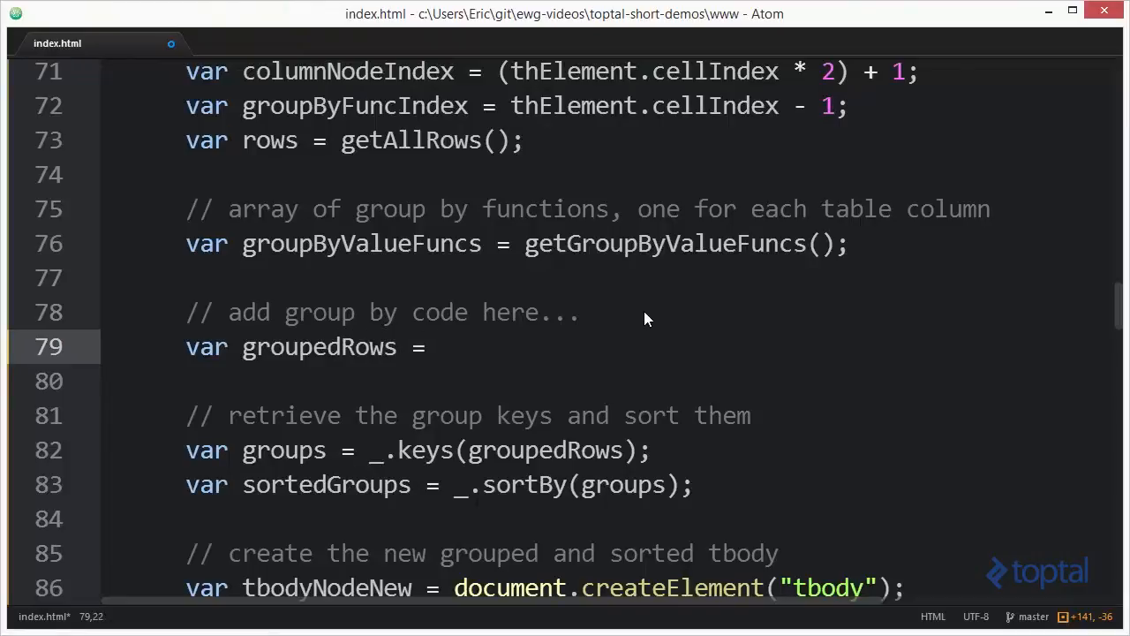
text(_.grou)
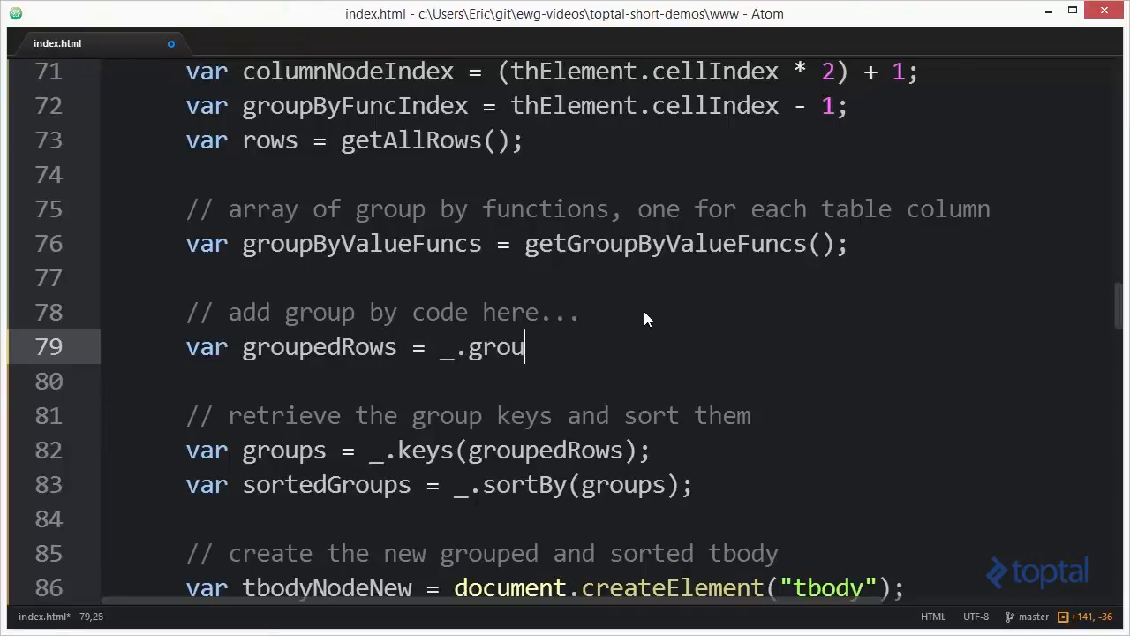
text(pBy())
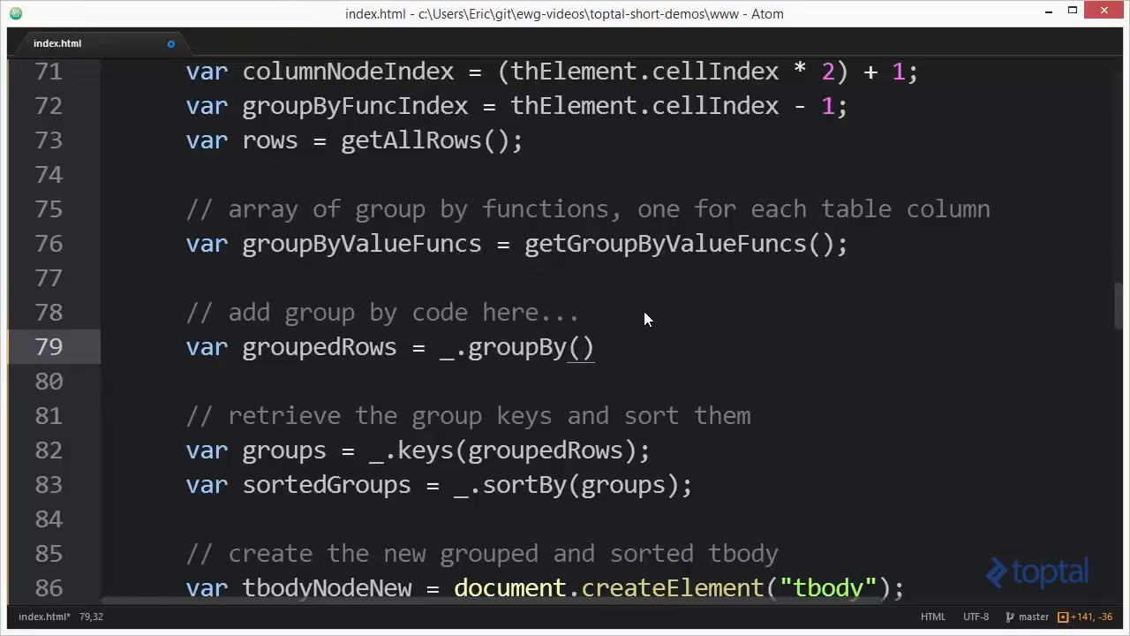
text(rows)
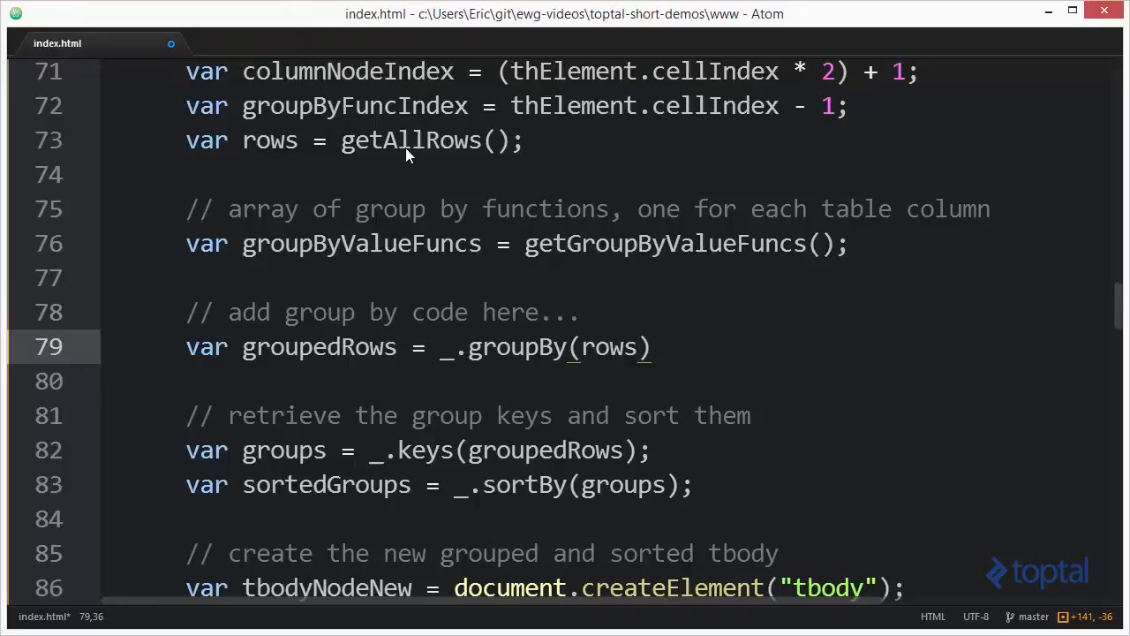
- Add the callback 'function(row, index, originalRows)' and wrap it onto its own line
text(, function)
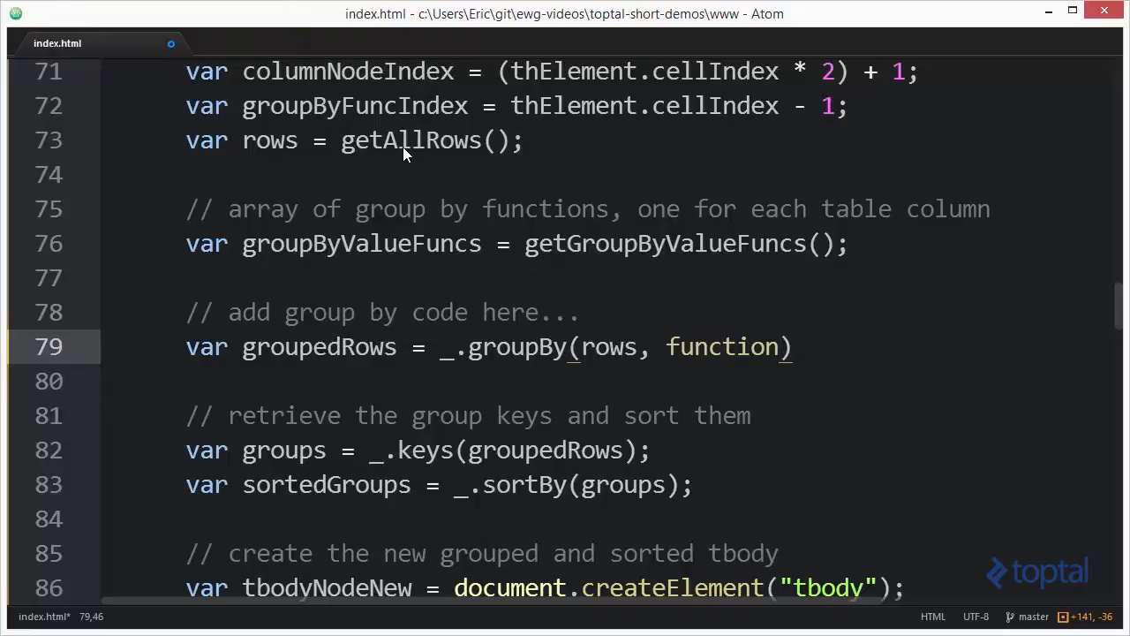
text(())
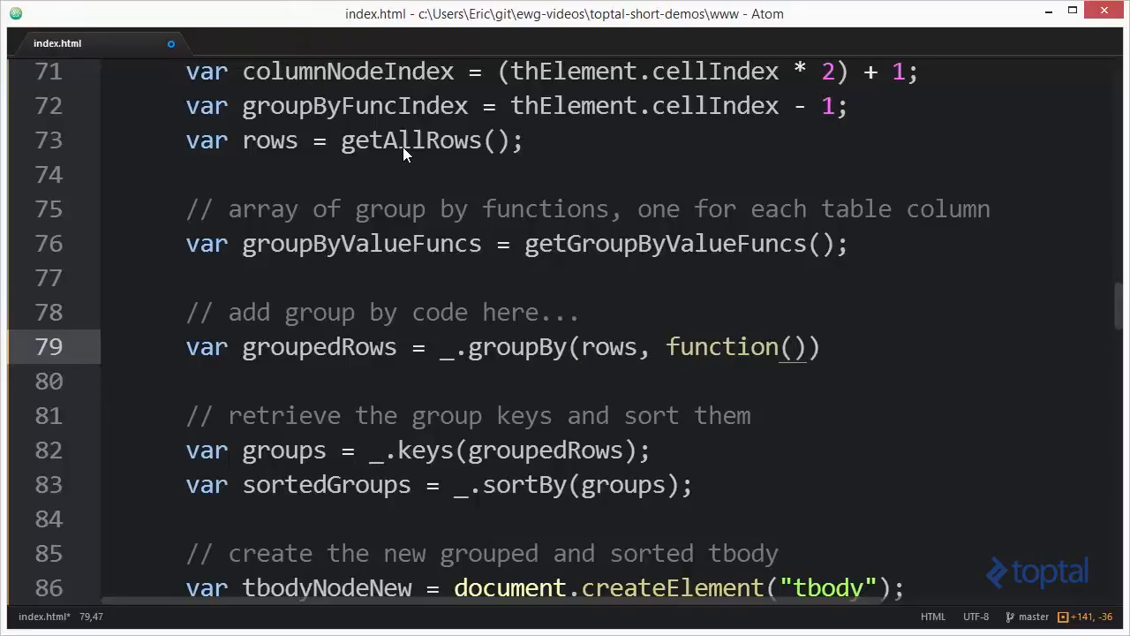
text(row, index, originalRows)
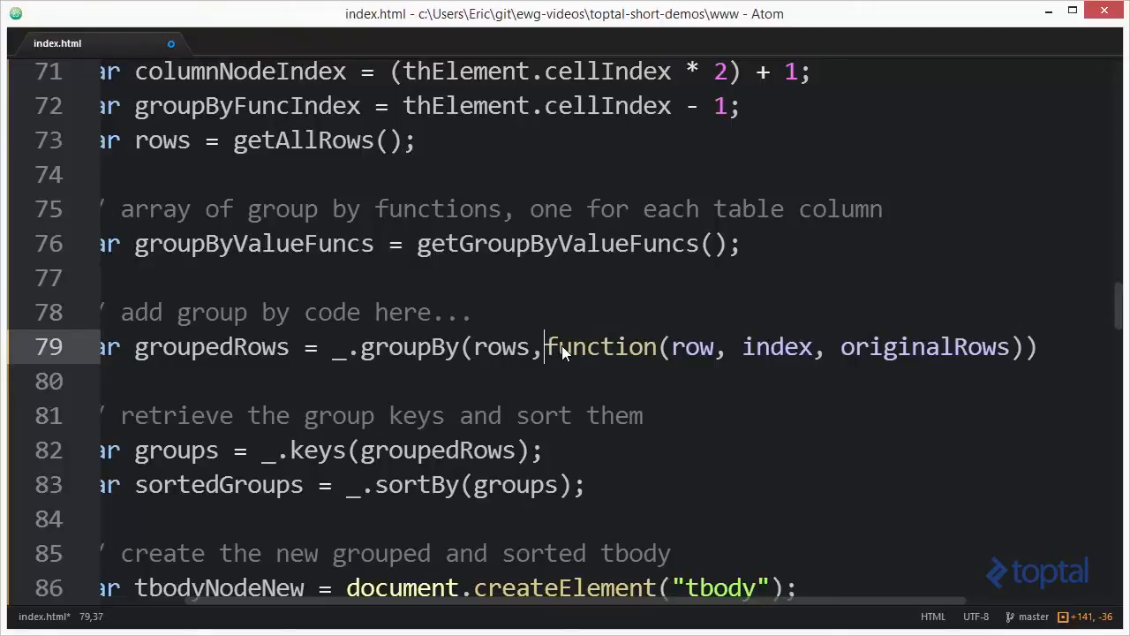
key(enter)
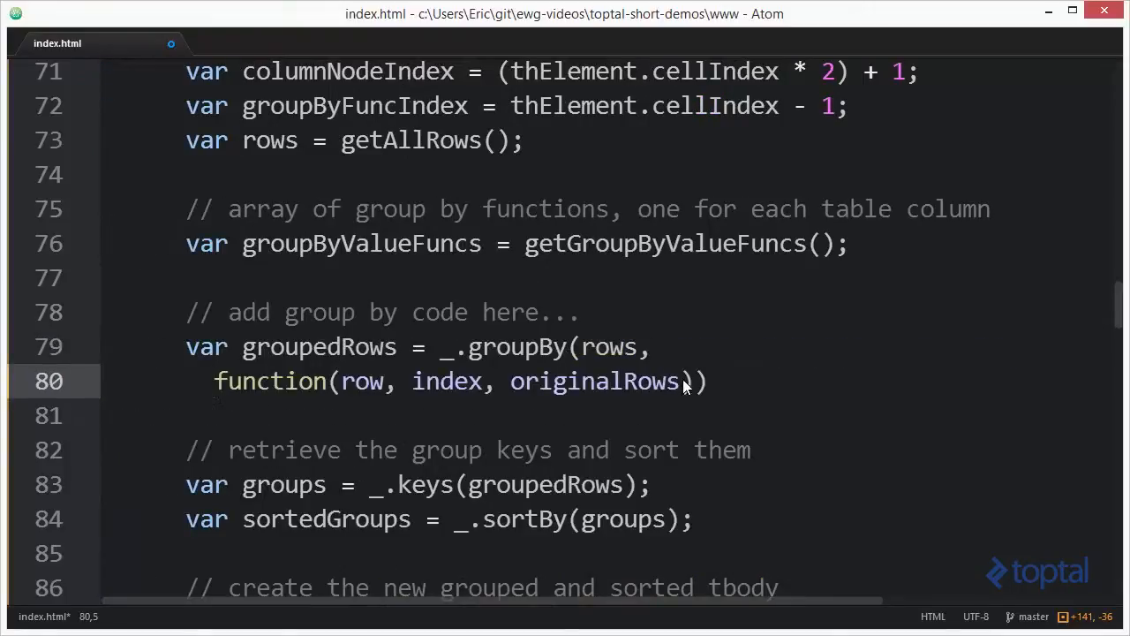
- Open an empty braced body for the groupBy callback and place the cursor inside it
text({)
key(enter)
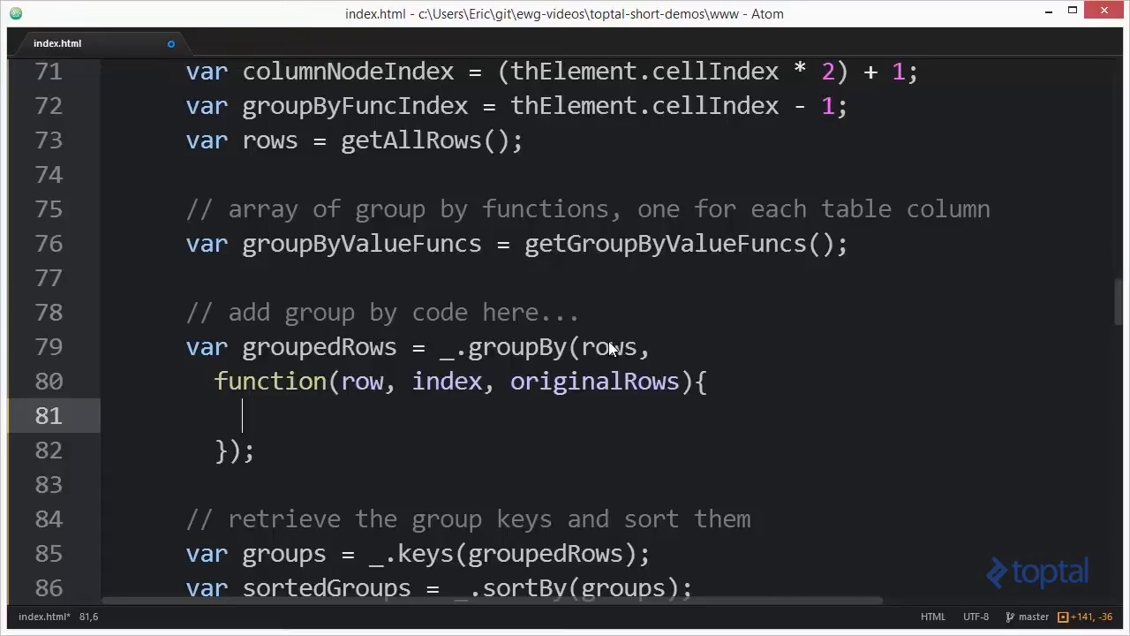
mouse_move(449, 390)
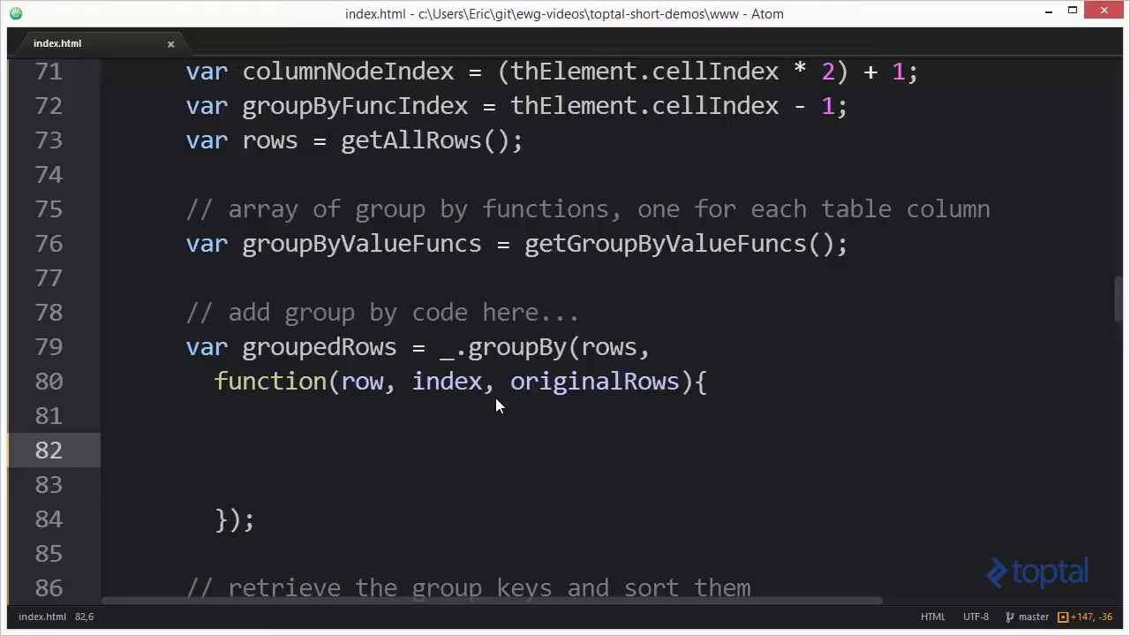
click(244, 451)
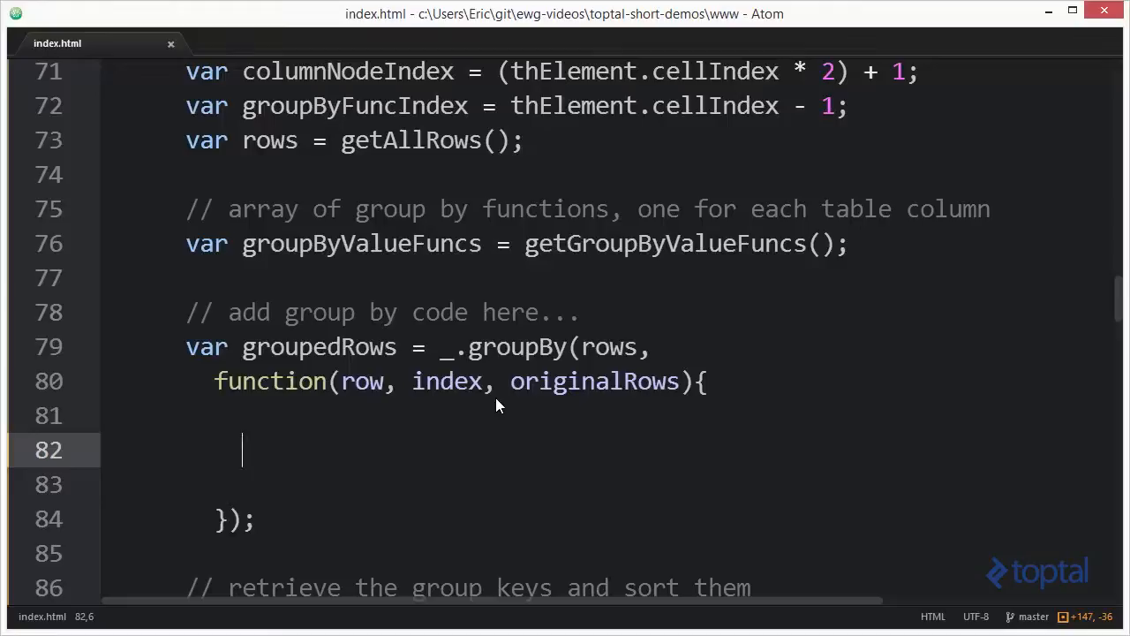
- Write 'return row.childNodes[columnNodeIndex].textContent;' as the callback's grouping key
text(ret)
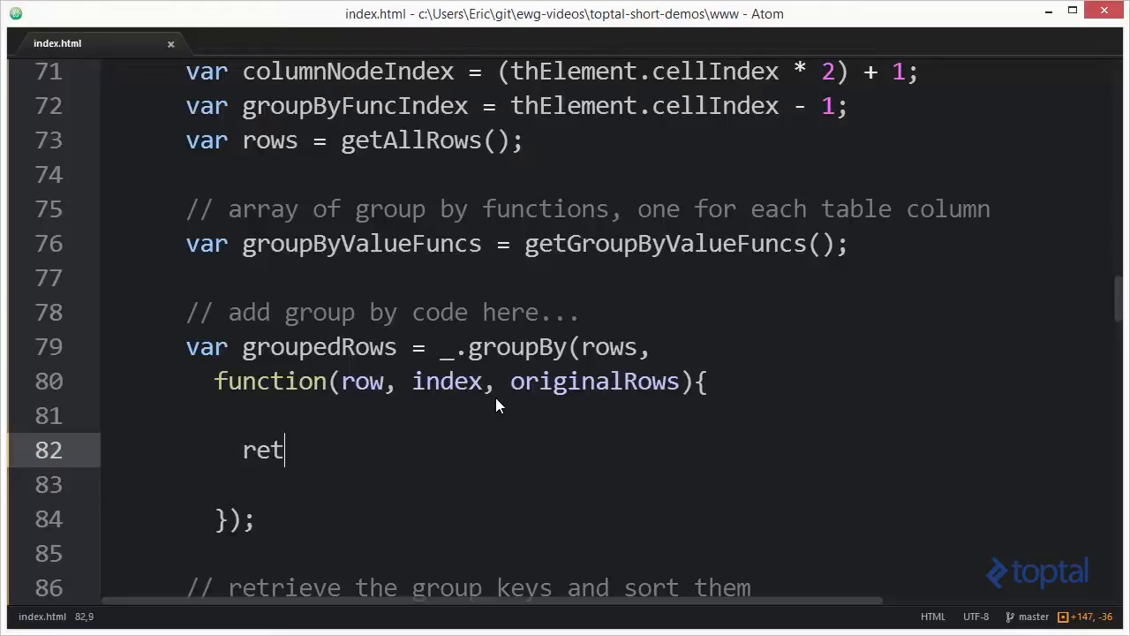
text(urn)
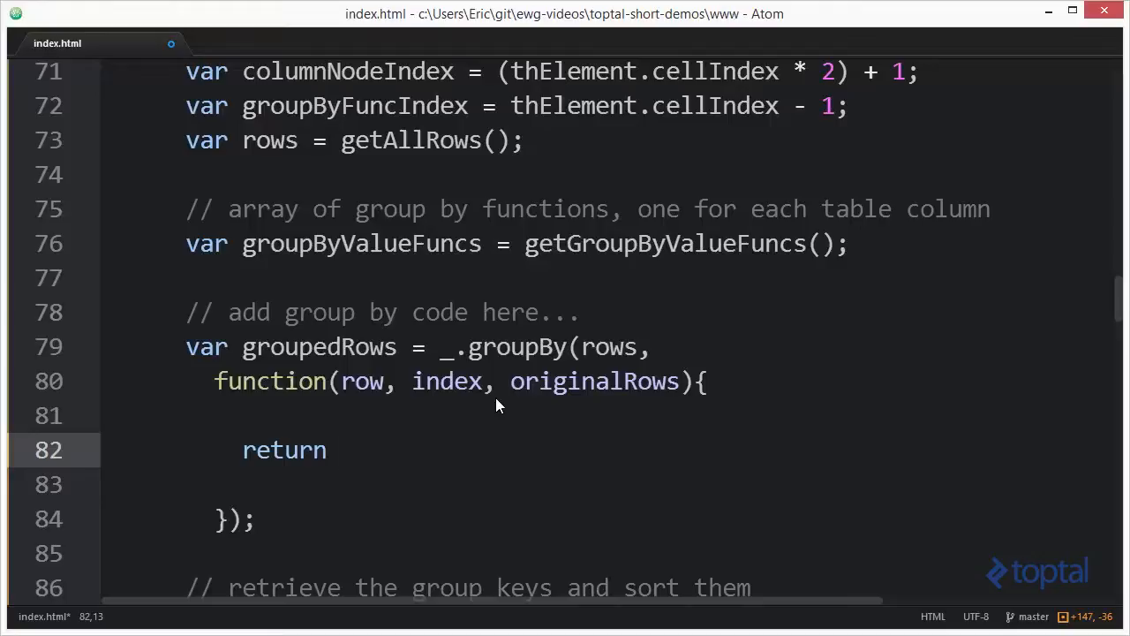
text(row.child)
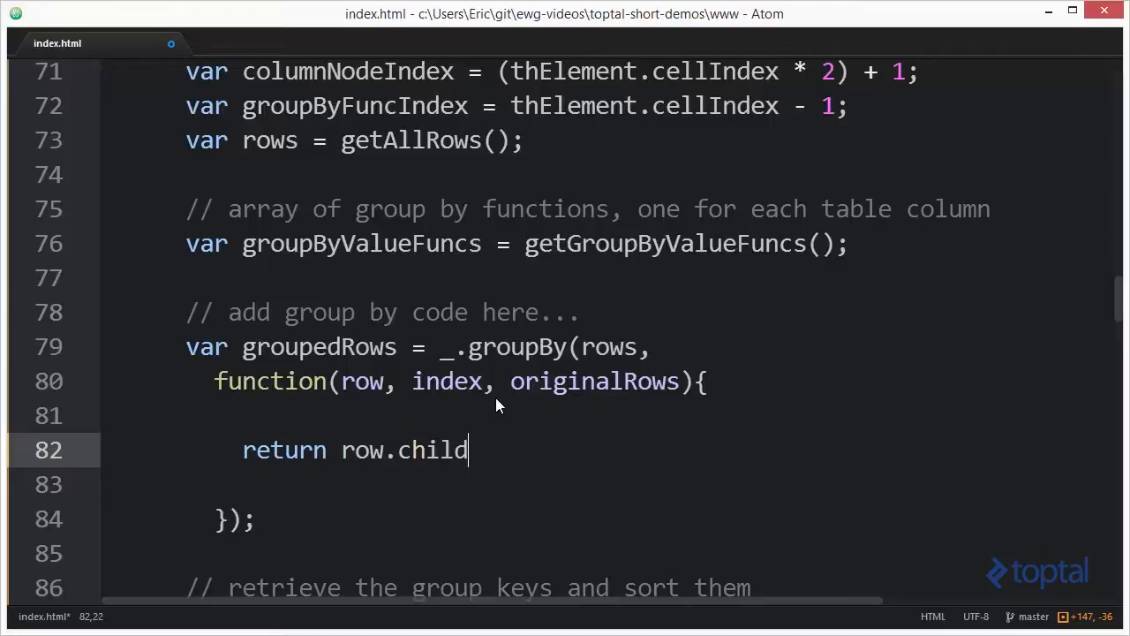
text(Node)
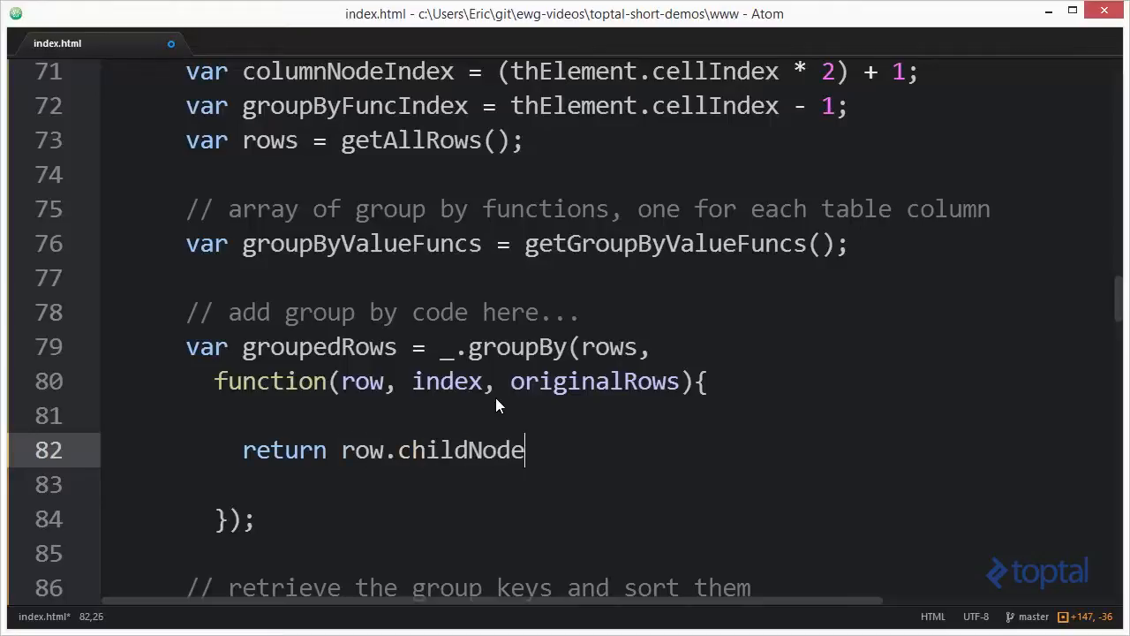
text(s[)
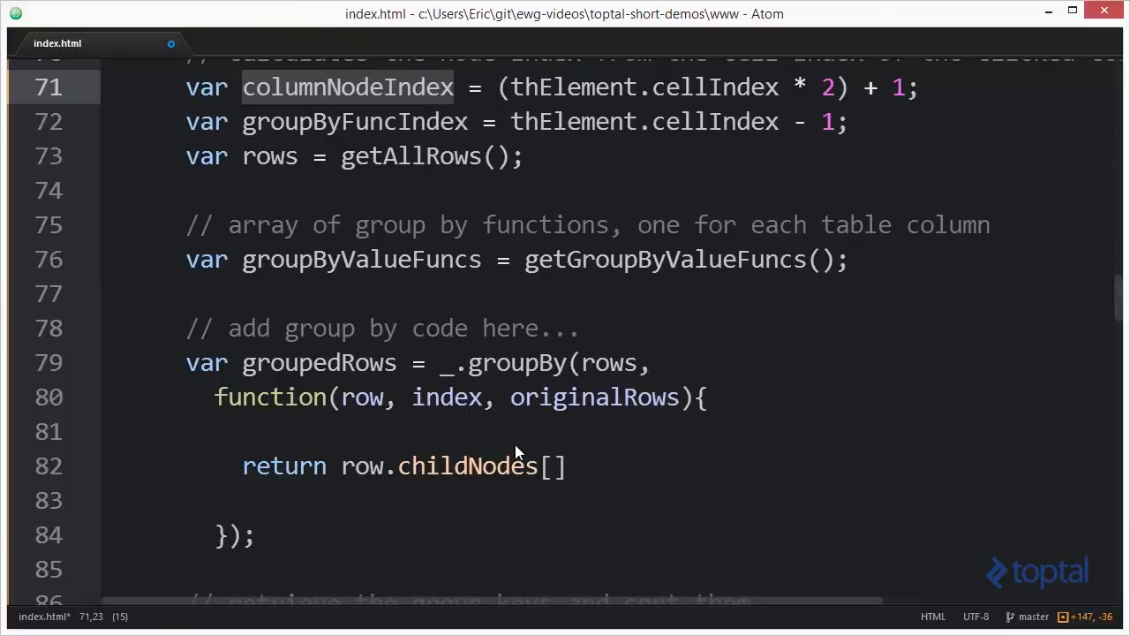
text(columnNodeIndex)
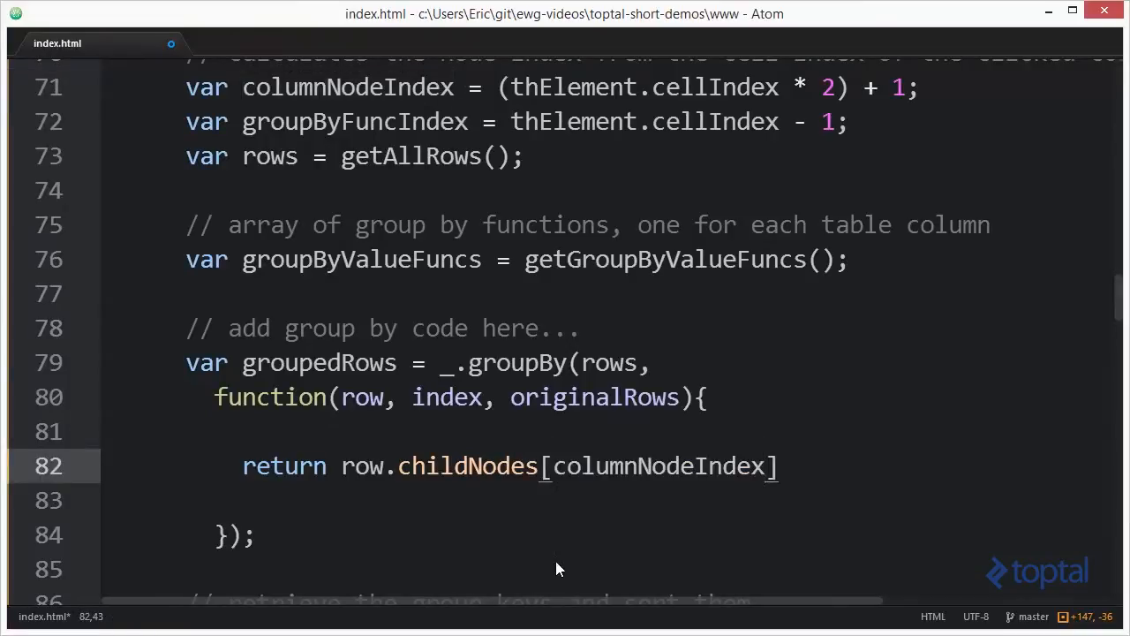
text(.)
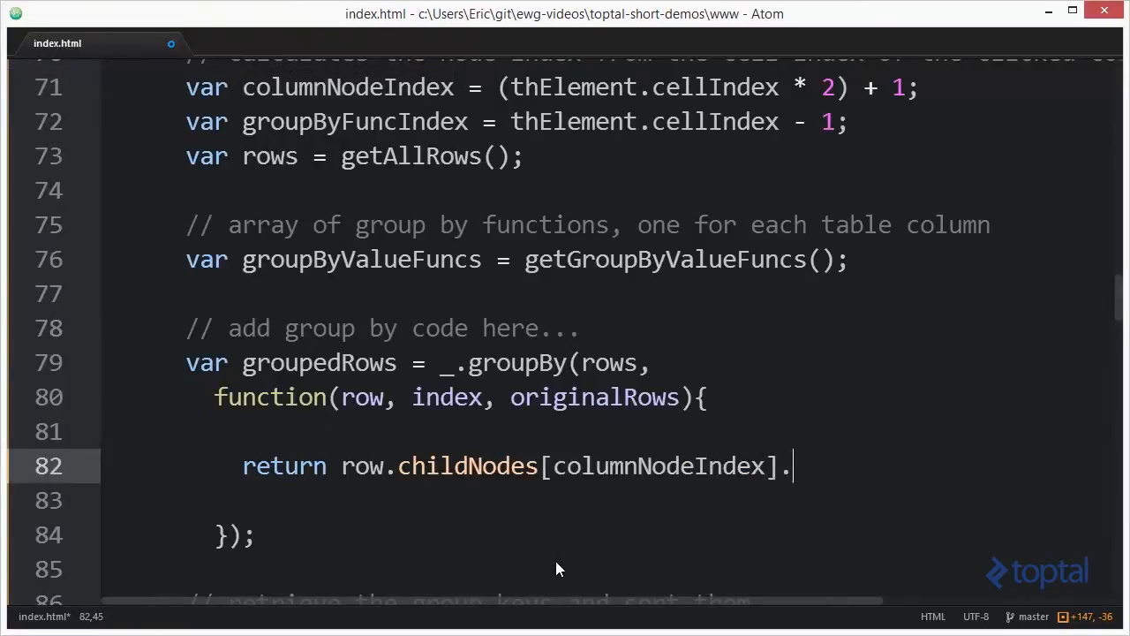
text(tex)
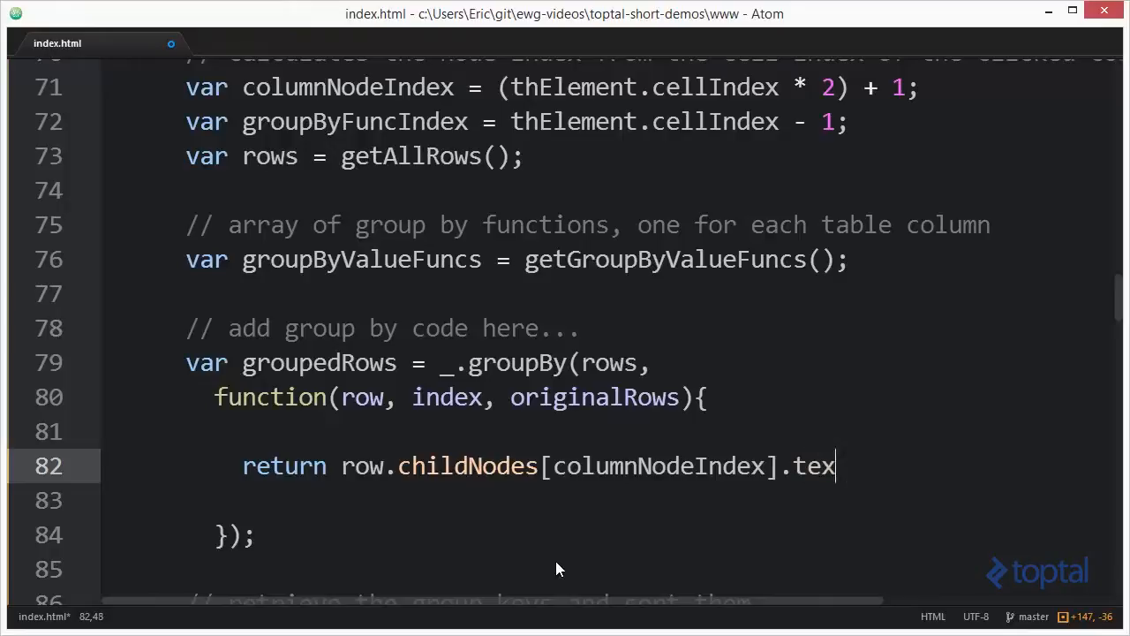
text(tContent)
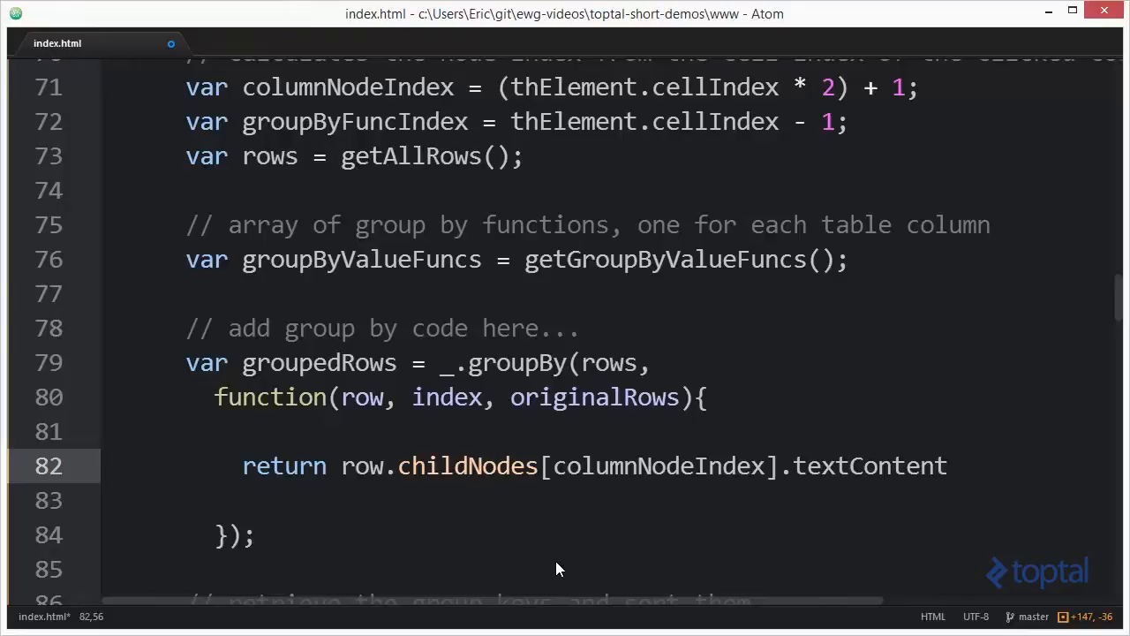
click(947, 466)
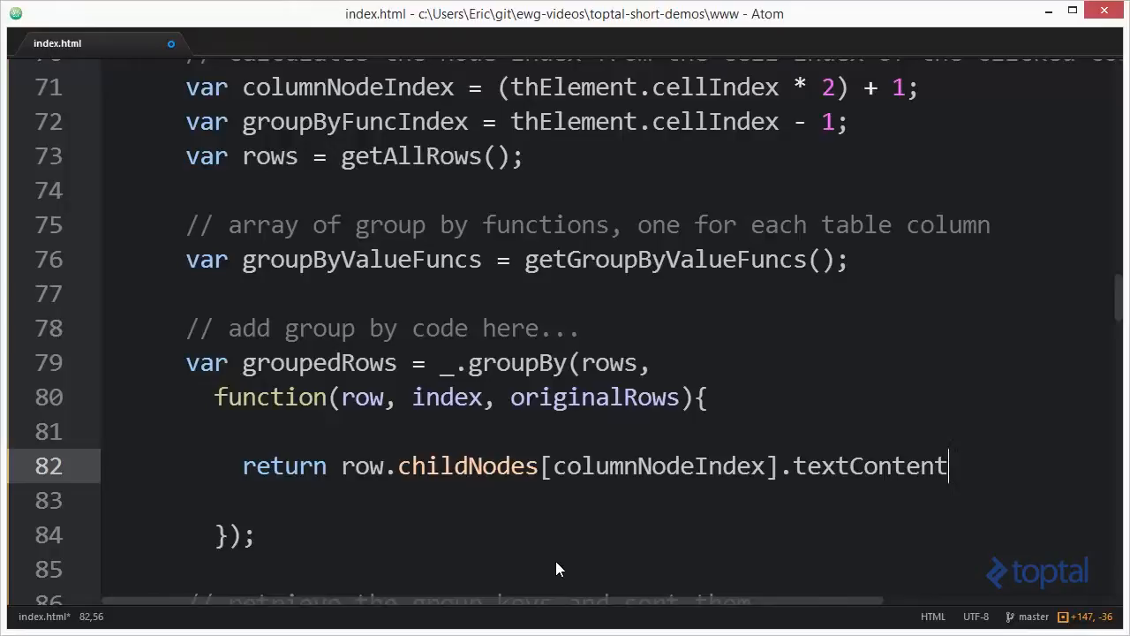
text(;)
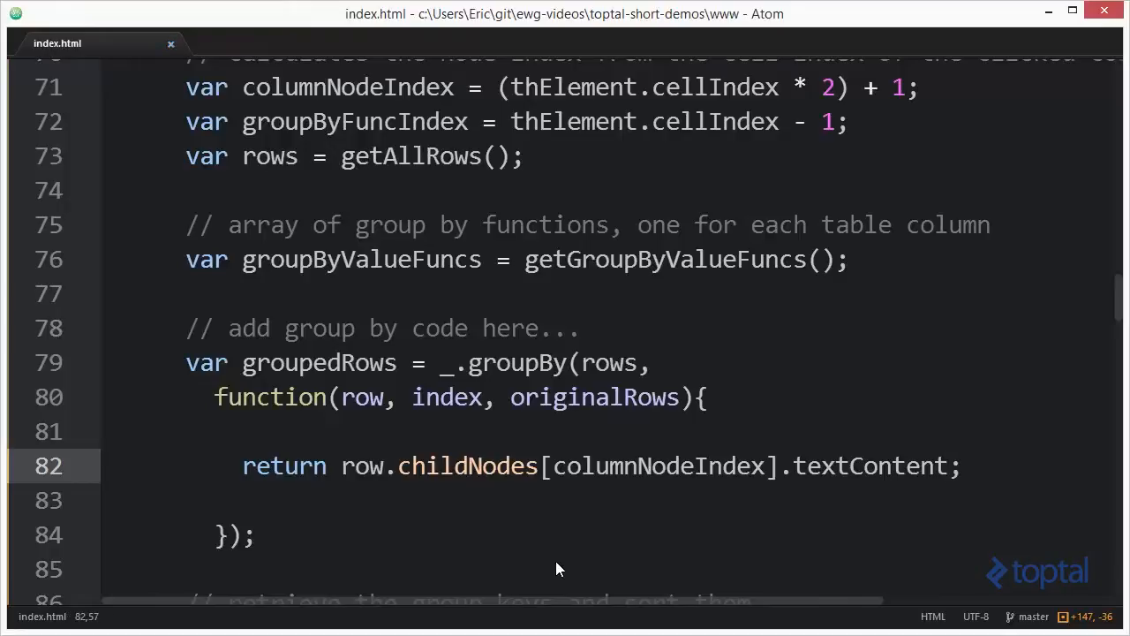
scroll(down, 3)
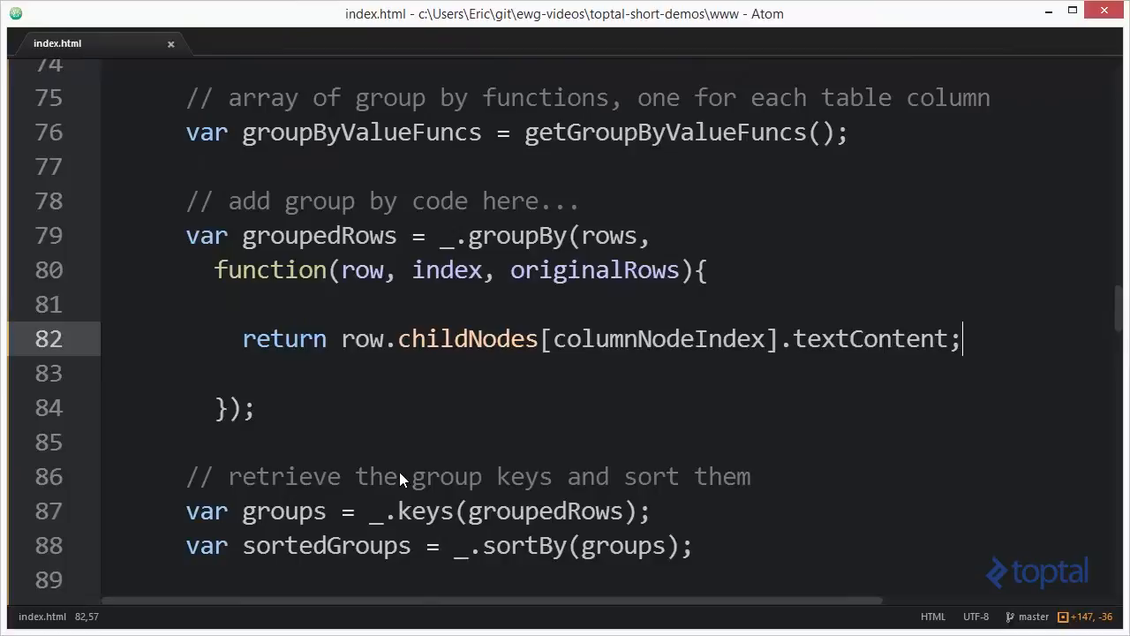
scroll(down, 3)
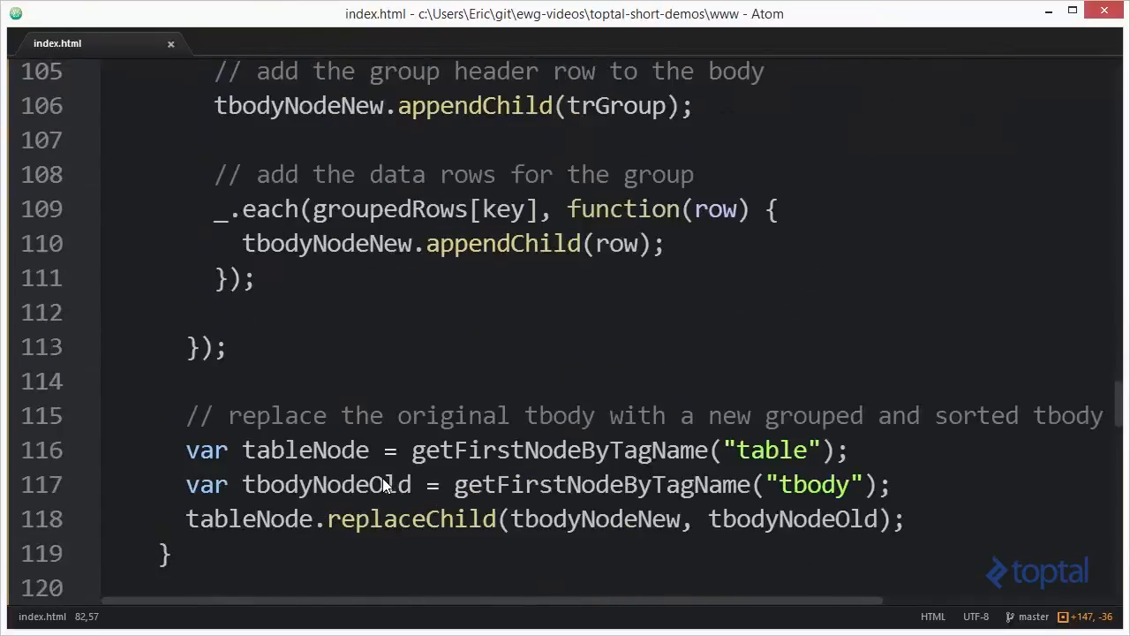
scroll(down, 3)
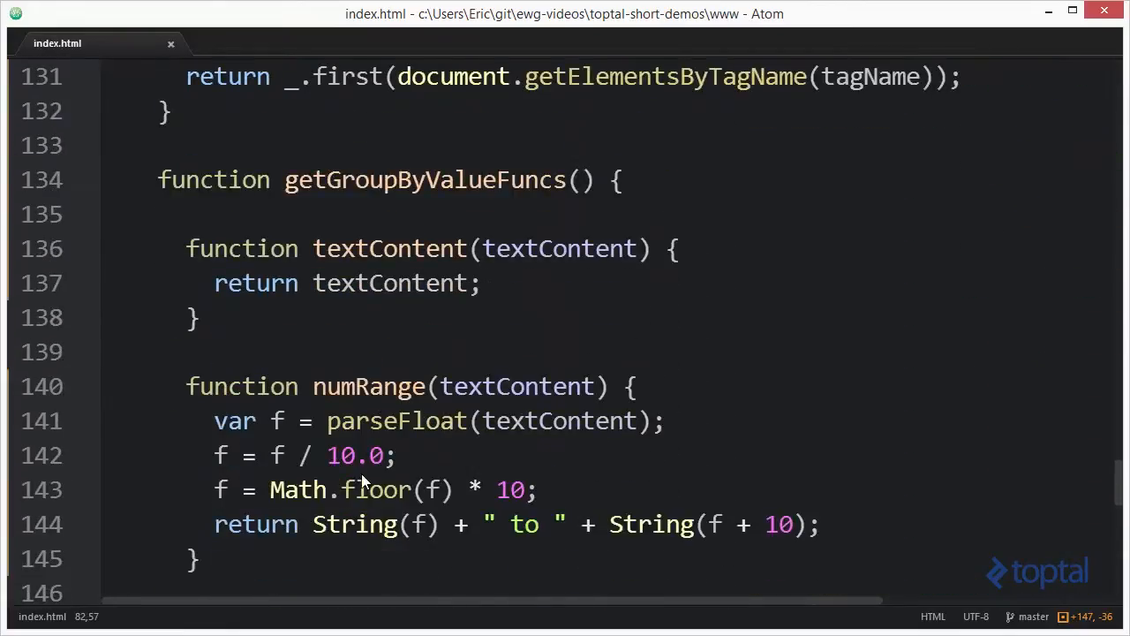
mouse_move(551, 342)
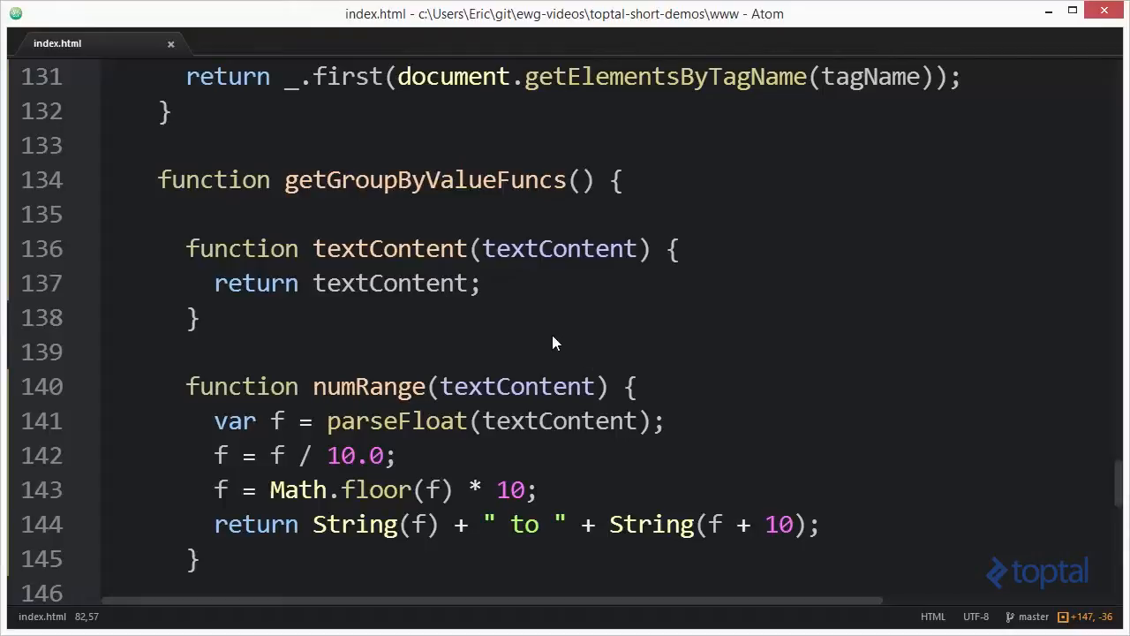
scroll(down, 3)
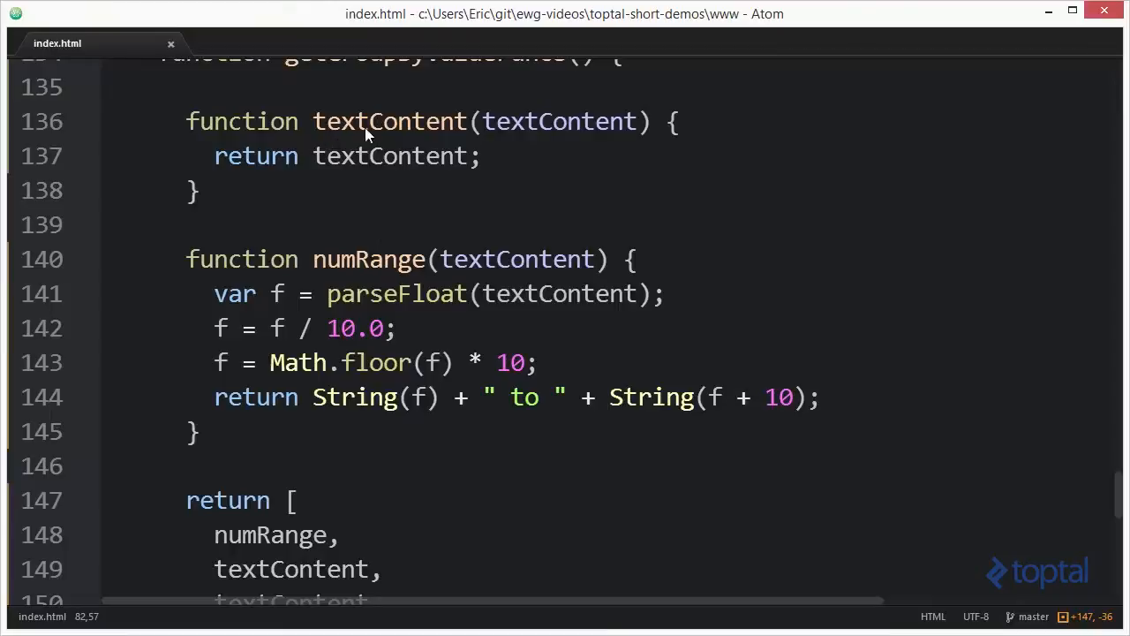
mouse_move(448, 131)
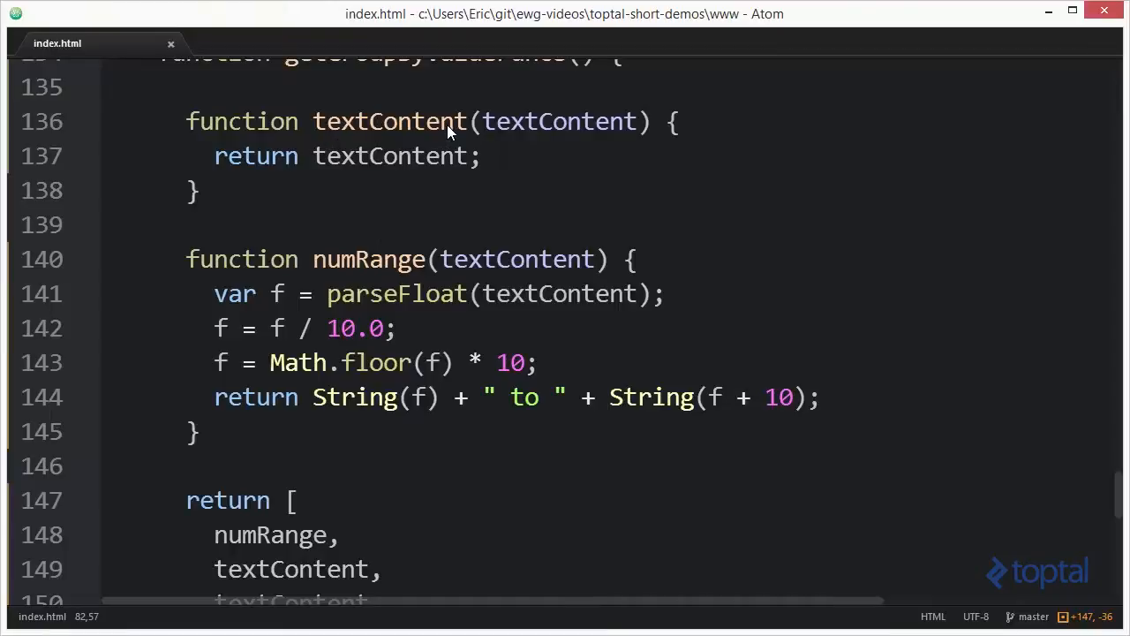
mouse_move(463, 270)
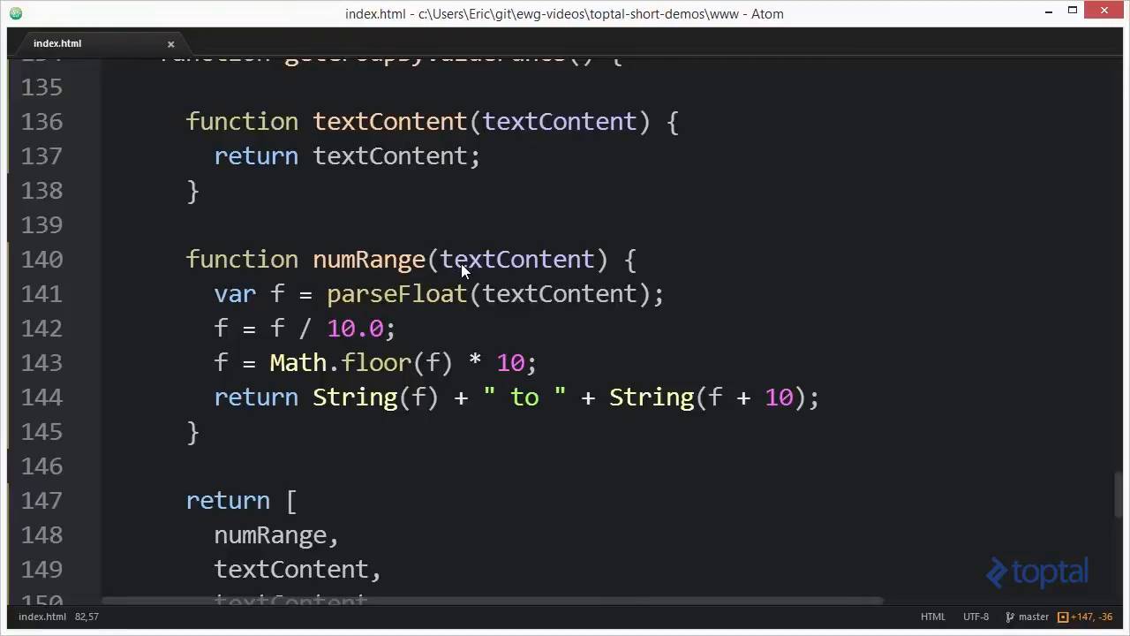
mouse_move(480, 329)
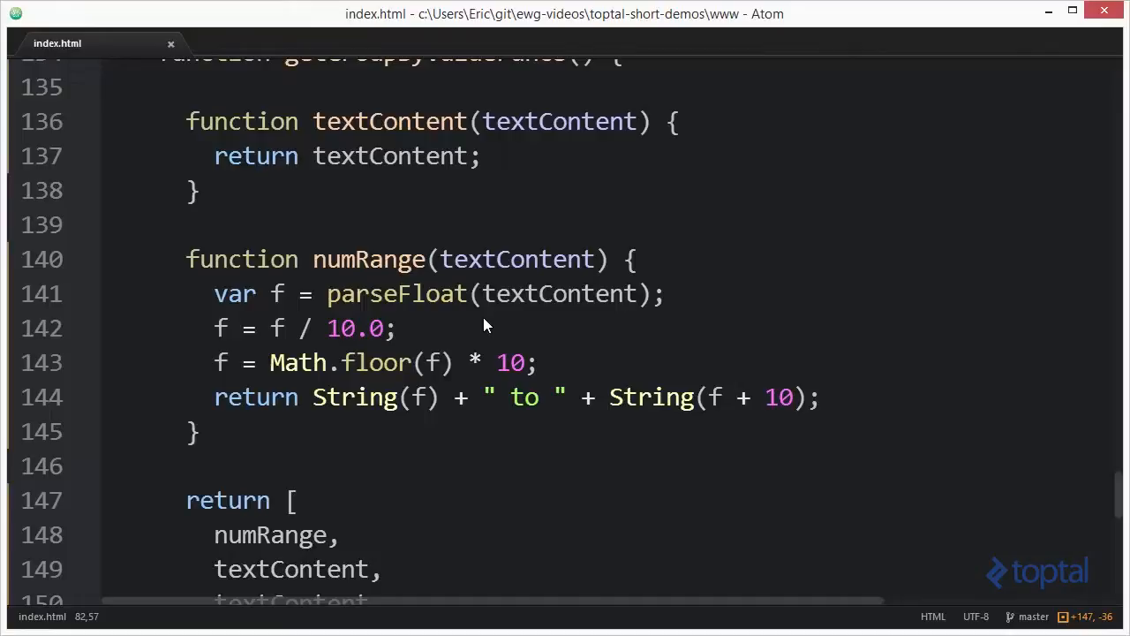
scroll(down, 3)
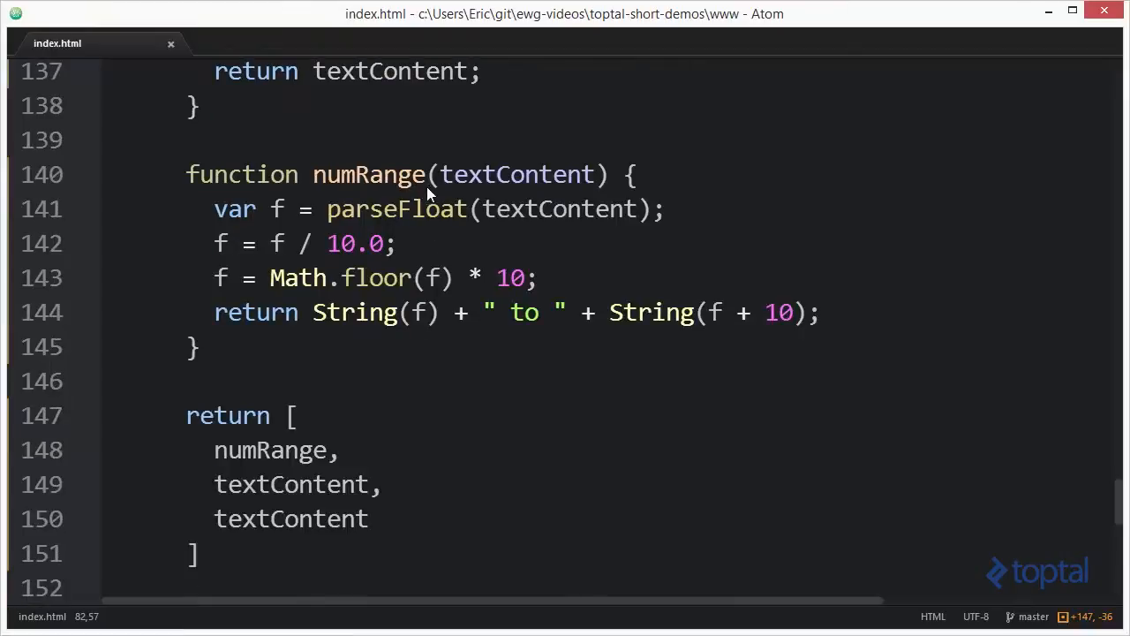
mouse_move(521, 221)
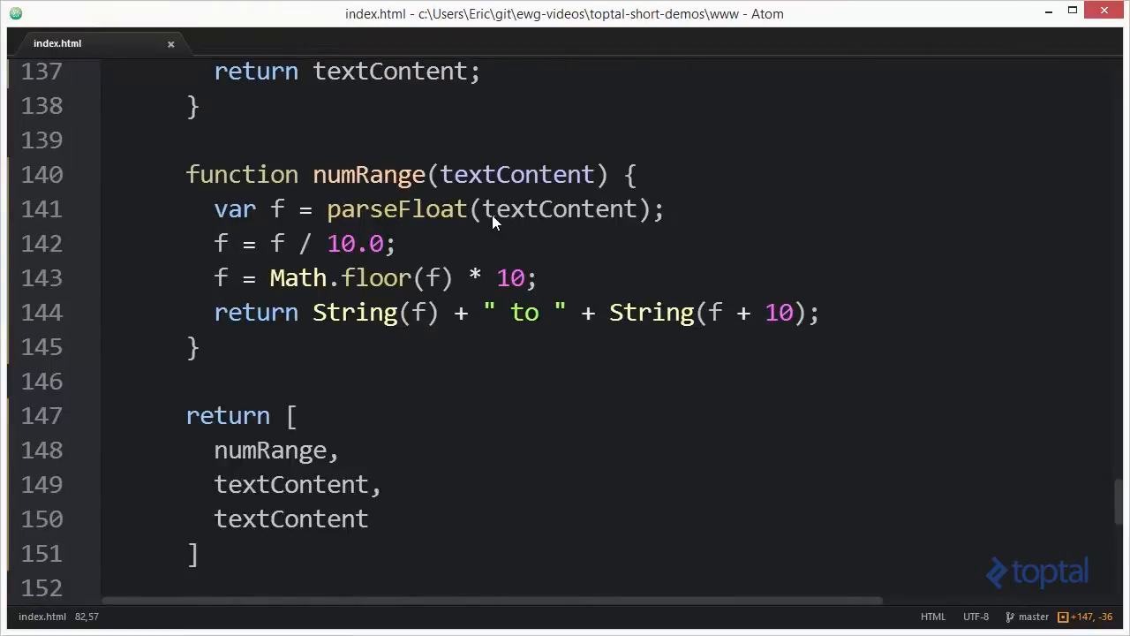
mouse_move(291, 233)
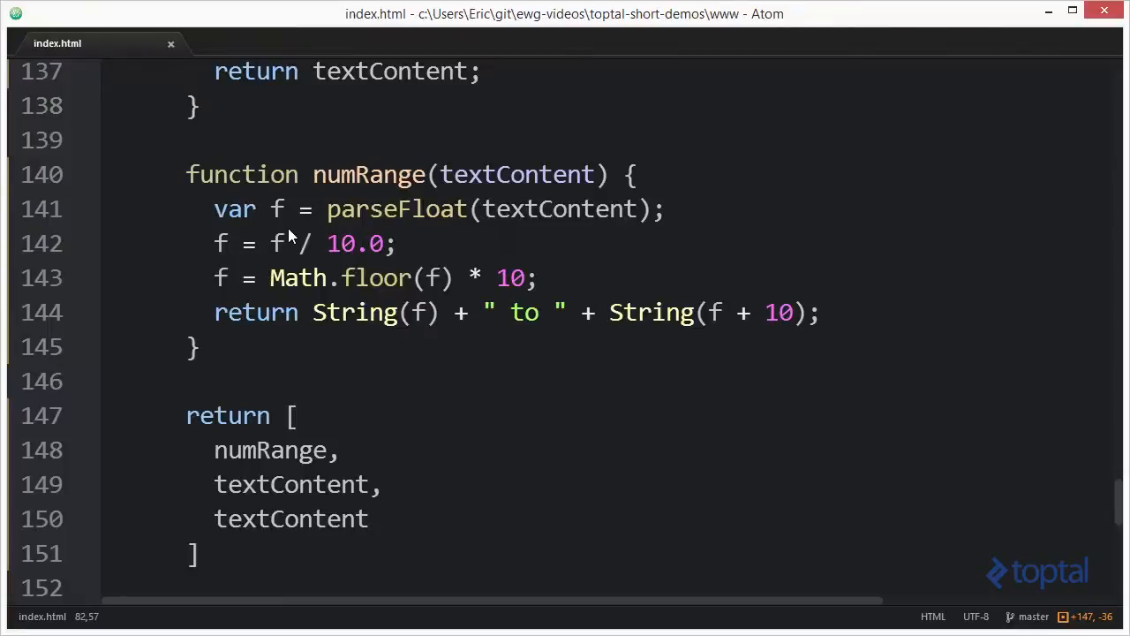
mouse_move(309, 251)
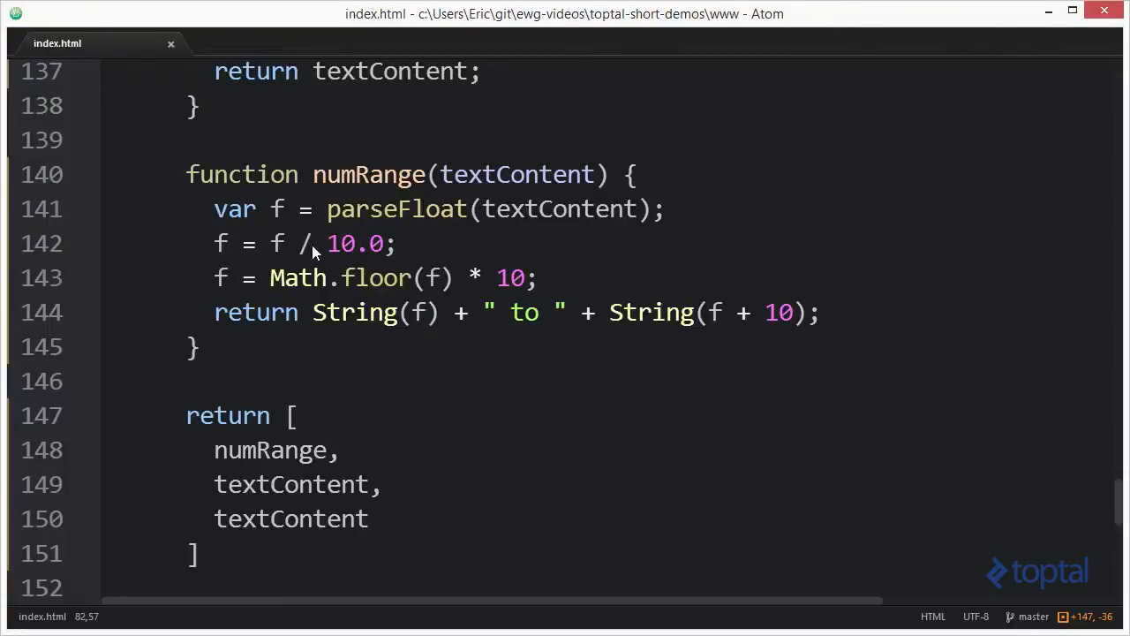
mouse_move(322, 277)
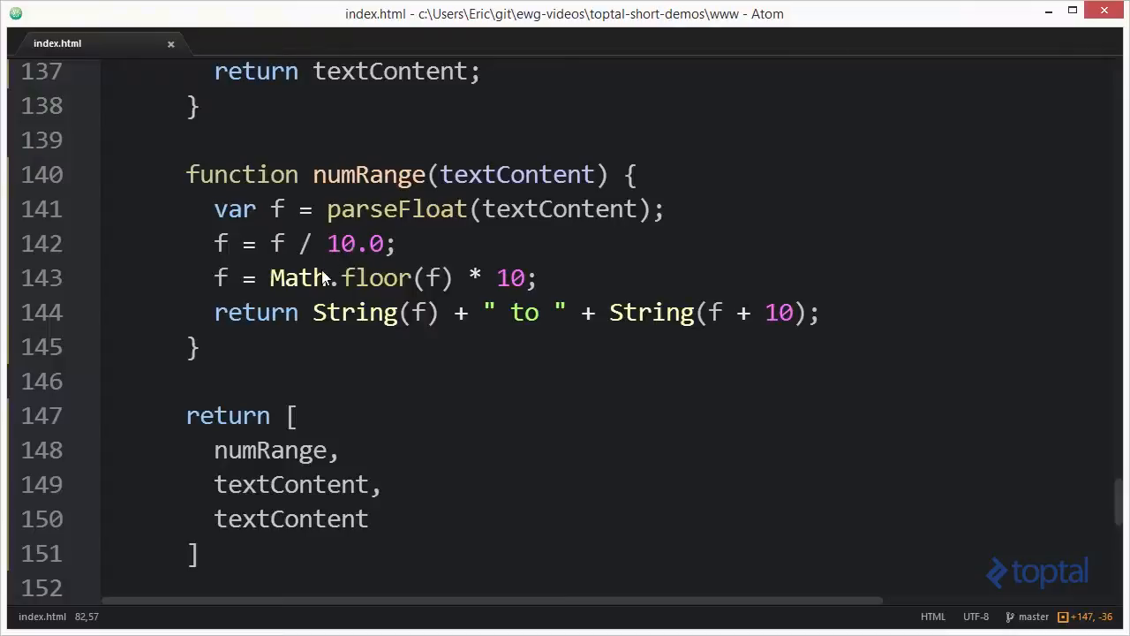
mouse_move(378, 284)
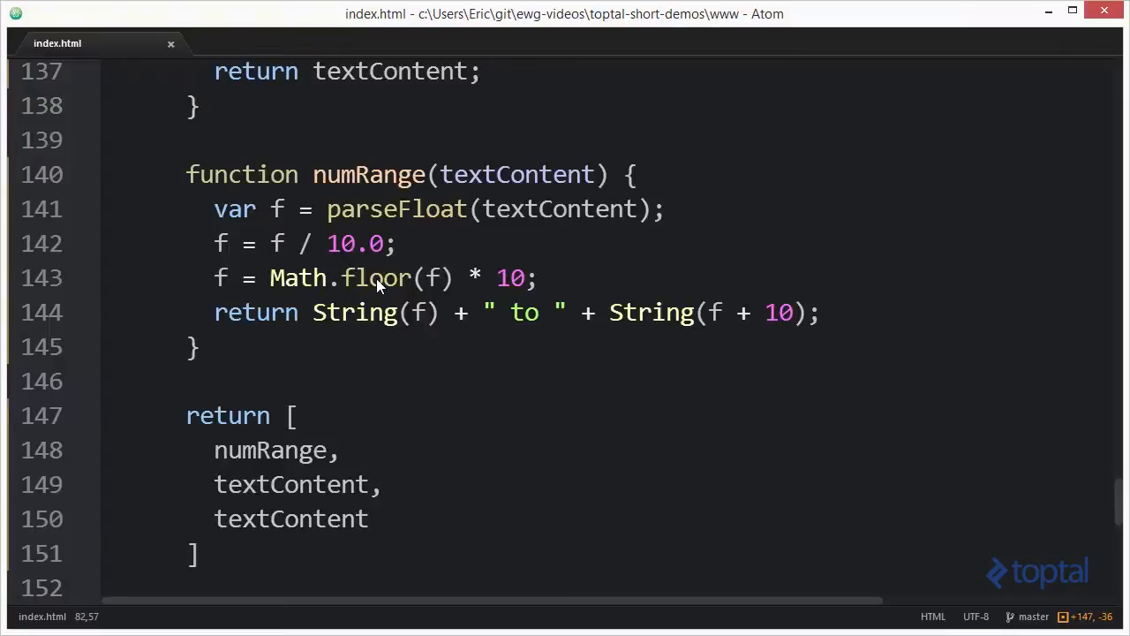
mouse_move(516, 255)
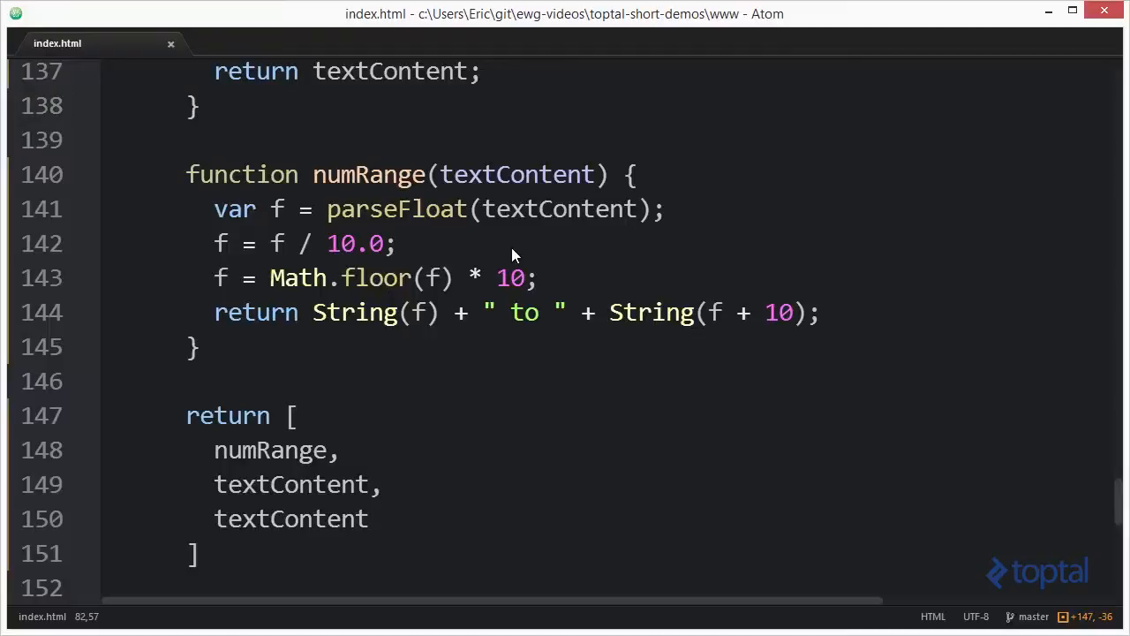
mouse_move(593, 236)
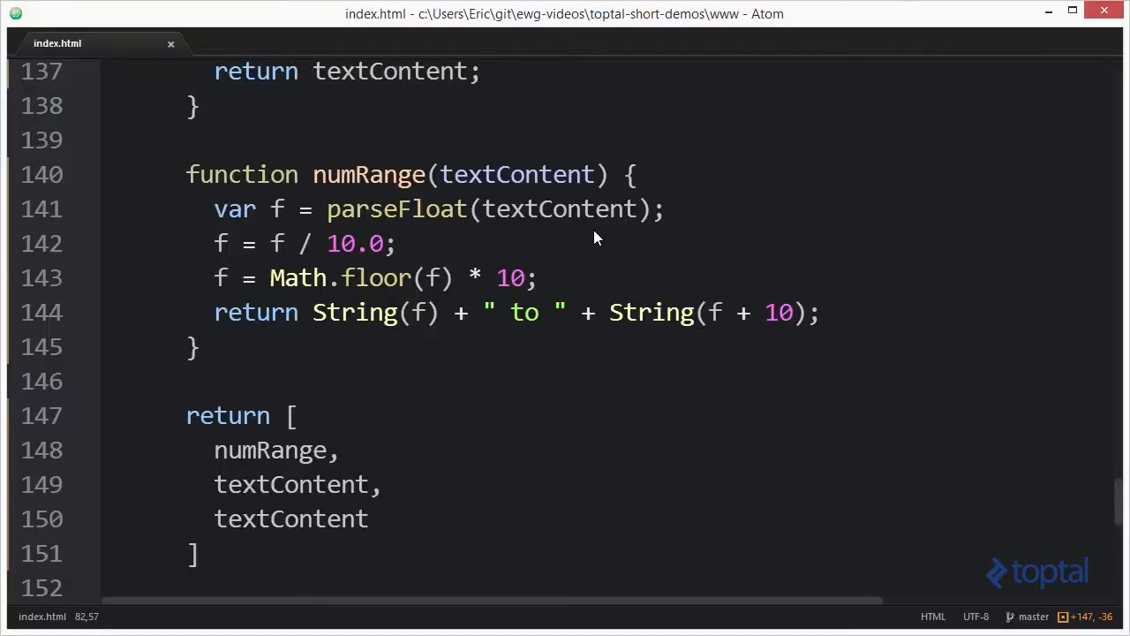
mouse_move(283, 275)
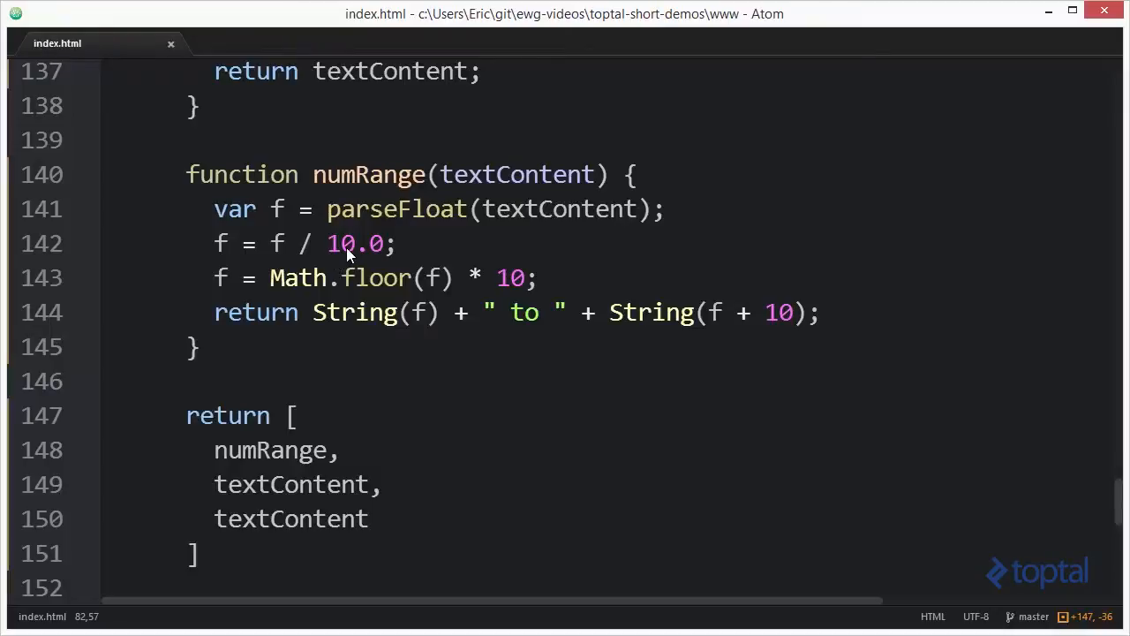
mouse_move(403, 290)
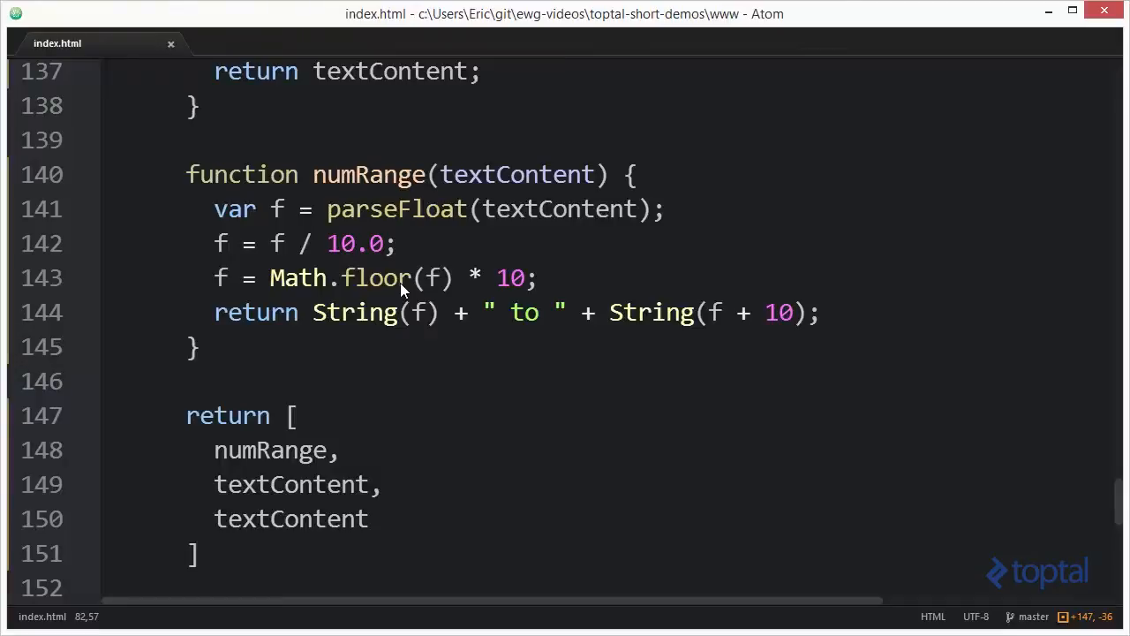
mouse_move(433, 284)
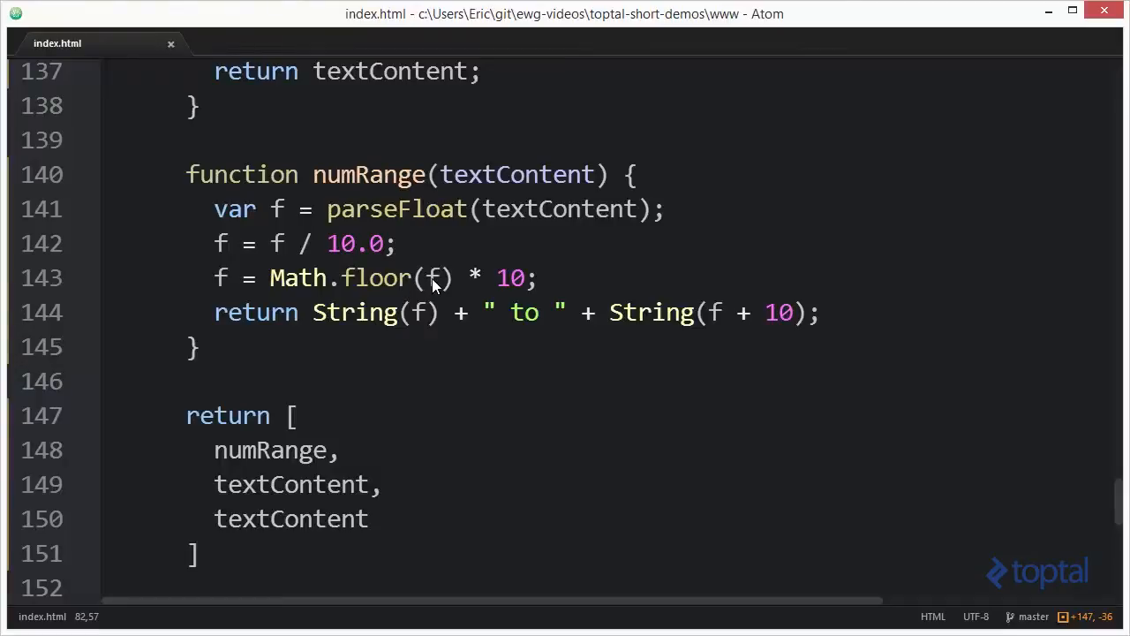
mouse_move(510, 297)
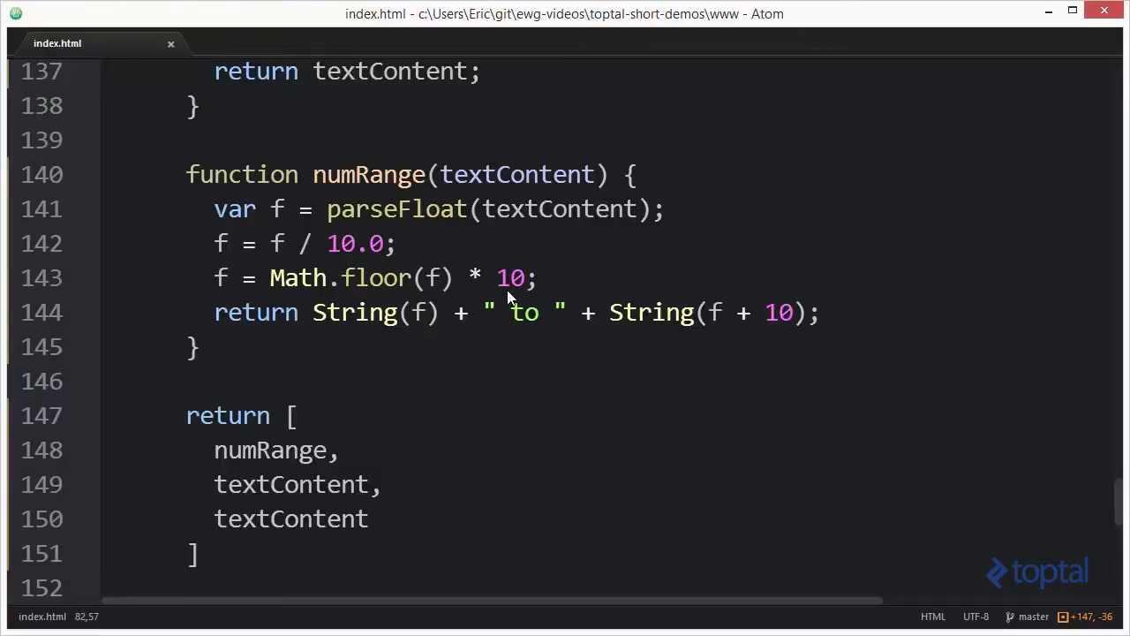
mouse_move(410, 326)
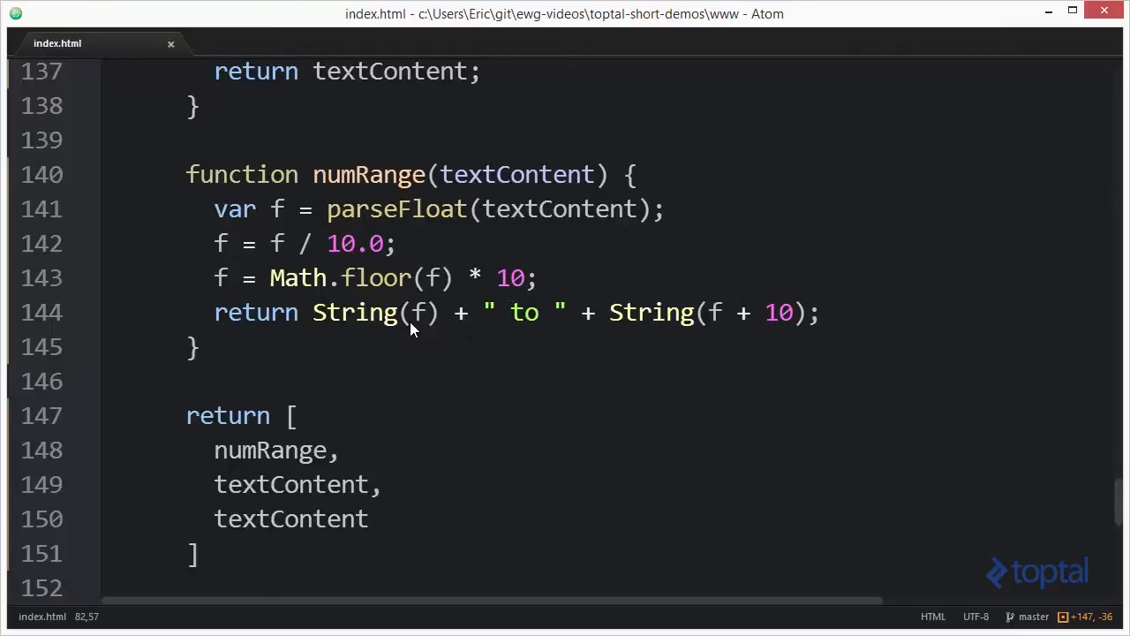
mouse_move(756, 327)
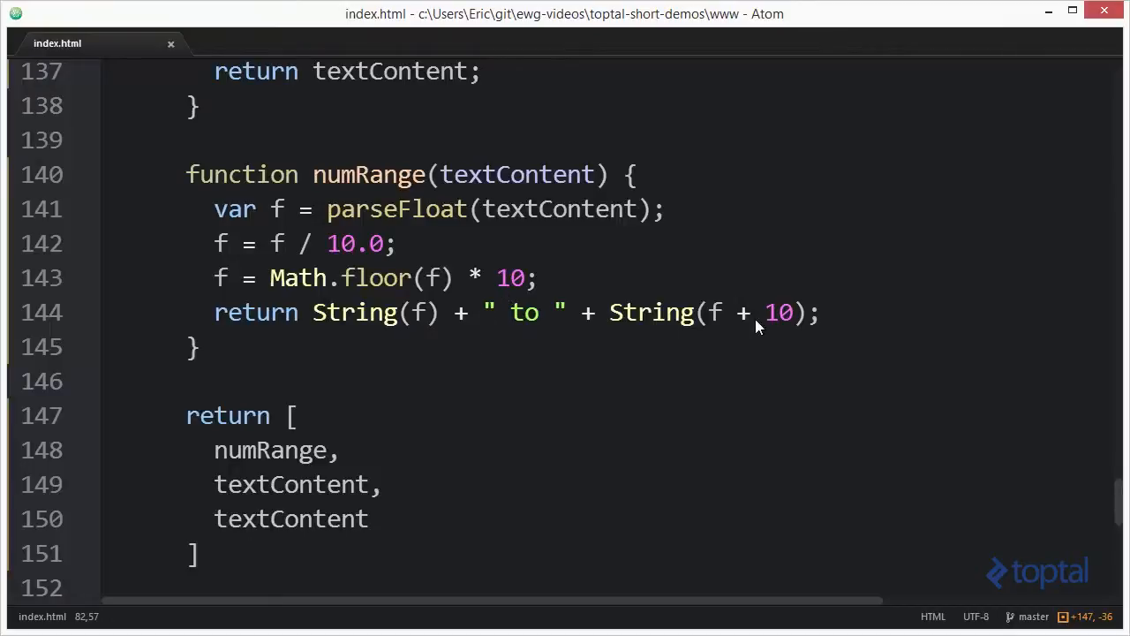
mouse_move(769, 334)
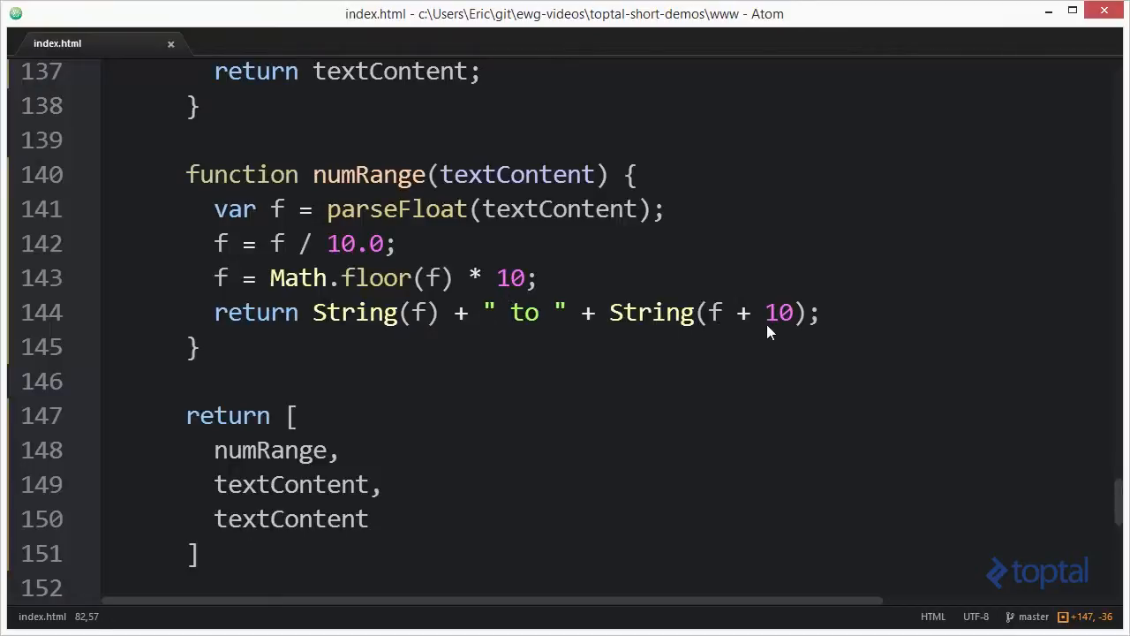
mouse_move(710, 332)
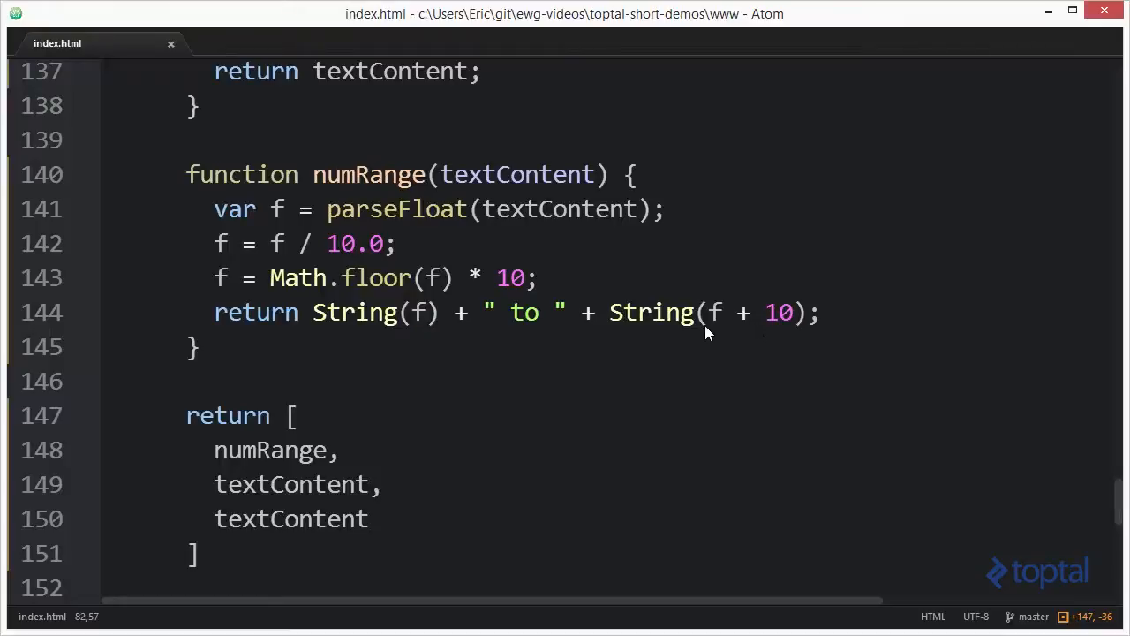
mouse_move(671, 335)
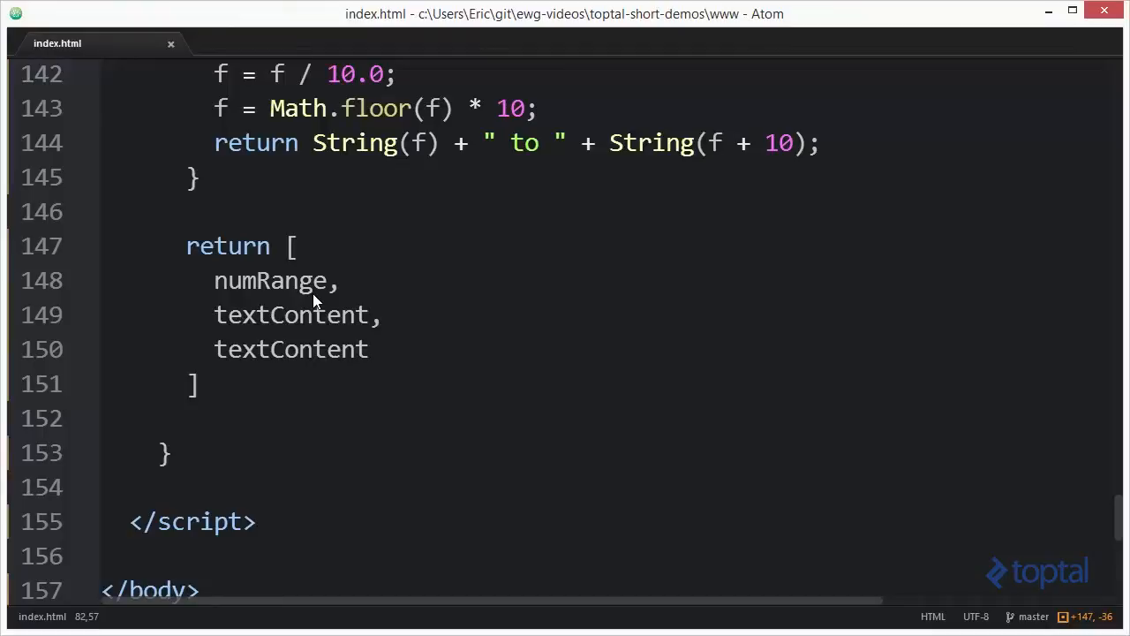
mouse_move(334, 316)
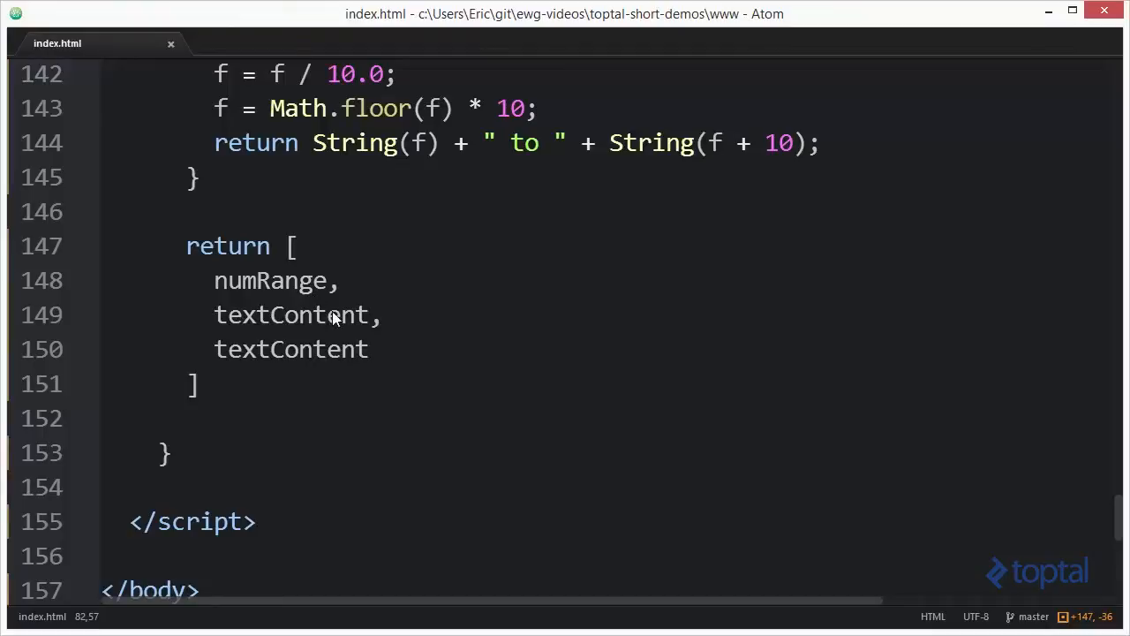
scroll(up, 3)
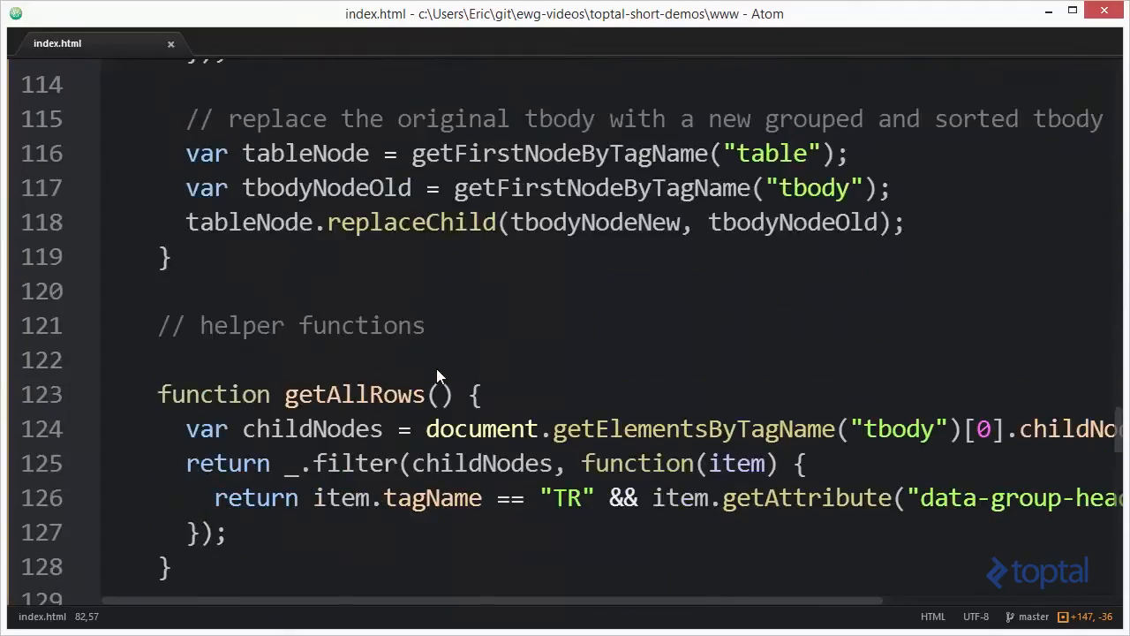
scroll(up, 3)
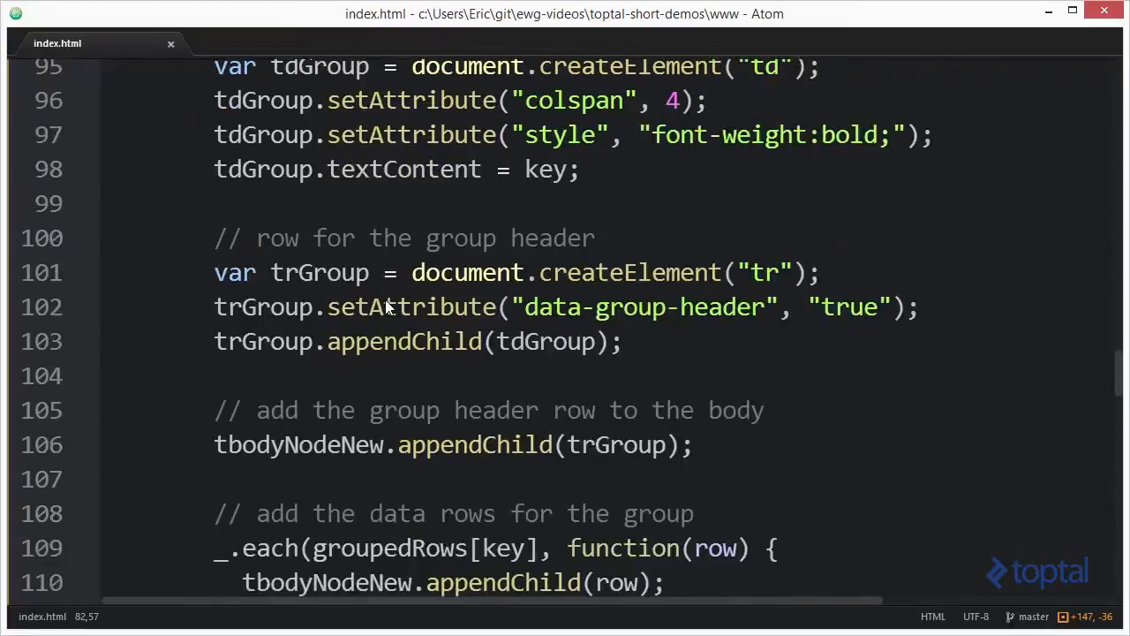
scroll(up, 3)
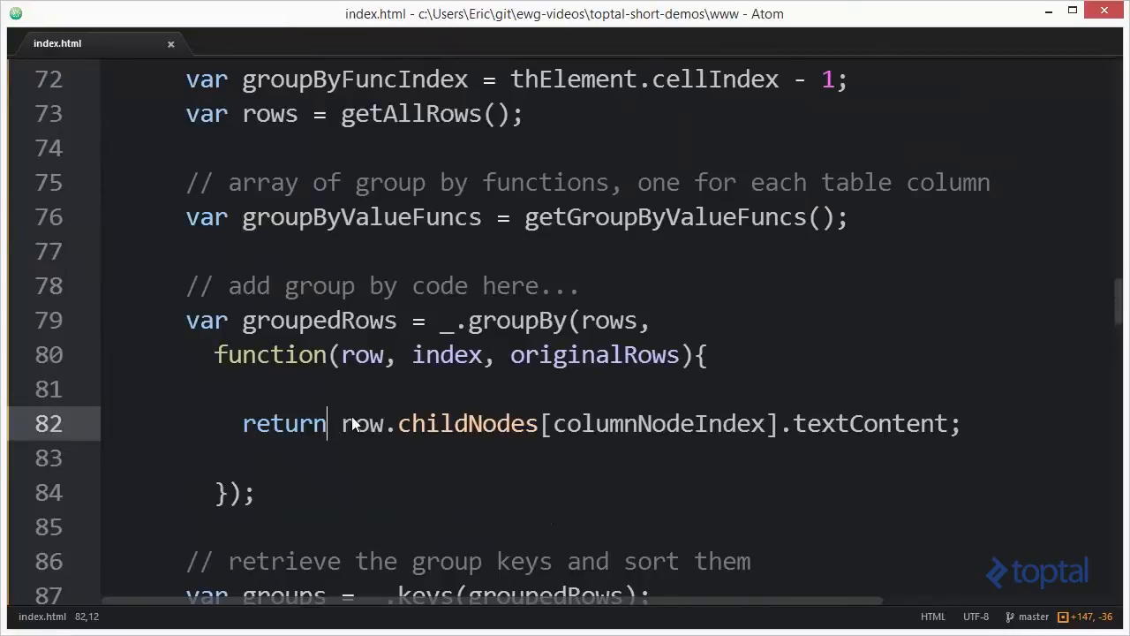
- Wrap the returned cell text in groupByValueFuncs[groupByFuncIndex](...)
text(groupByValueFuncs)
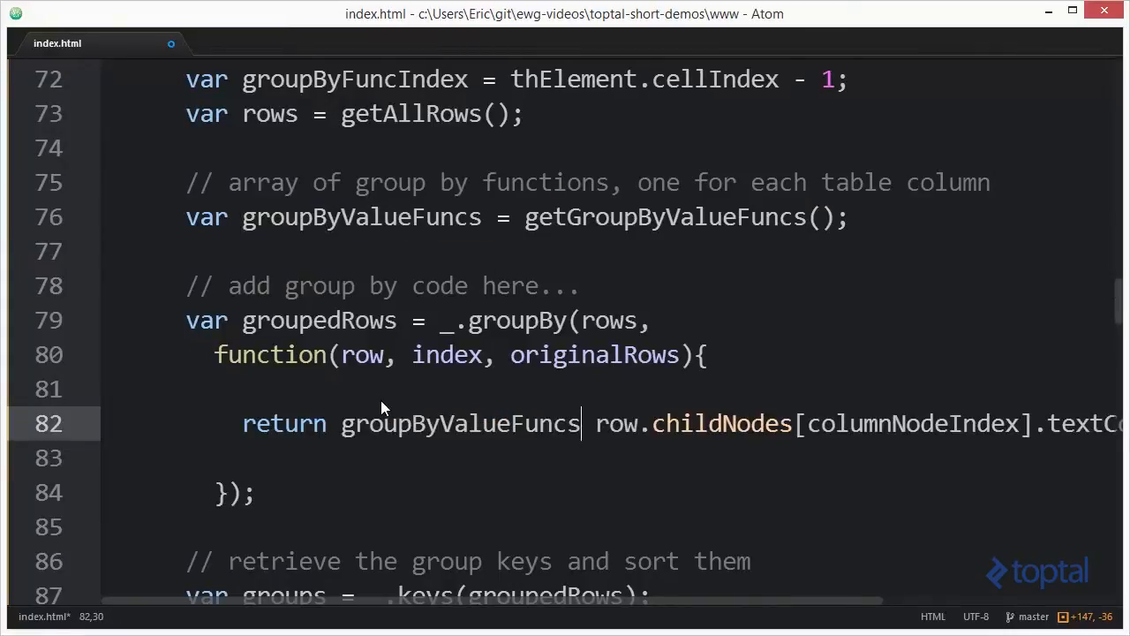
text([])
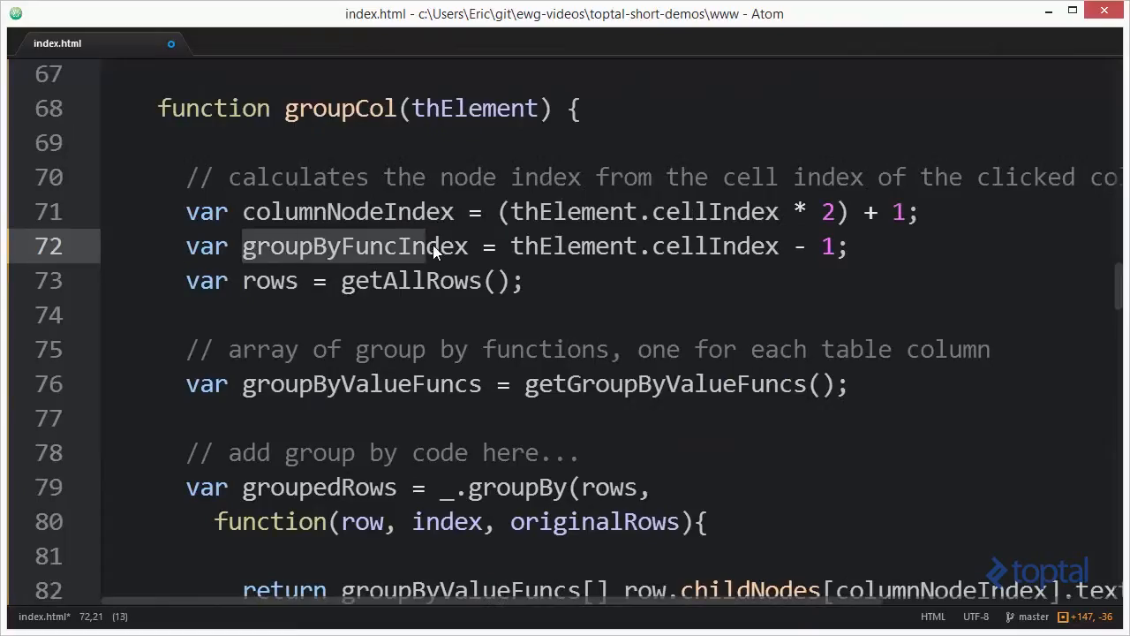
scroll(down, 3)
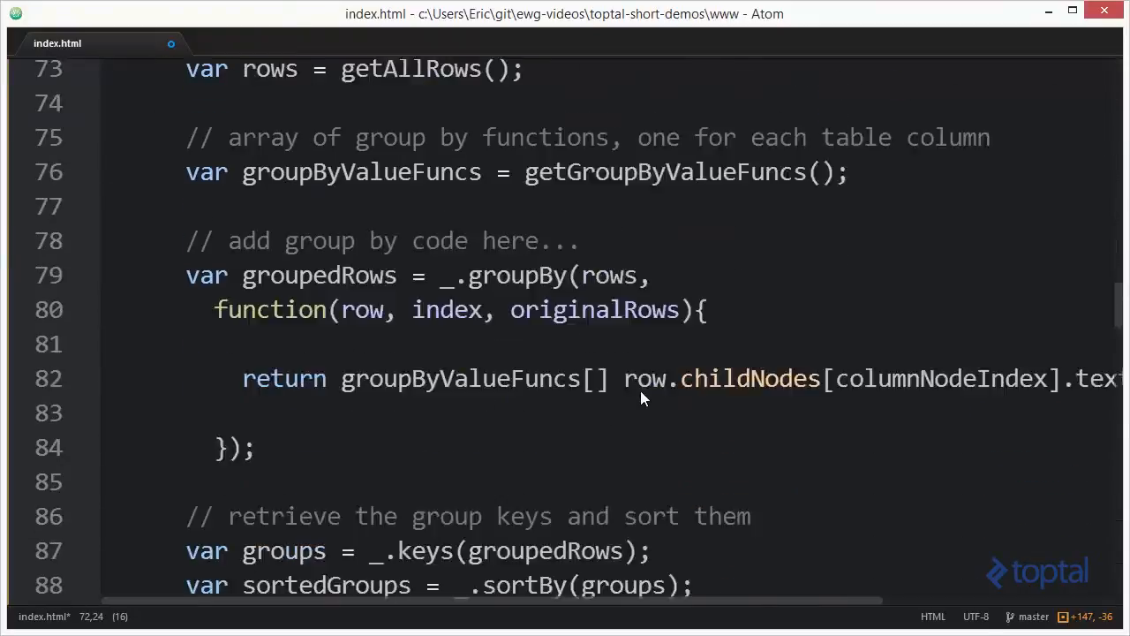
text(groupByFuncIndex)
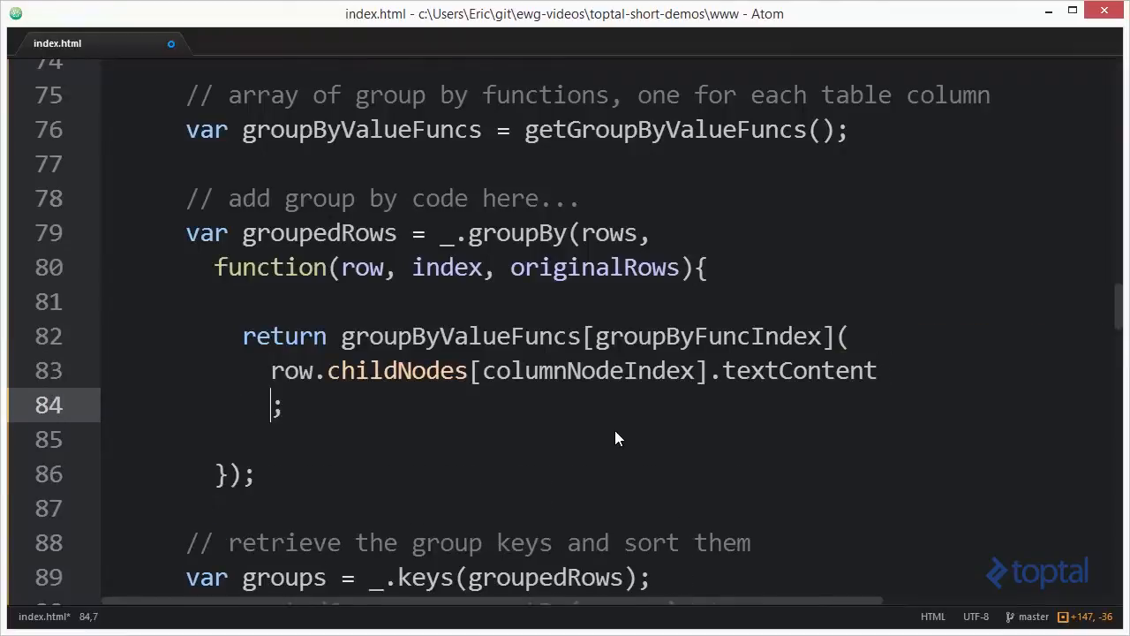
text())
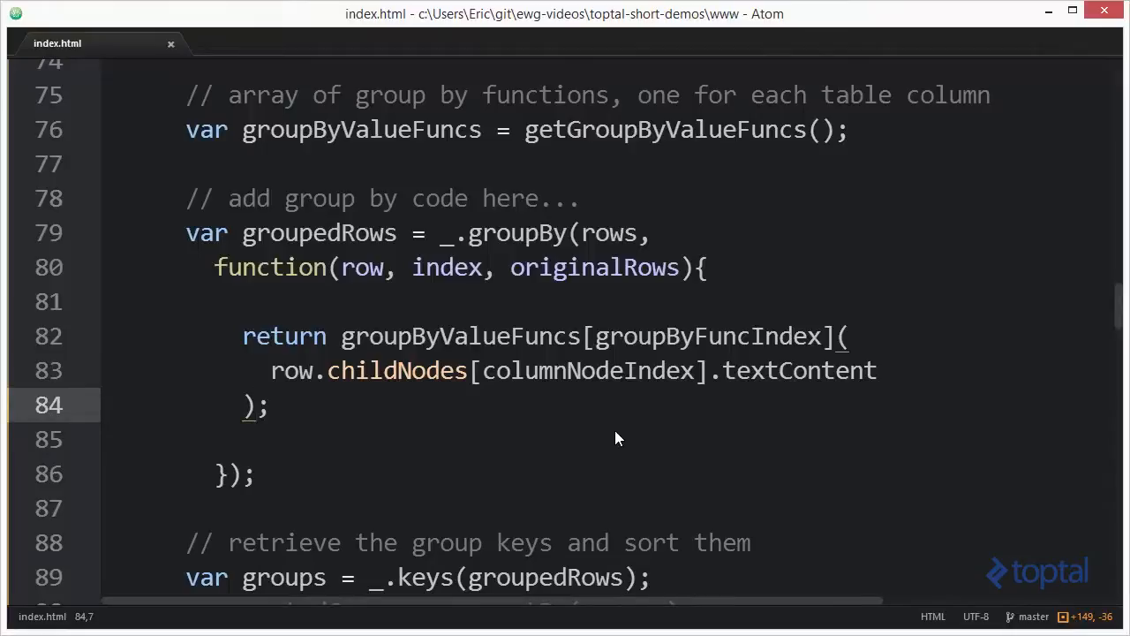
scroll(down, 3)
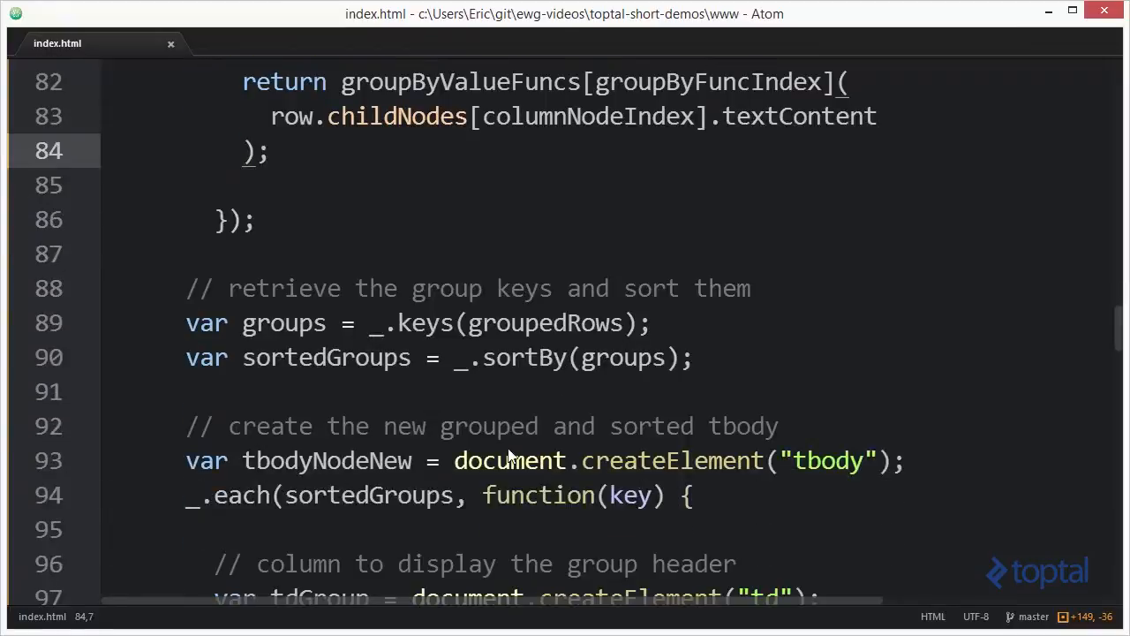
scroll(down, 3)
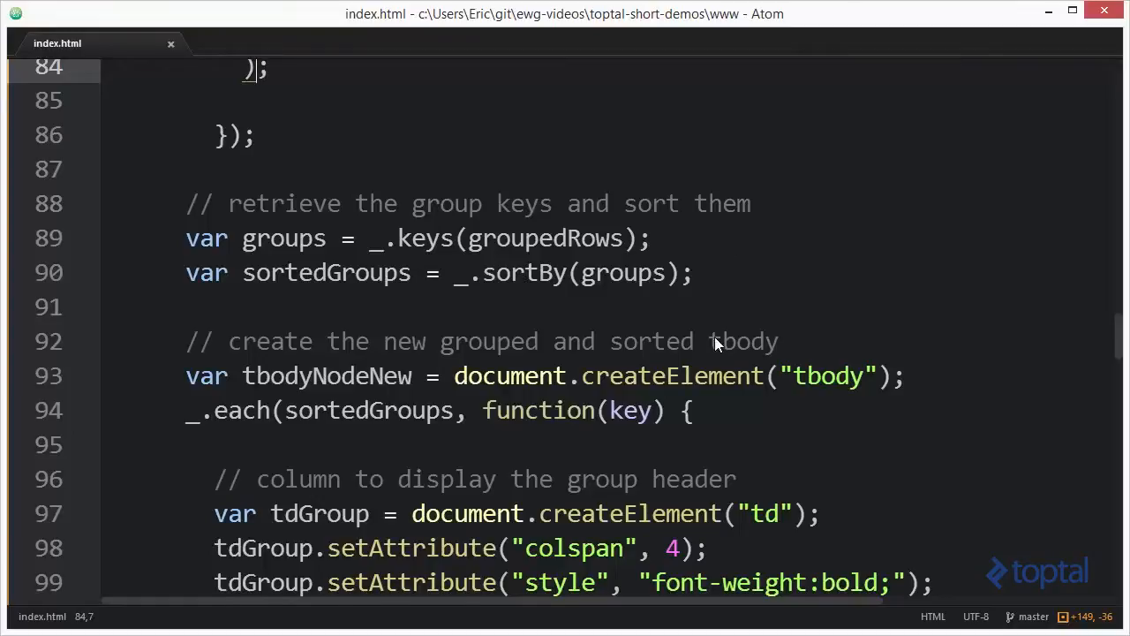
scroll(down, 3)
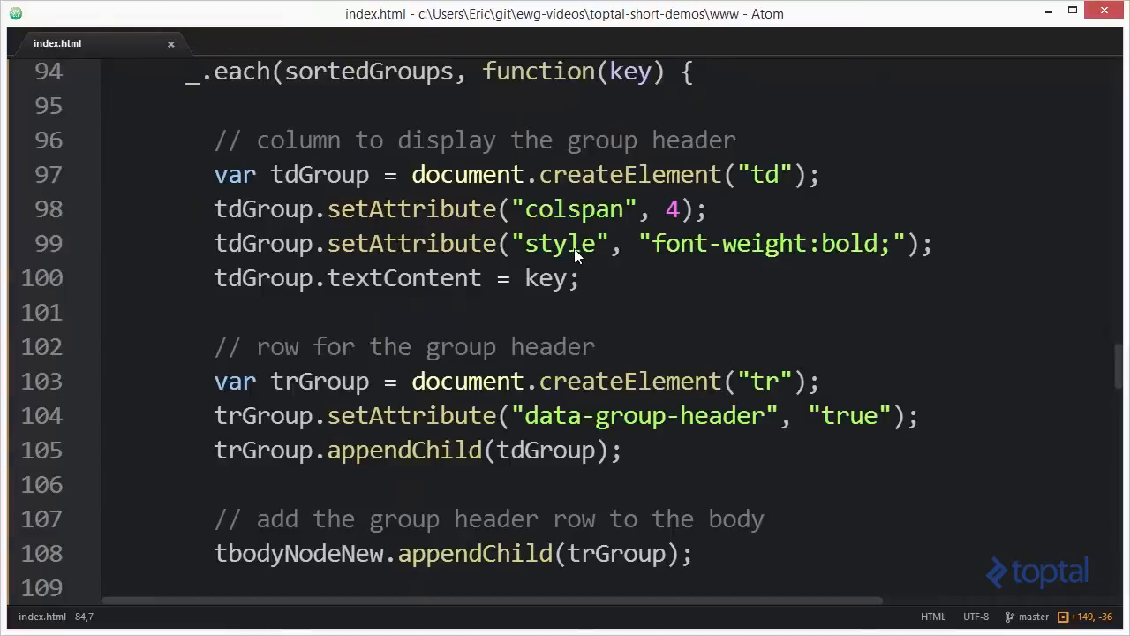
mouse_move(484, 417)
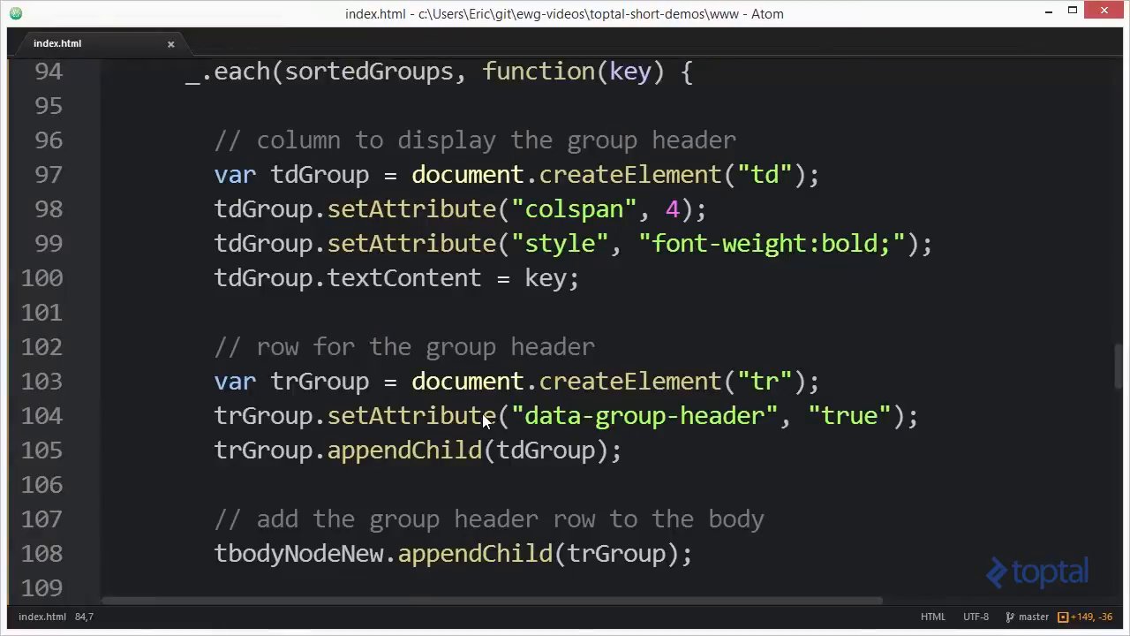
scroll(down, 3)
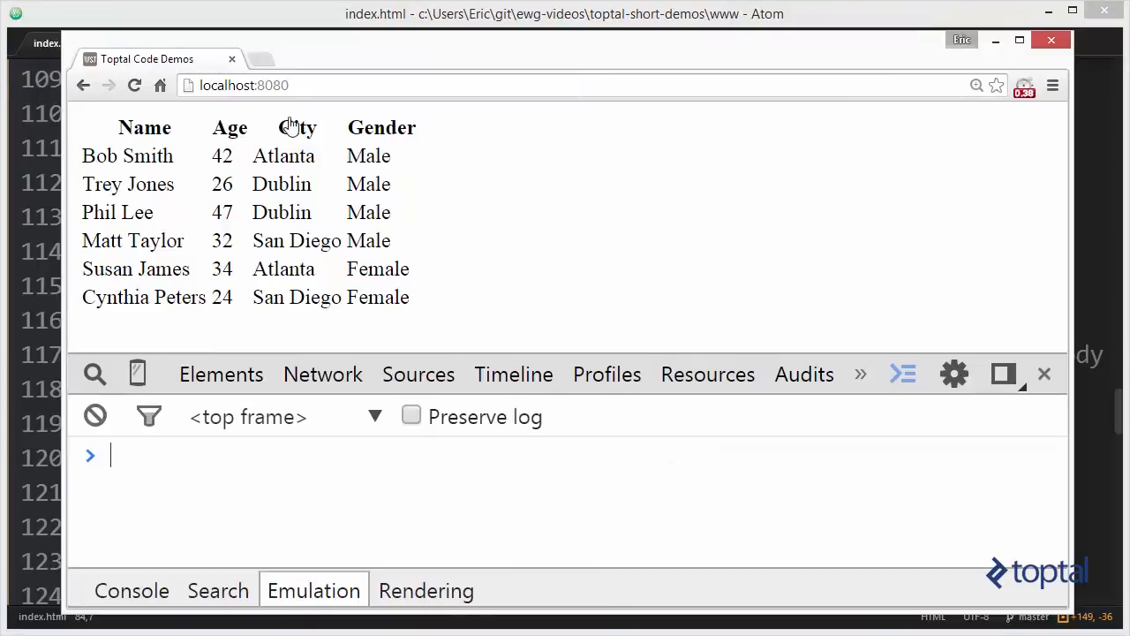
- Regroup the people table by City, then Gender, then ten-year Age ranges via the headers
click(297, 127)
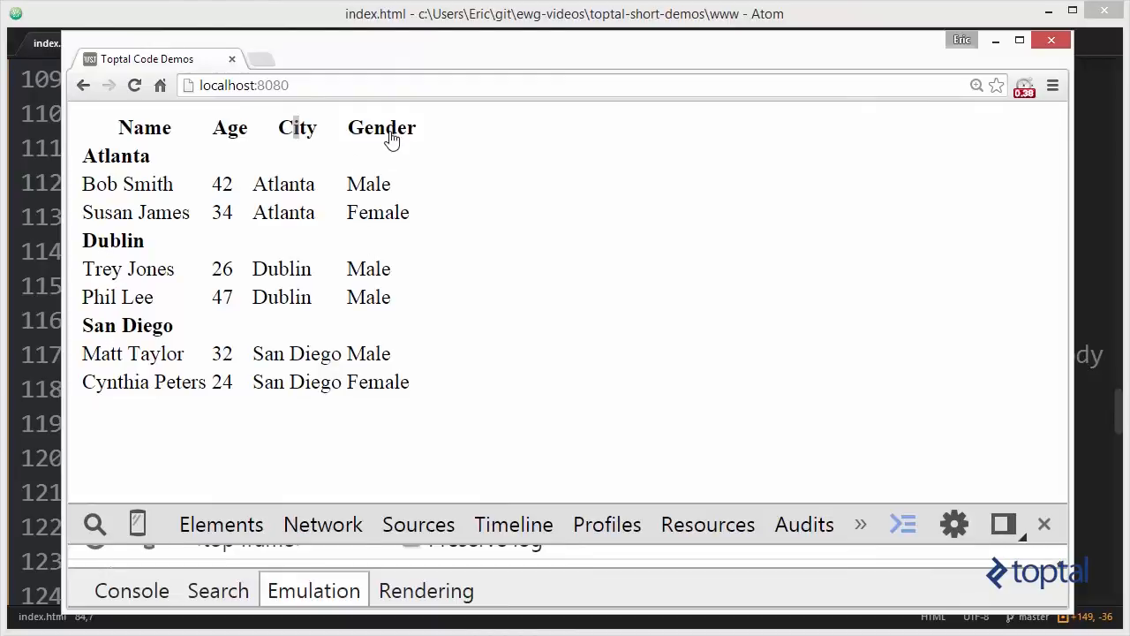
click(381, 127)
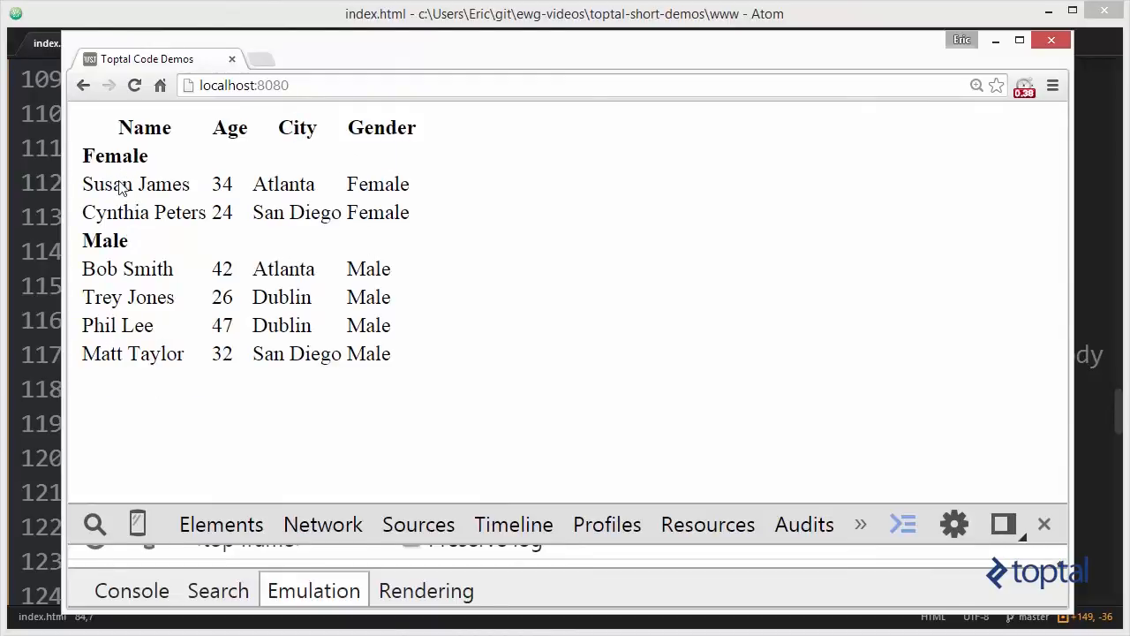
mouse_move(130, 366)
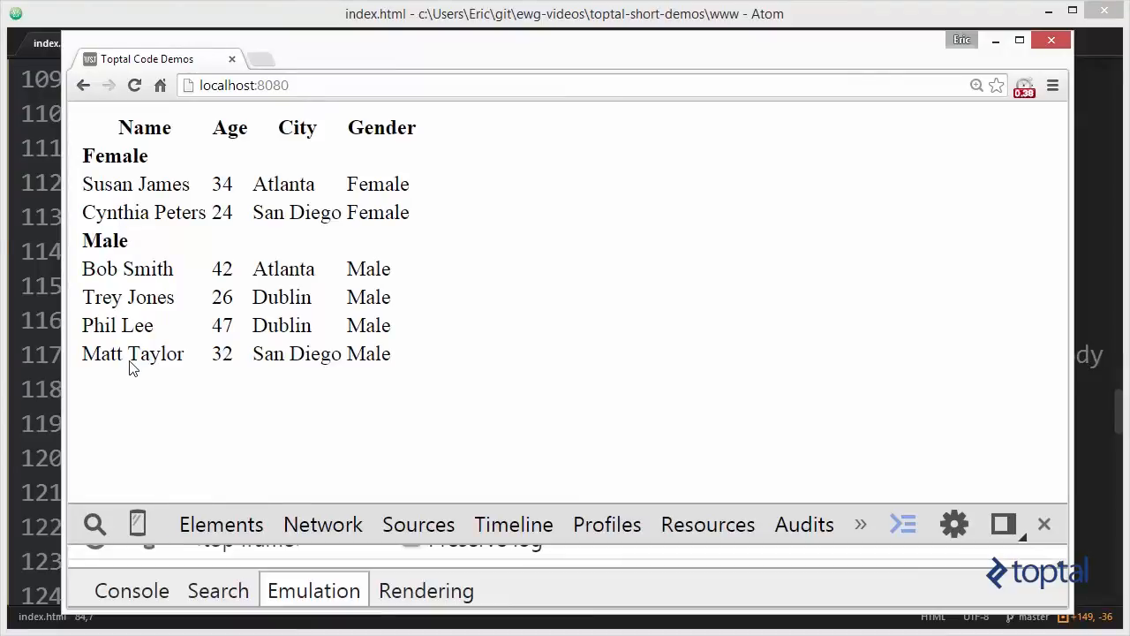
click(230, 127)
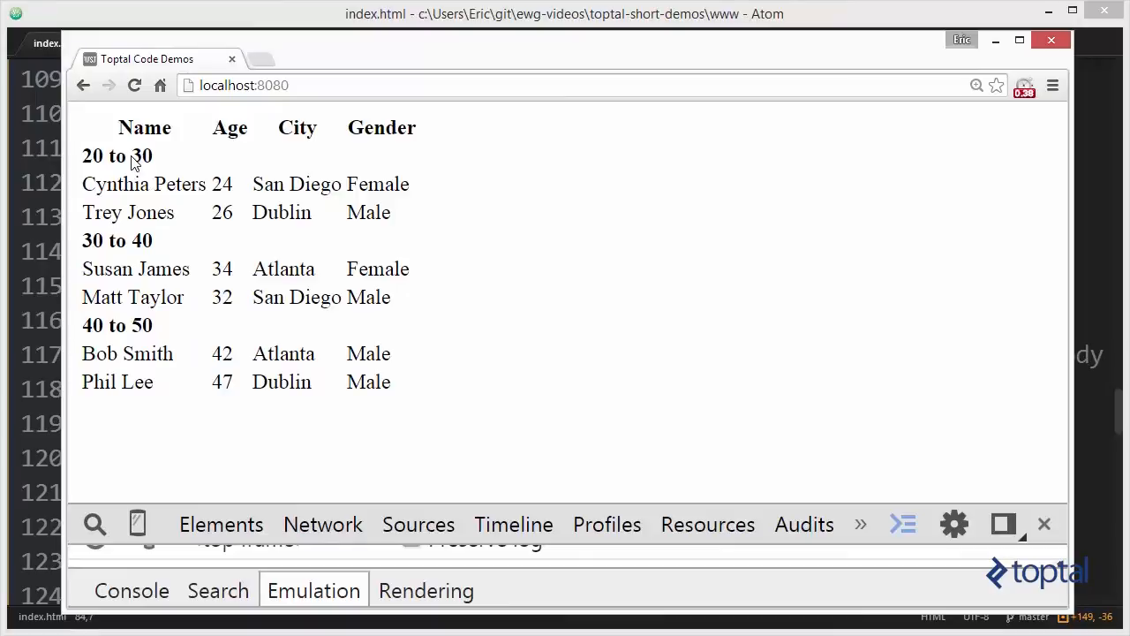
mouse_move(76, 360)
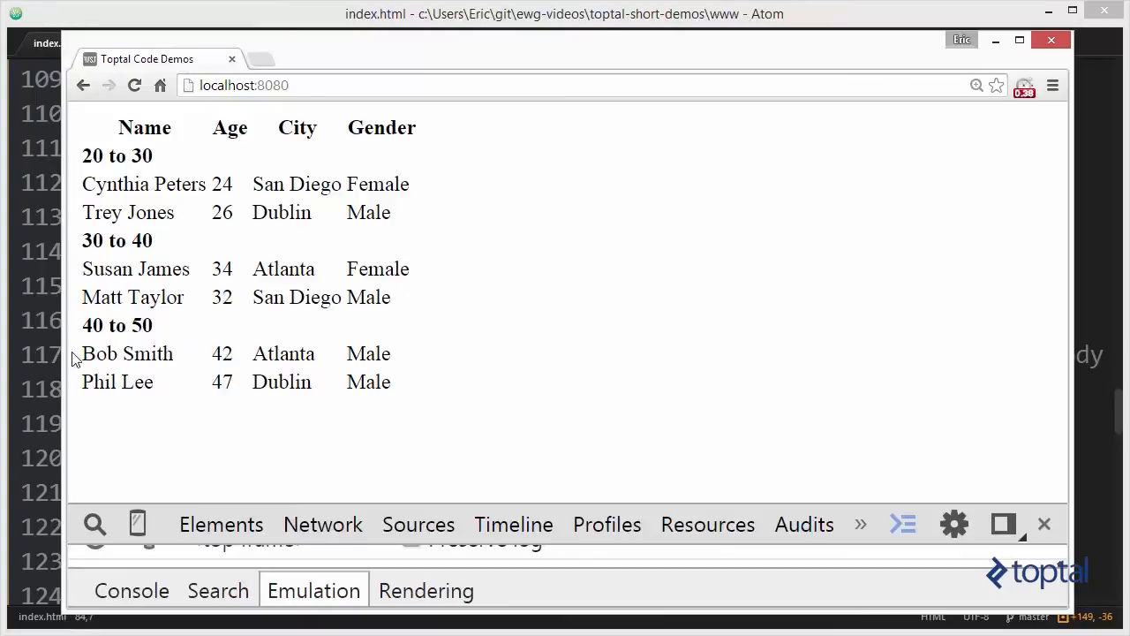
mouse_move(210, 327)
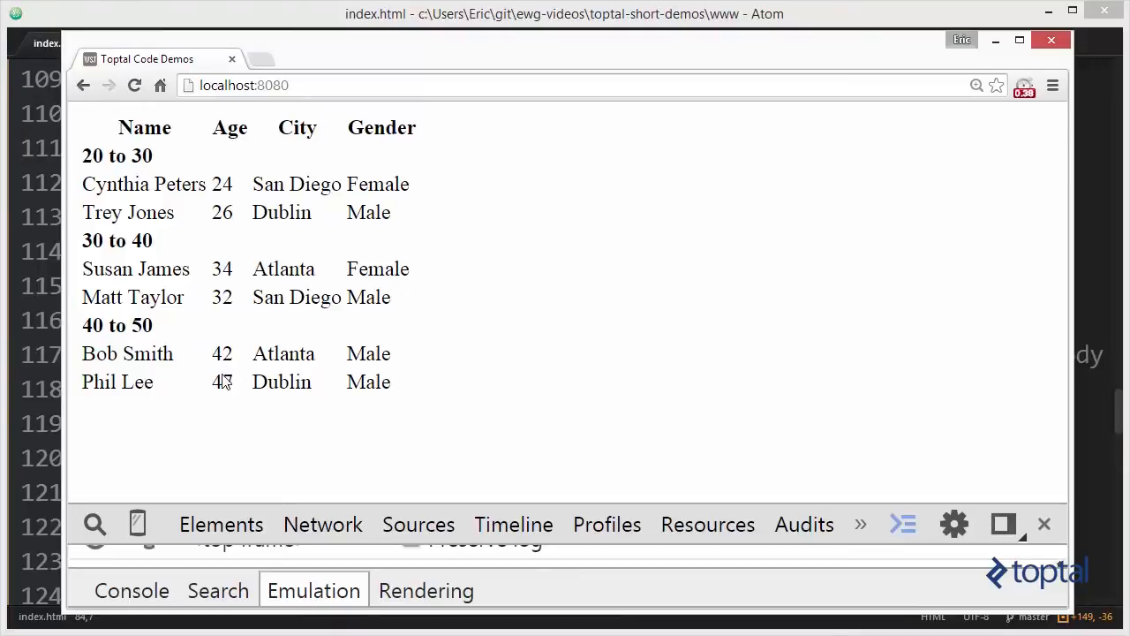
mouse_move(230, 366)
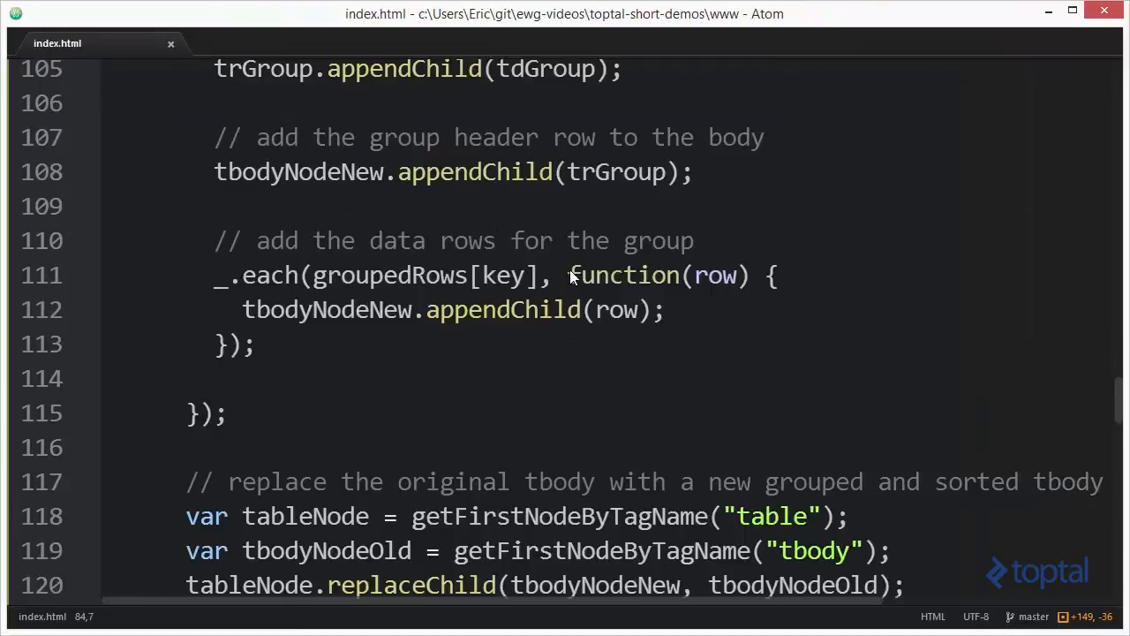
- Scroll index.html up to the code that builds the grouped, sorted tbody
scroll(up, 3)
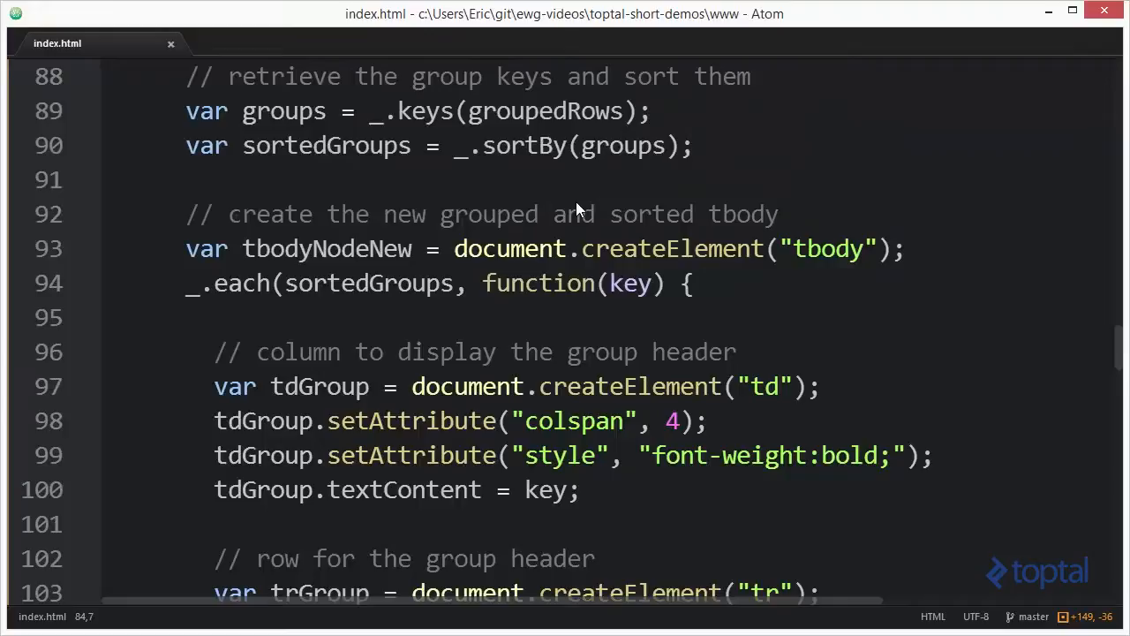
mouse_move(255, 304)
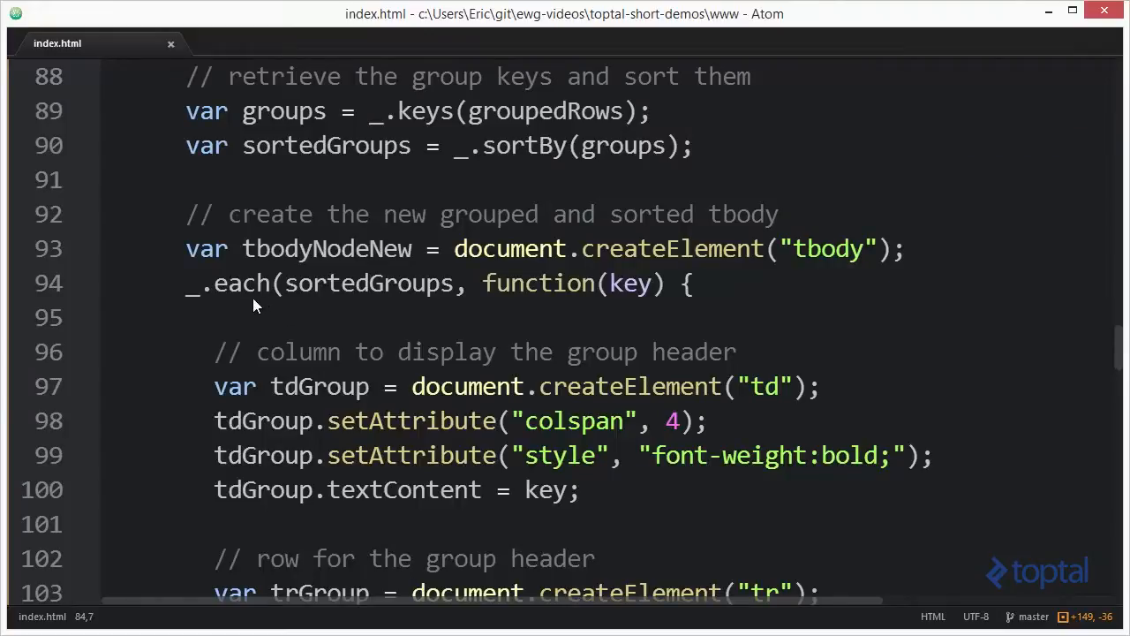